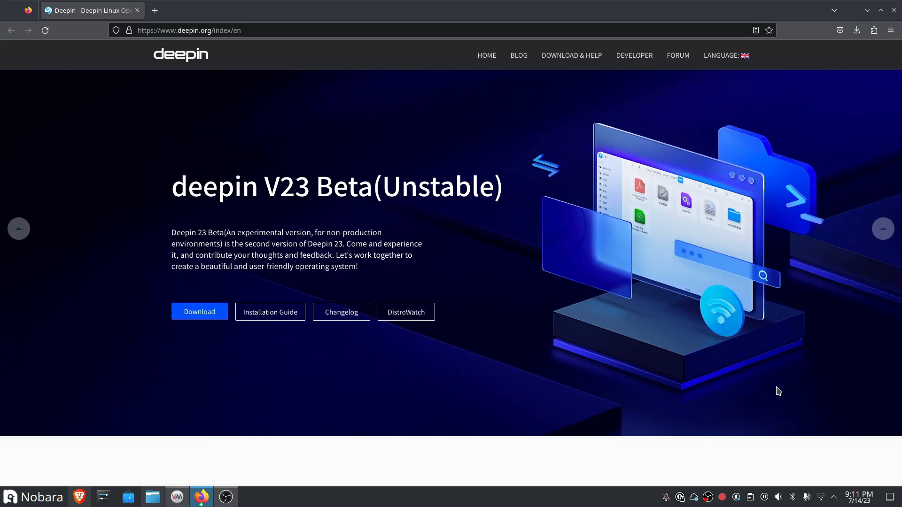
mouse_move(460, 199)
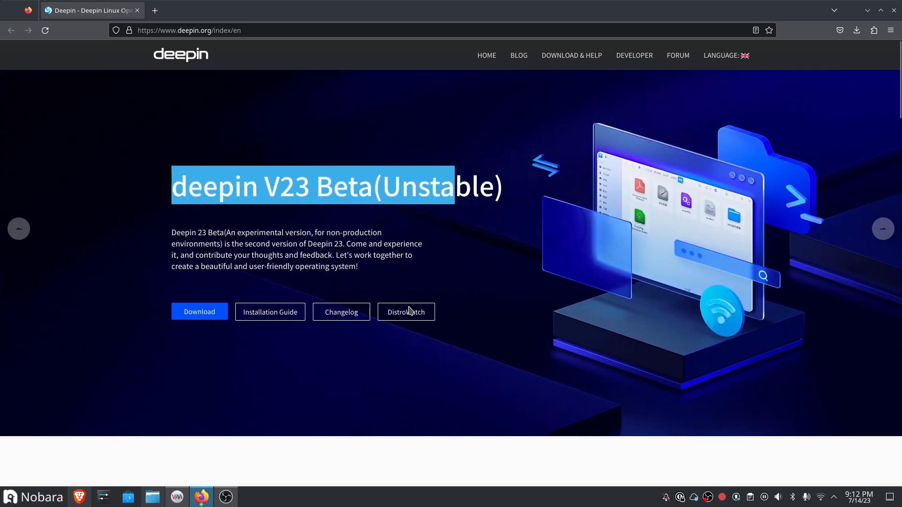
Scroll through the background page and bring the New VM wizard forward
scroll(down, 3)
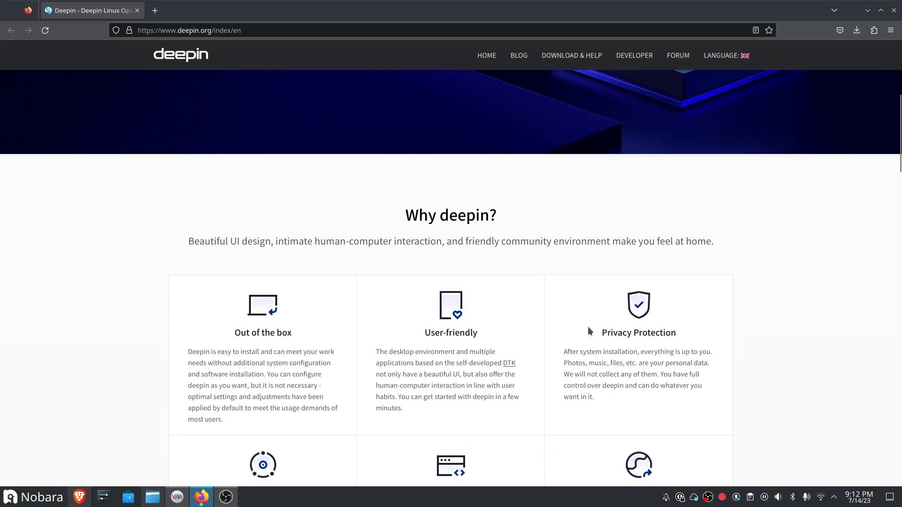
scroll(down, 3)
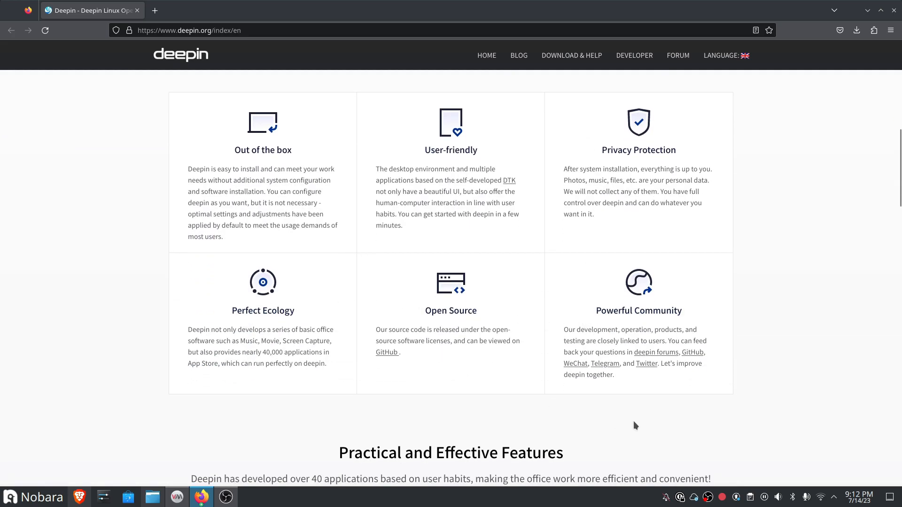
mouse_move(774, 387)
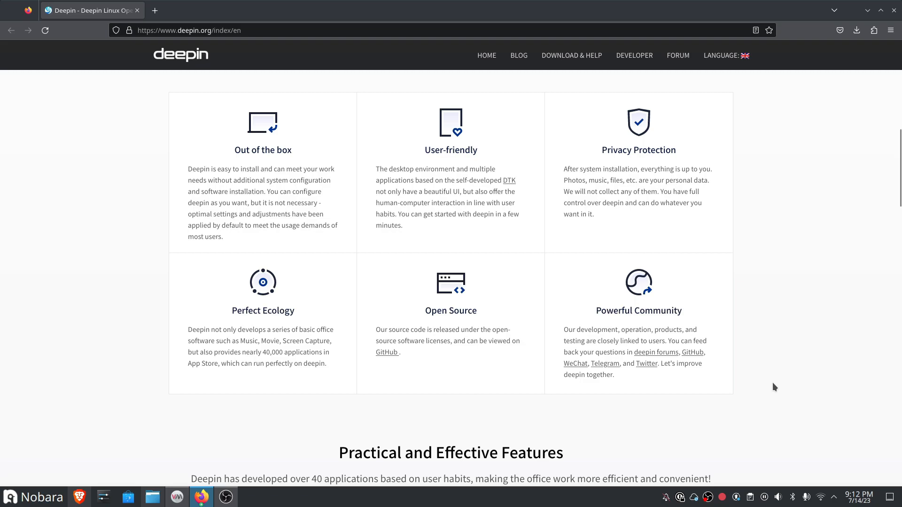
mouse_move(769, 386)
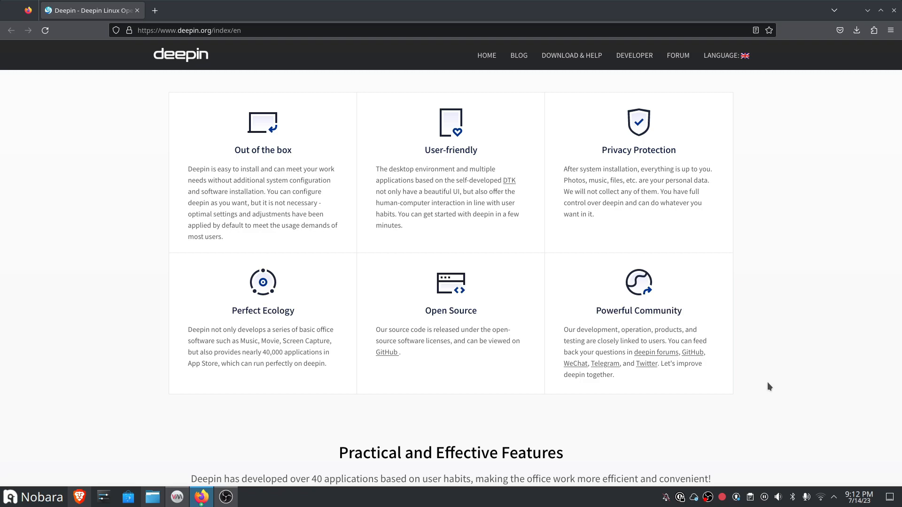
scroll(down, 3)
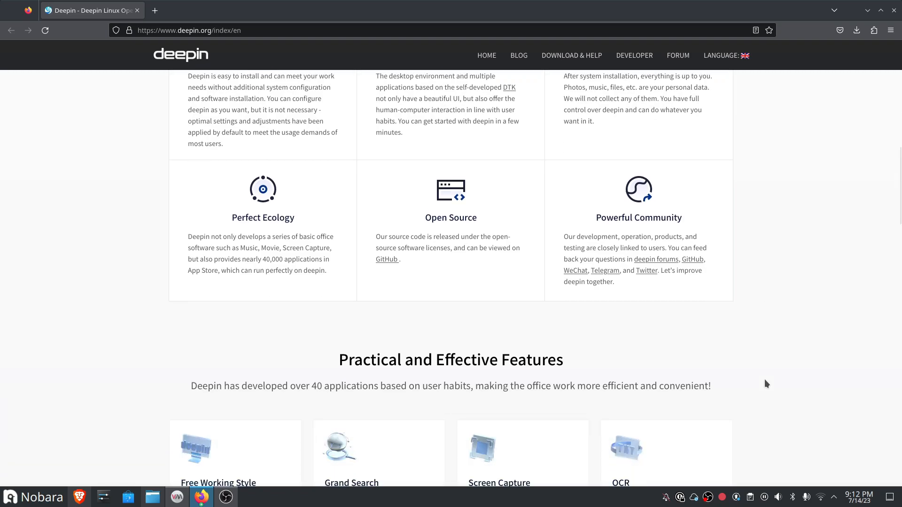
scroll(down, 3)
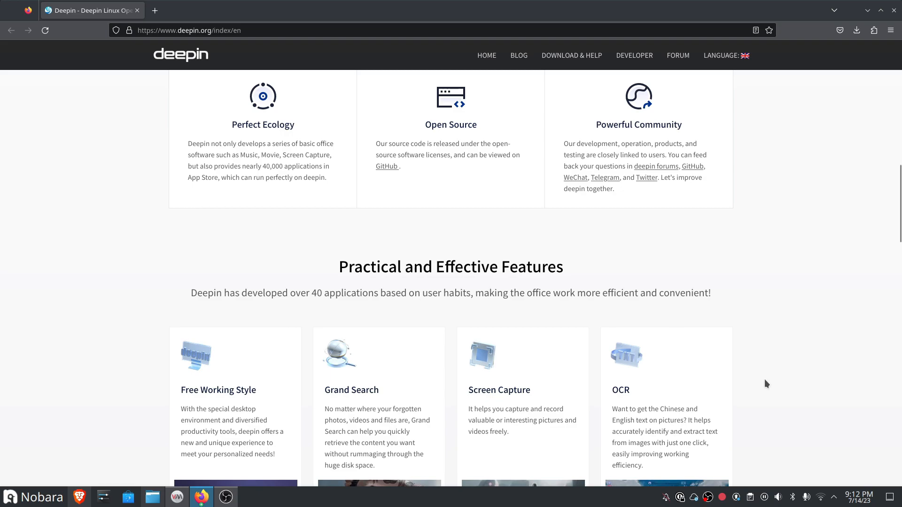
scroll(down, 3)
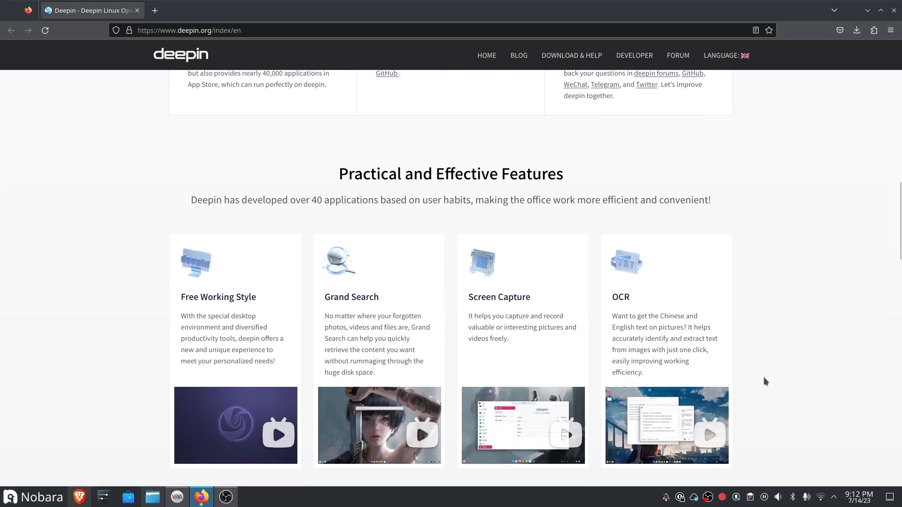
scroll(down, 3)
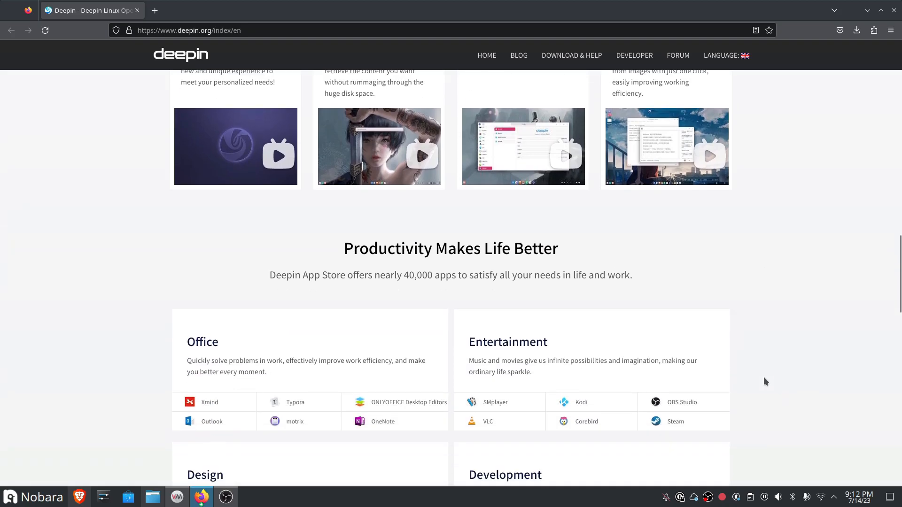
scroll(down, 3)
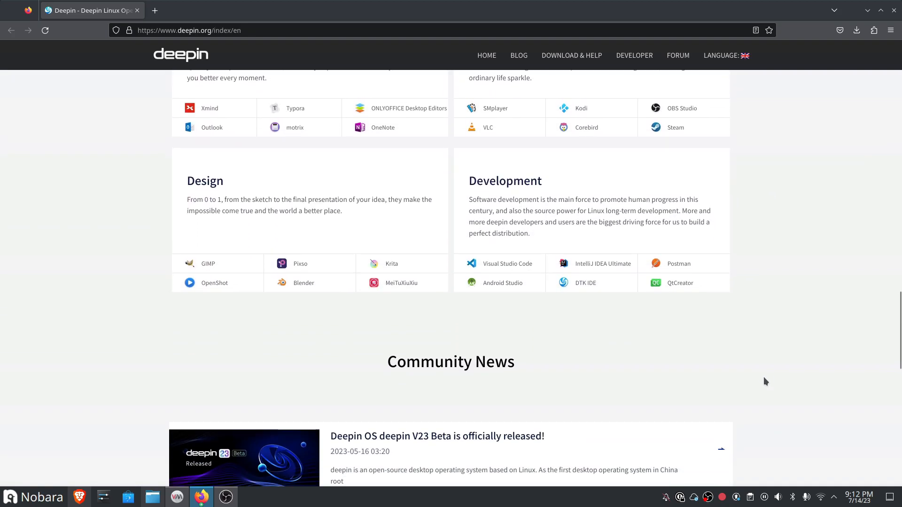
scroll(down, 3)
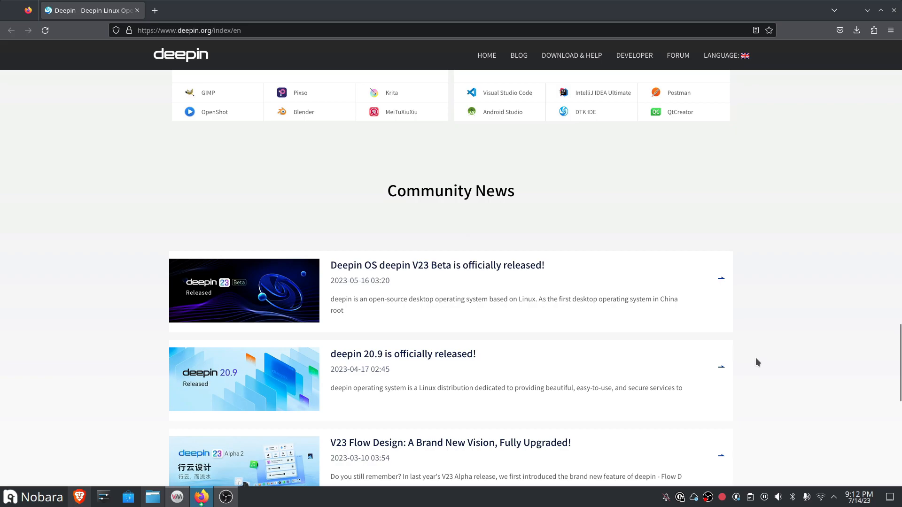
scroll(down, 3)
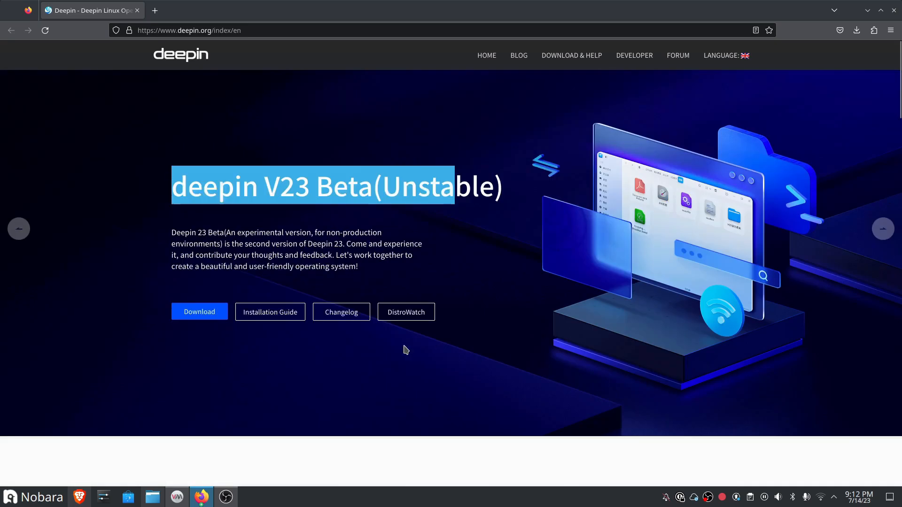
mouse_move(327, 367)
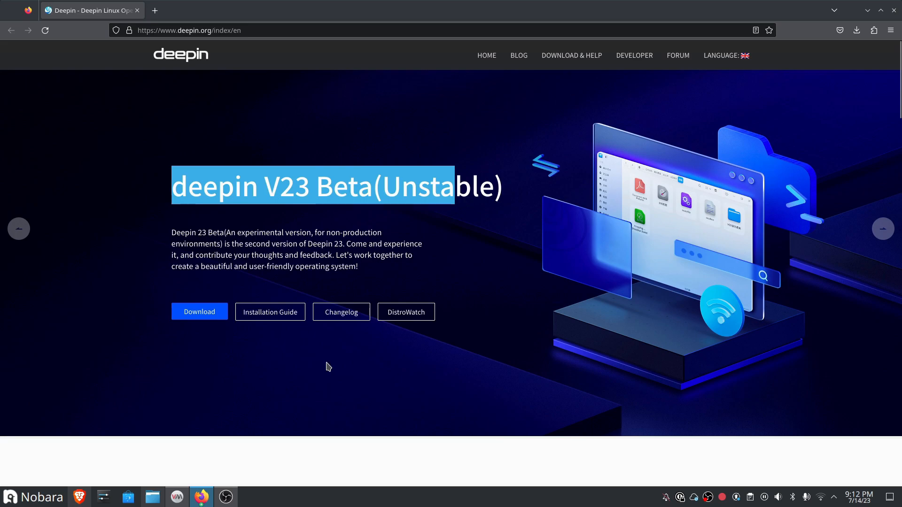
click(882, 228)
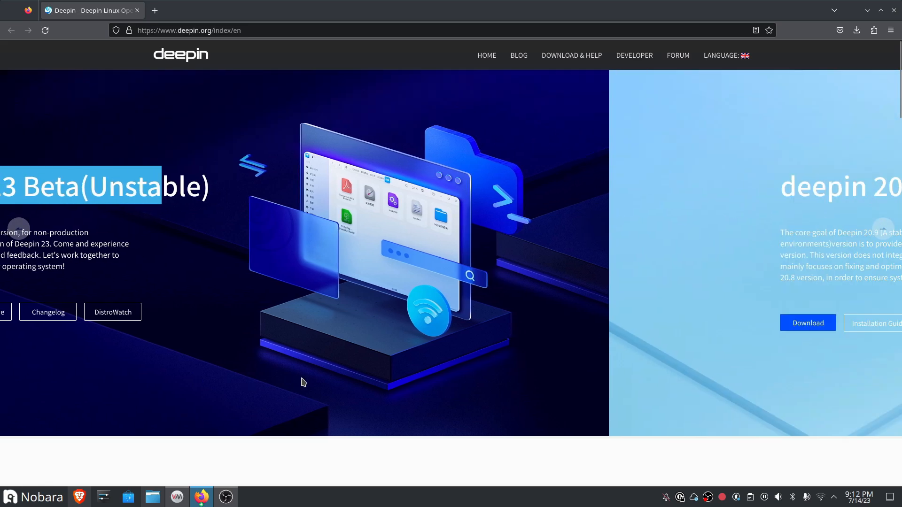
click(224, 496)
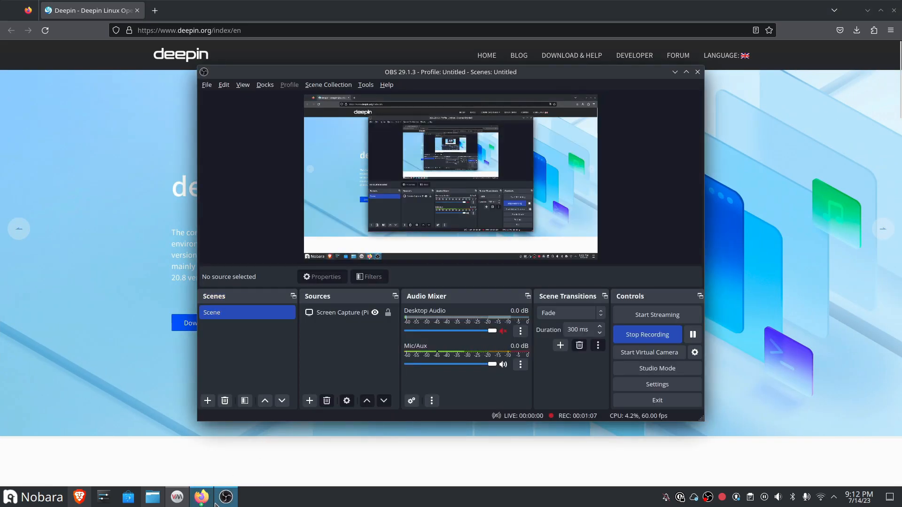
click(177, 497)
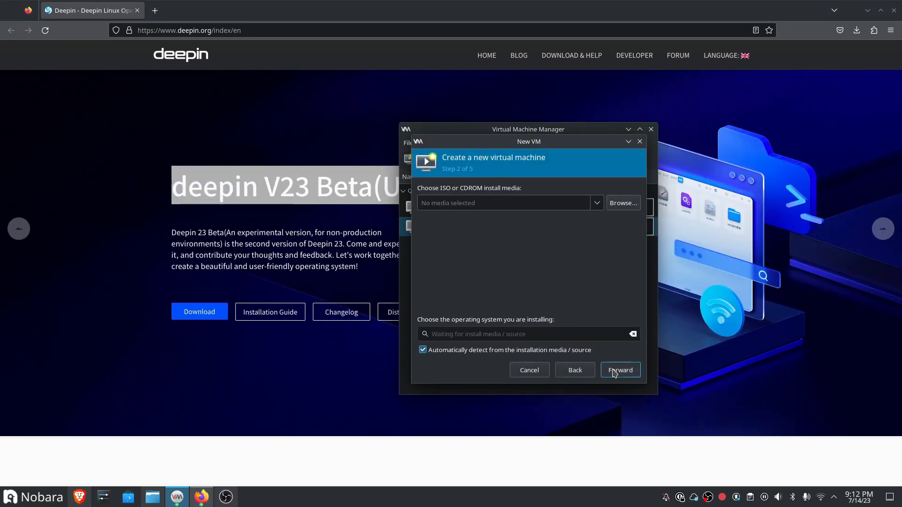
Browse the isos pool and choose deepin-desktop-community-23-Beta-amd64.iso as install media
click(622, 202)
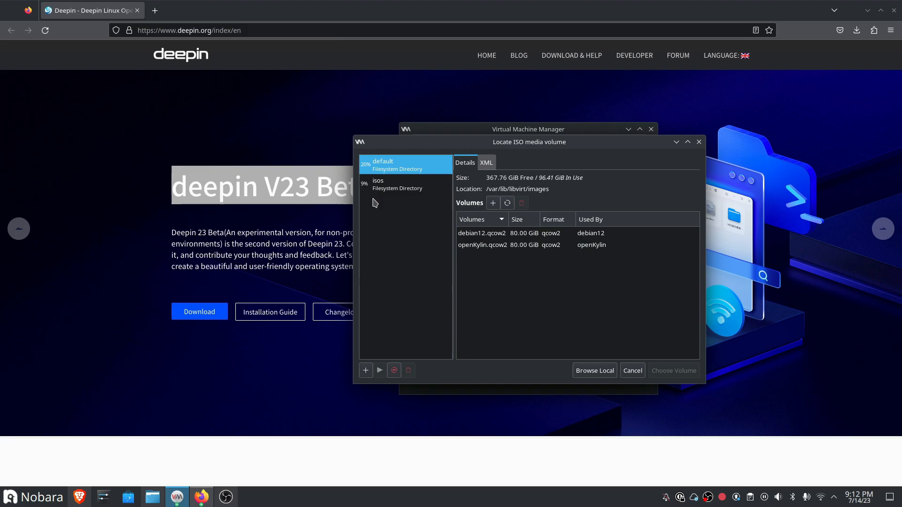
click(397, 184)
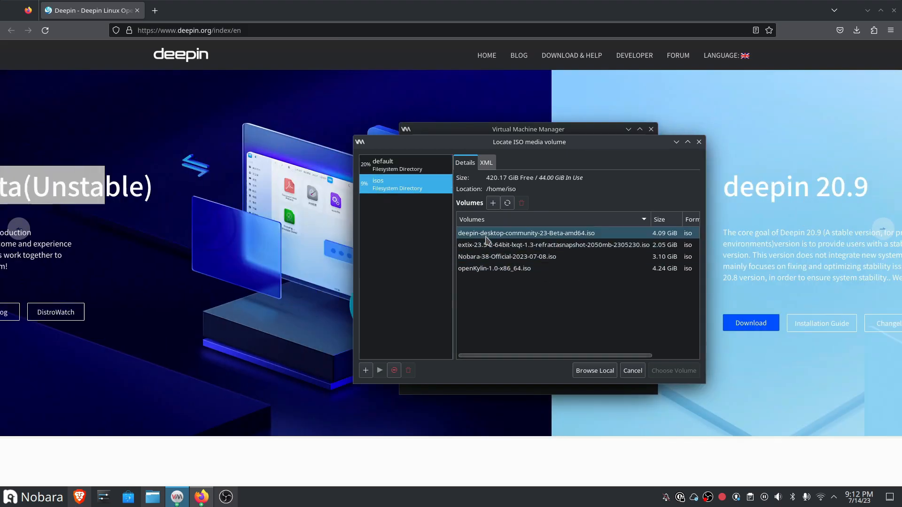
click(673, 370)
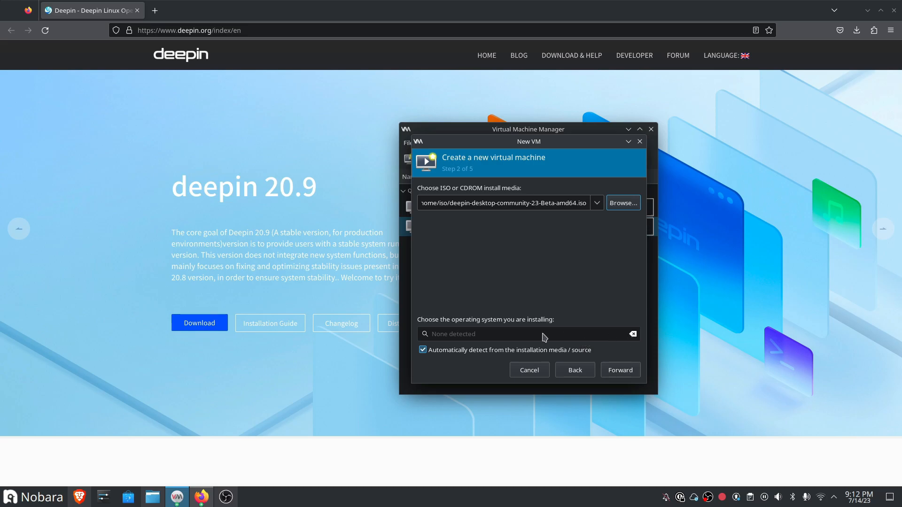
Disable OS auto-detection and set the operating system to Debian testing via 'deb' search
click(422, 349)
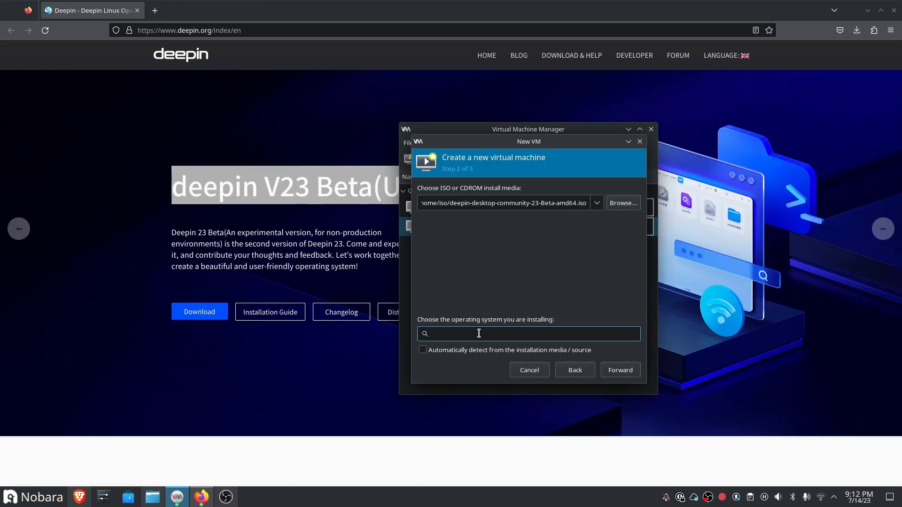
text(deb)
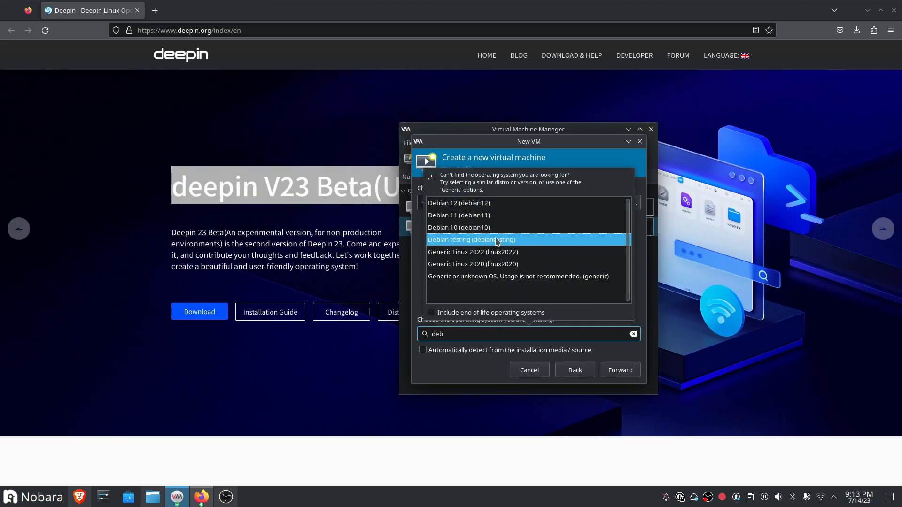
click(619, 370)
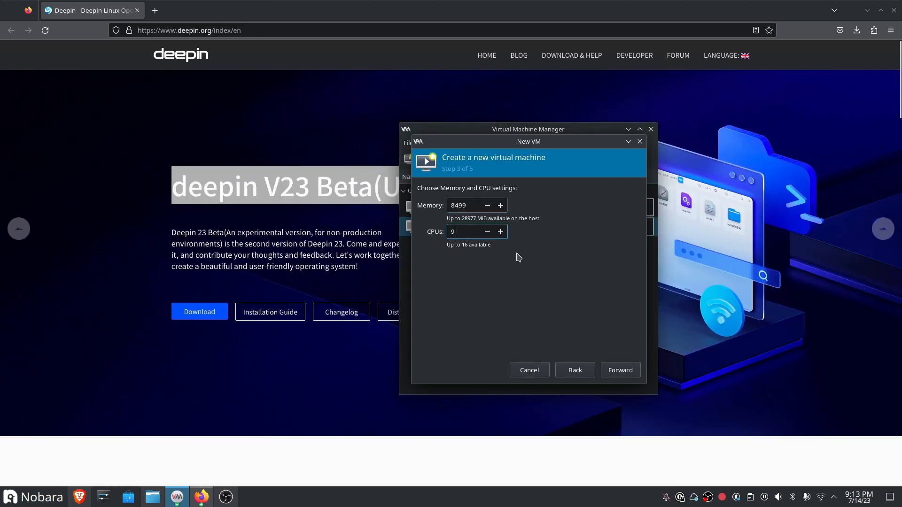
Accept 8499 MiB memory, 8 CPUs and the 80 GiB disk, then name the VM deepin23
click(619, 370)
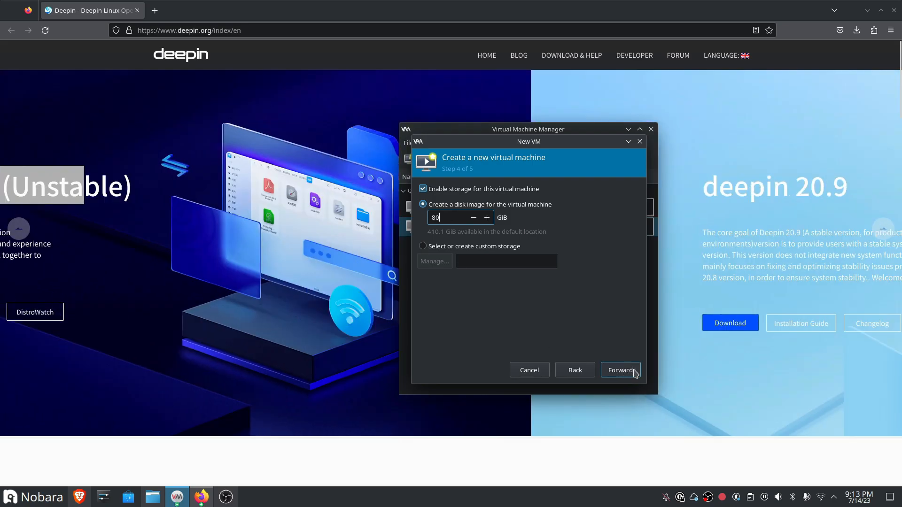
click(620, 370)
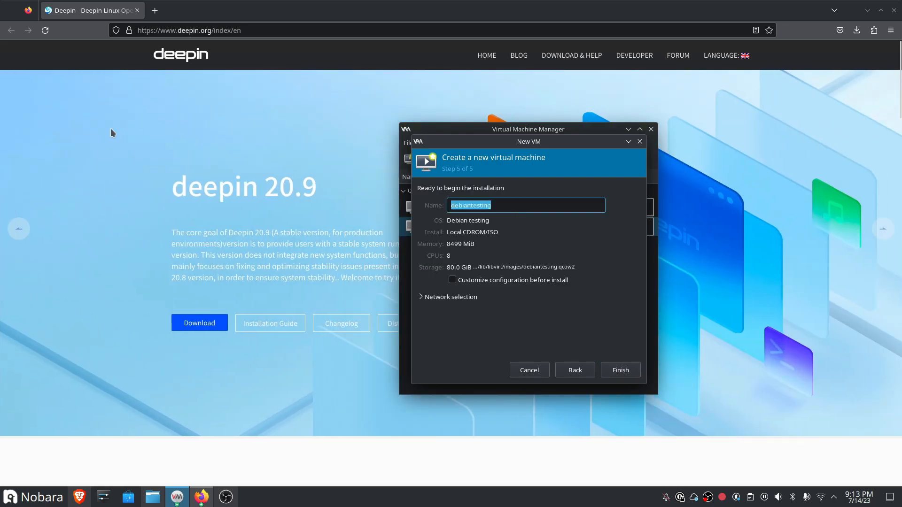
text(deepin 3)
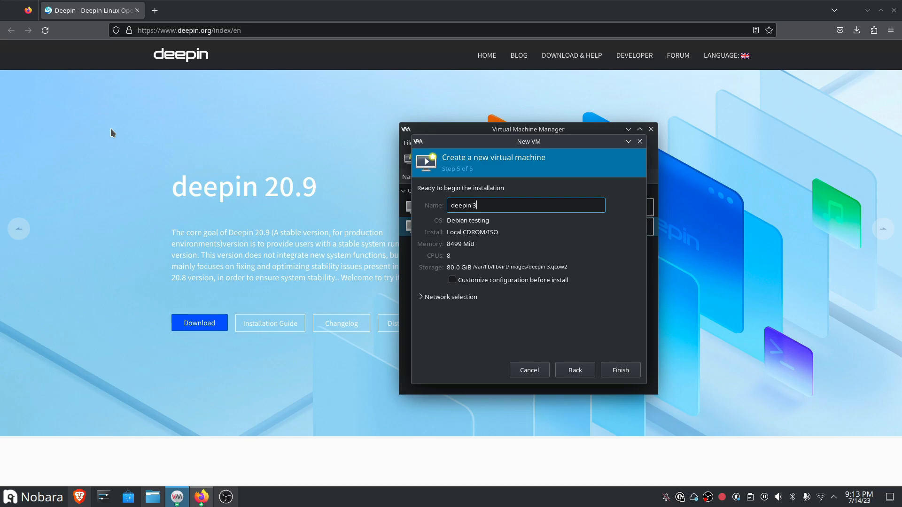
text(deepin2)
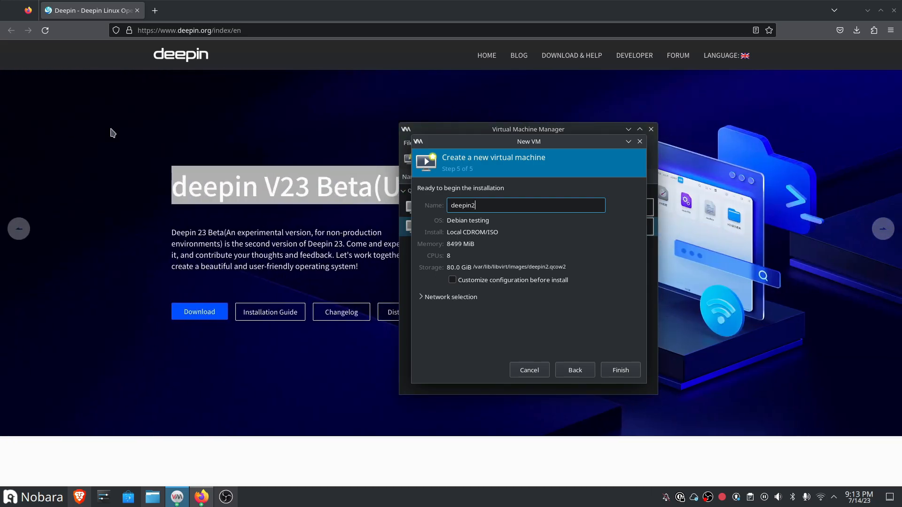
text(3)
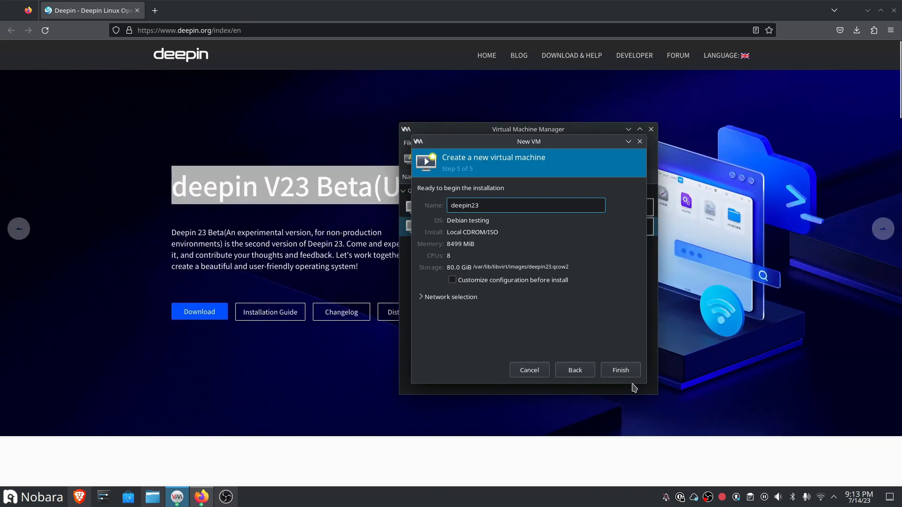
Create and start the deepin23 VM, booting the first Deepin 23 install entry in its console
click(620, 370)
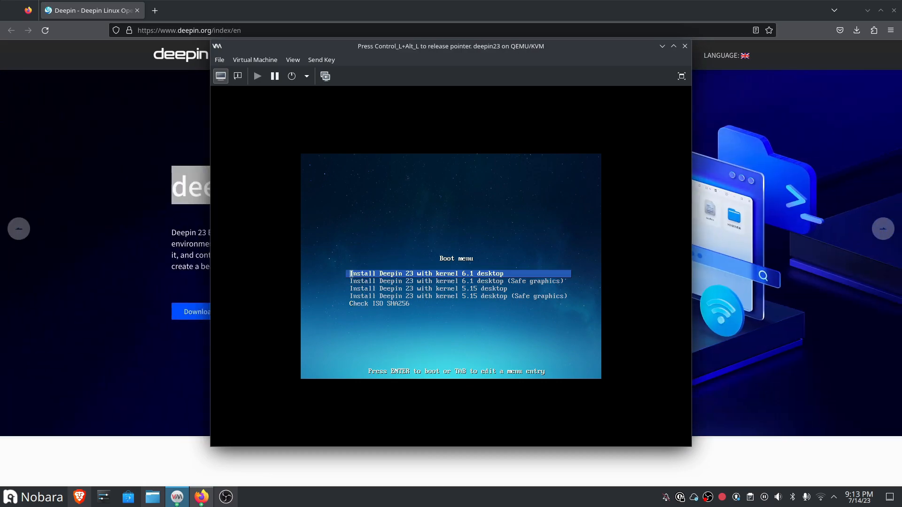
key(Return)
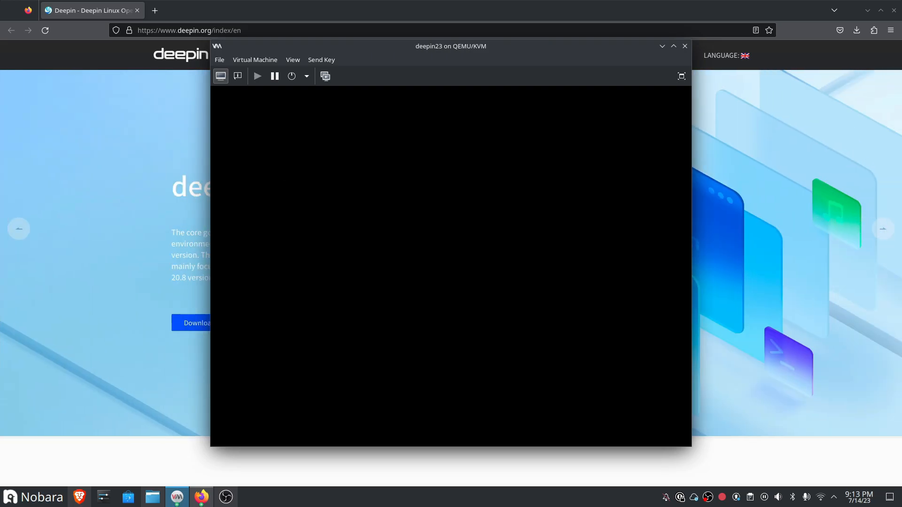
click(684, 46)
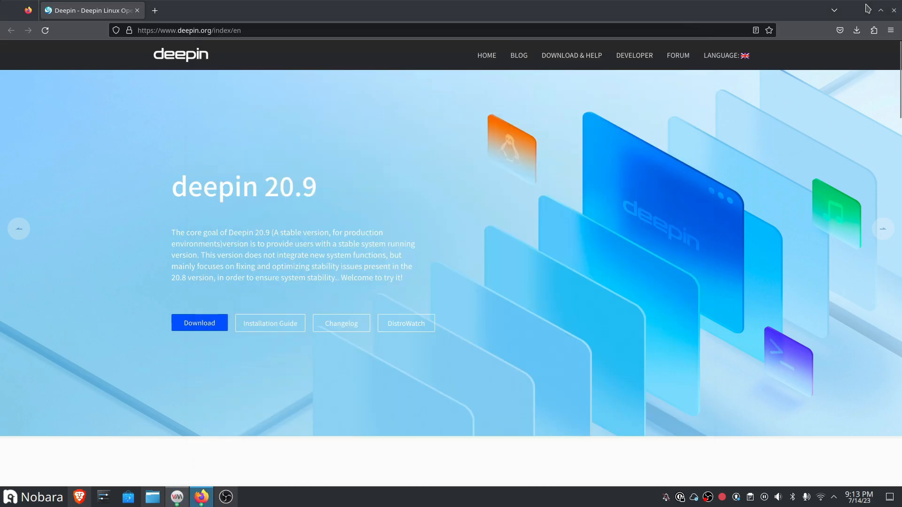
click(177, 497)
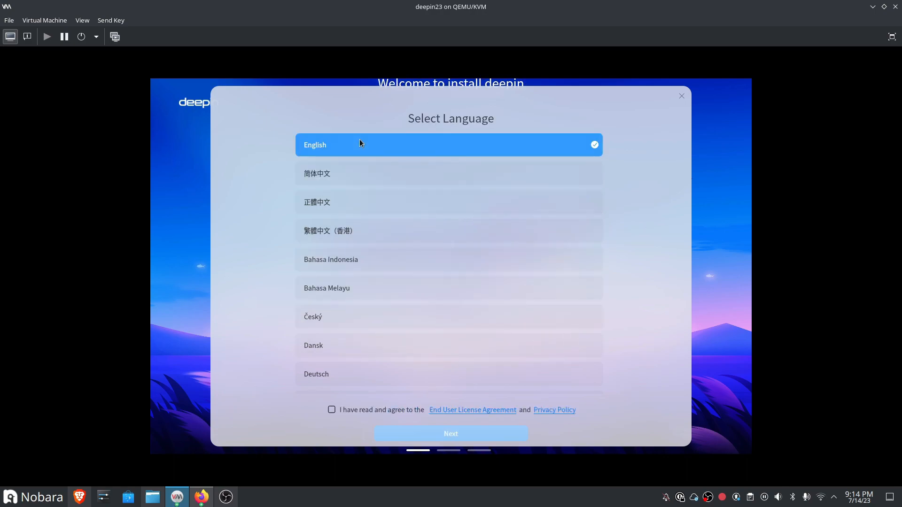
Accept the license agreement in English and select /dev/vda as the full-disk install target
click(332, 410)
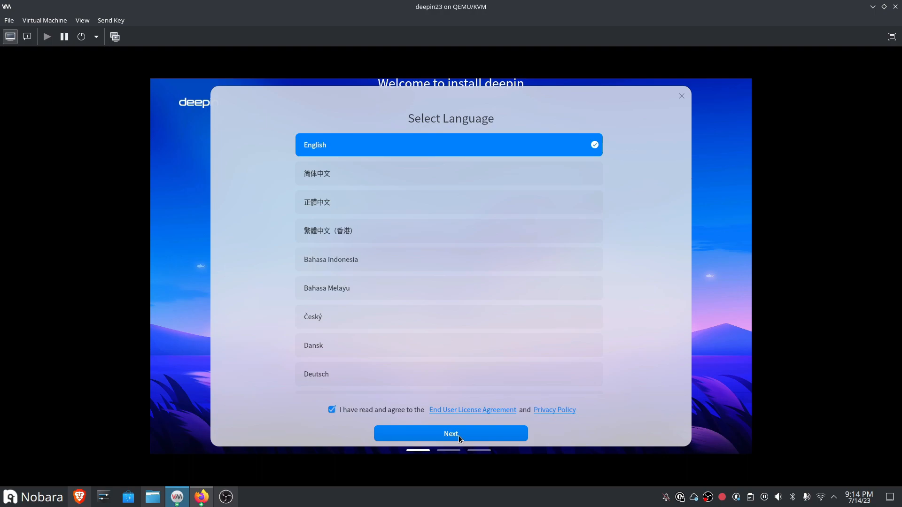
click(450, 433)
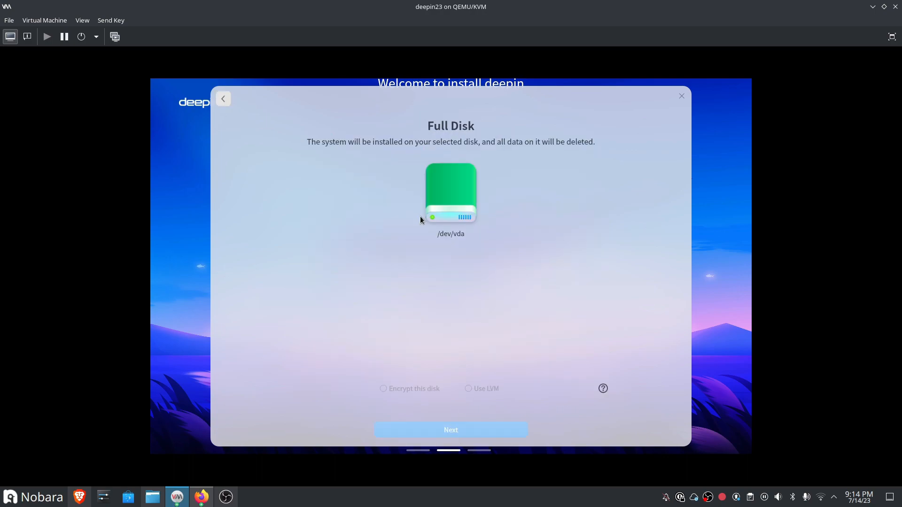
click(450, 192)
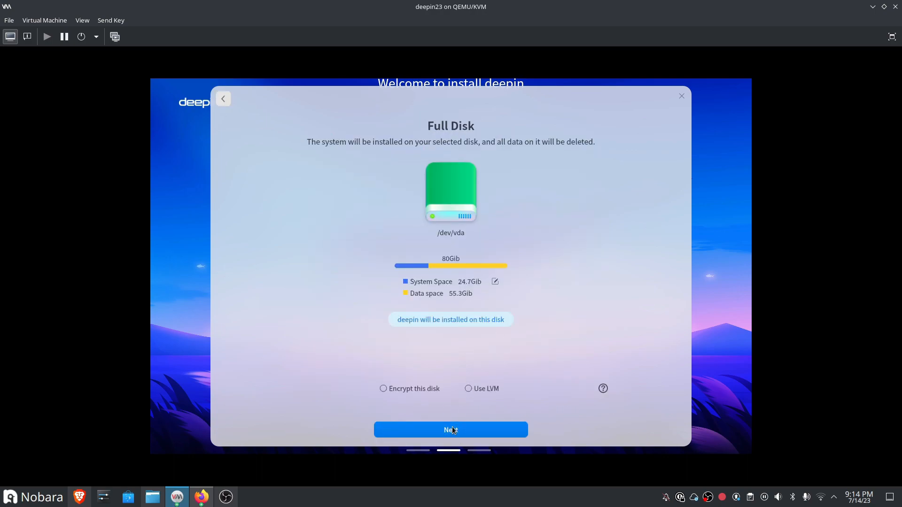
Continue to the installation summary and start installing deepin
click(450, 429)
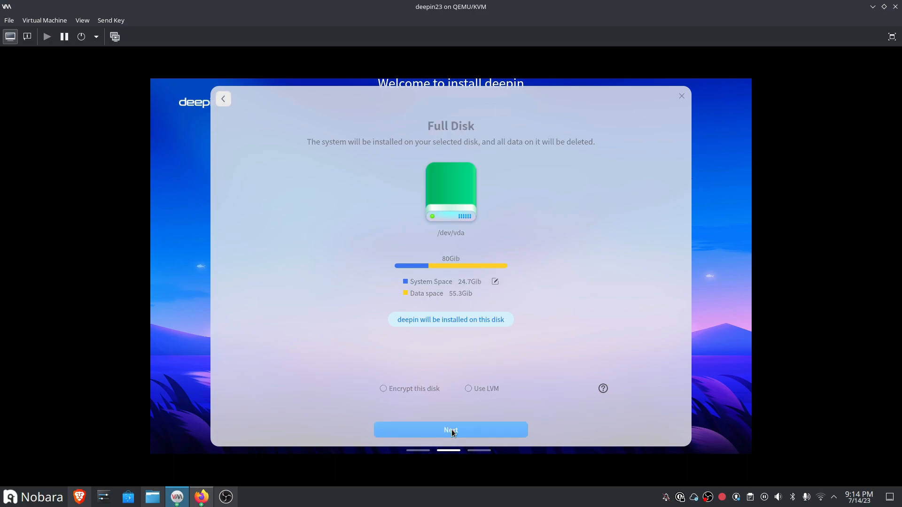
click(450, 429)
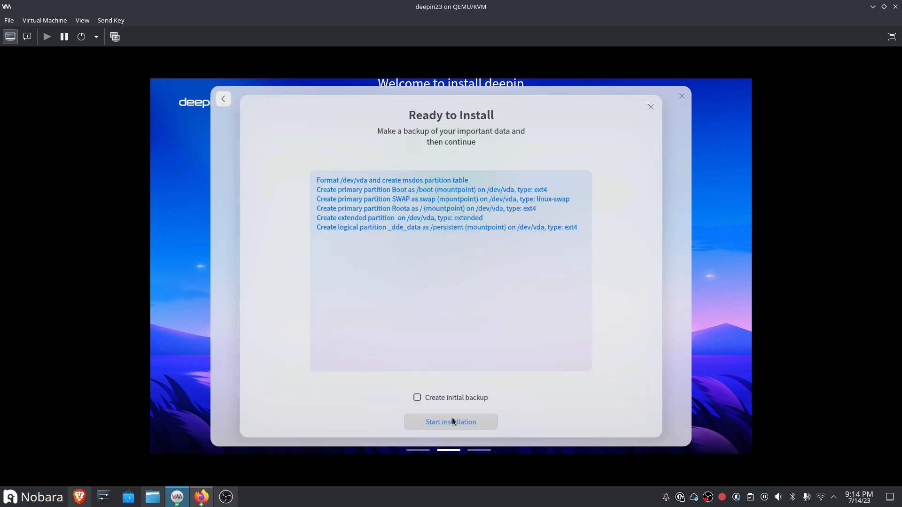
mouse_move(455, 436)
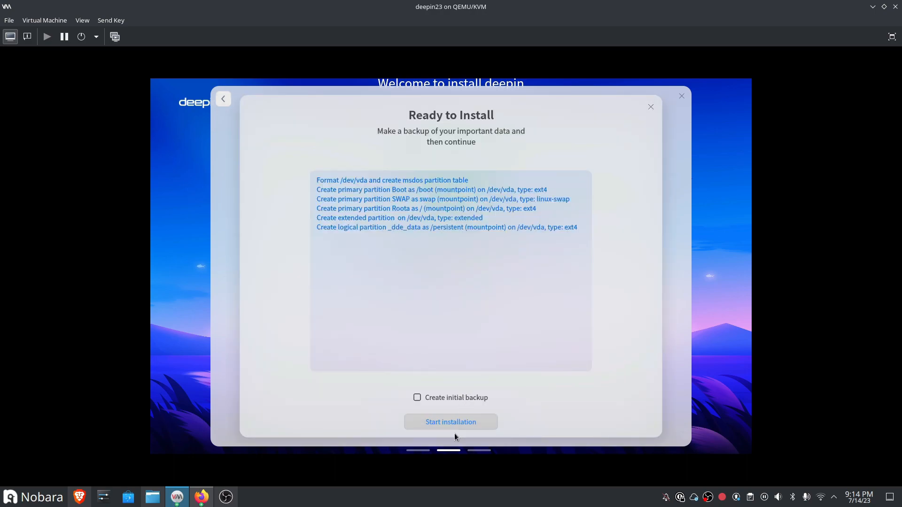
click(450, 421)
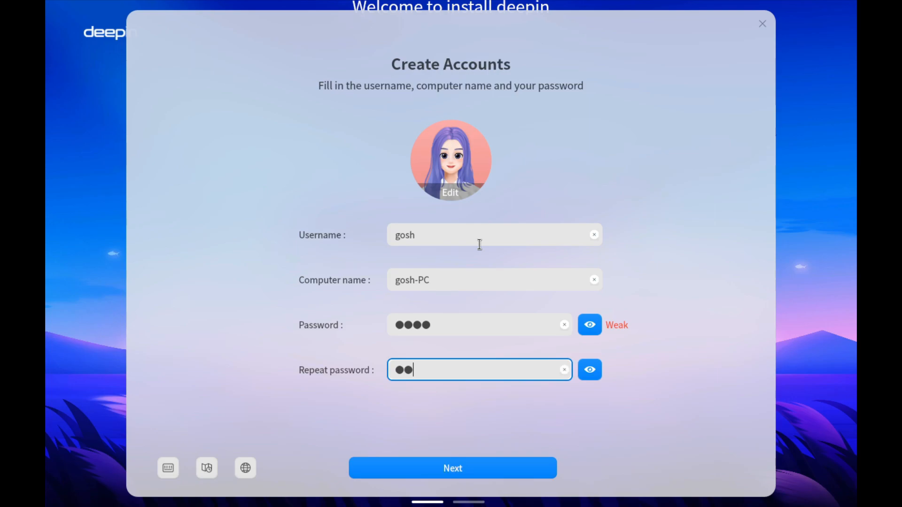
Fix the mismatched repeated password on Create Accounts and continue to finish installation
click(564, 370)
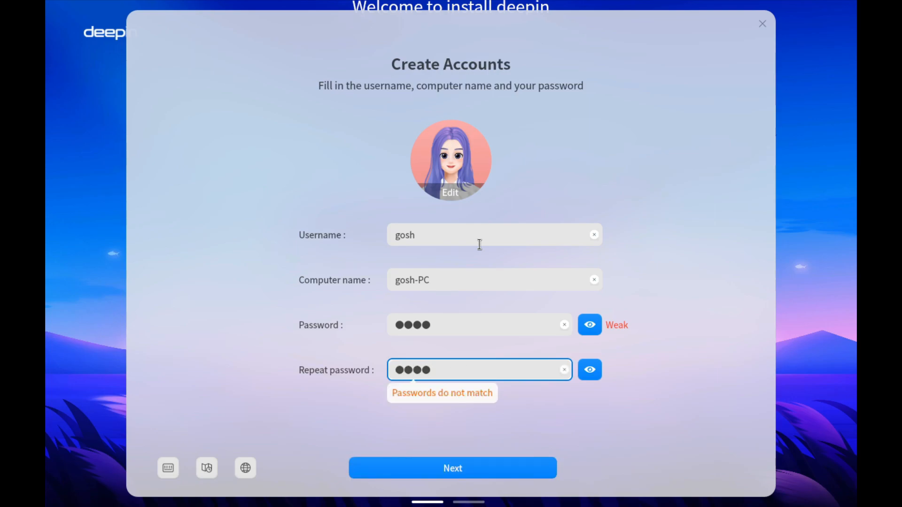
click(479, 324)
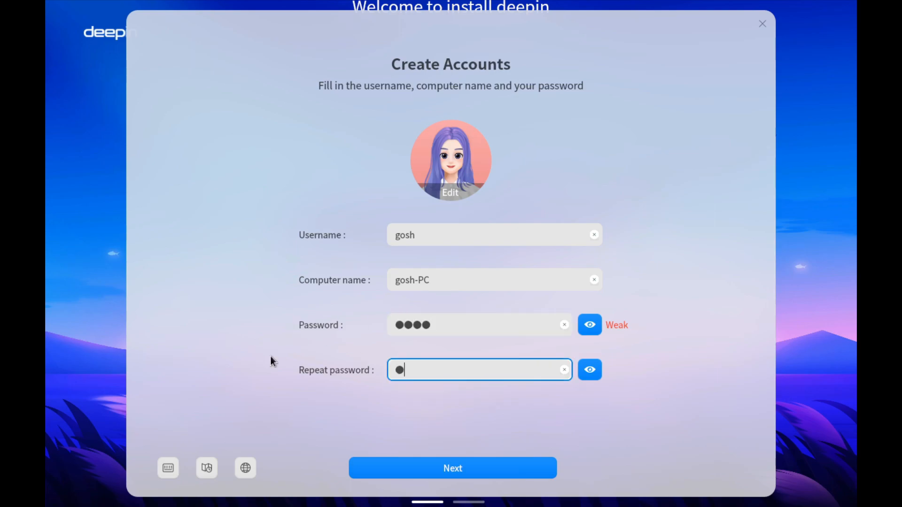
click(452, 467)
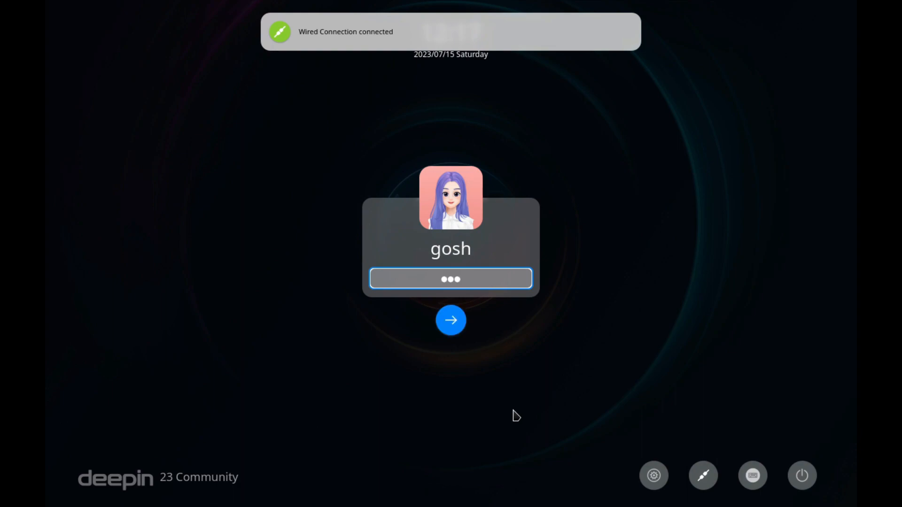
Log in as gosh, advance and close the welcome introduction, and launch Control Center
click(450, 320)
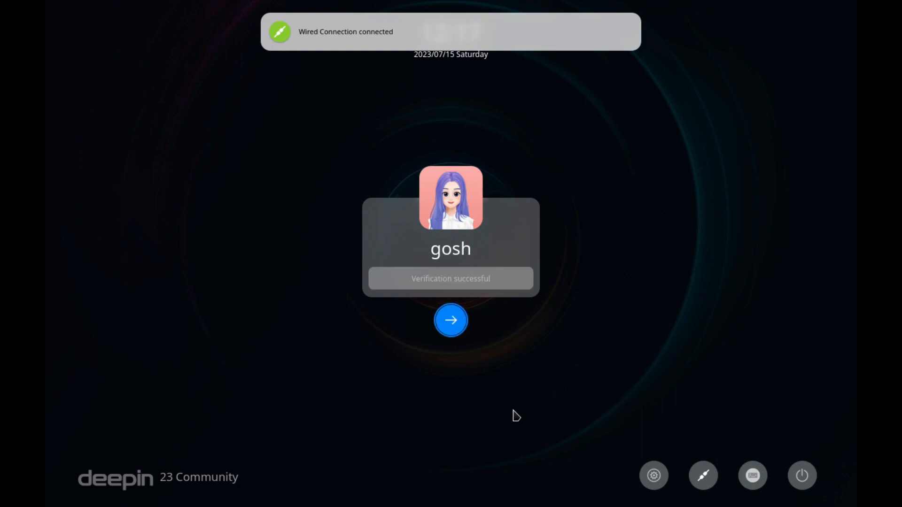
click(450, 319)
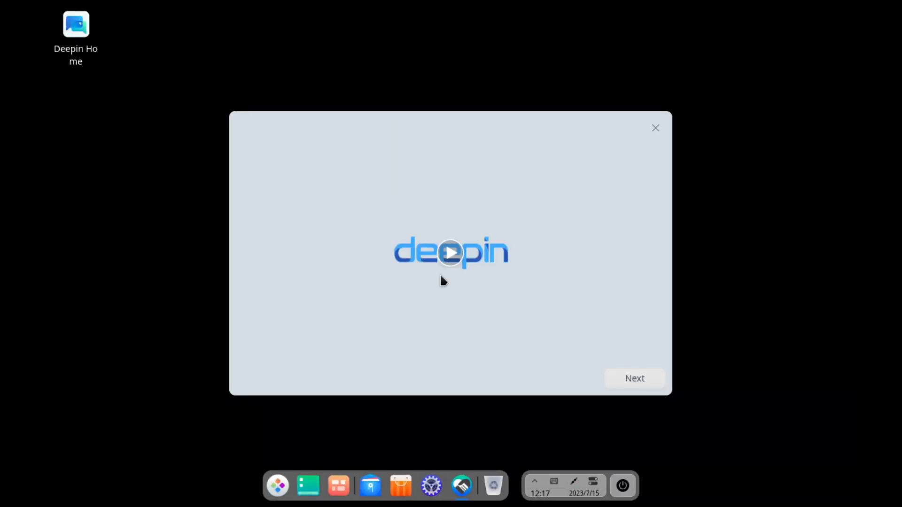
mouse_move(477, 305)
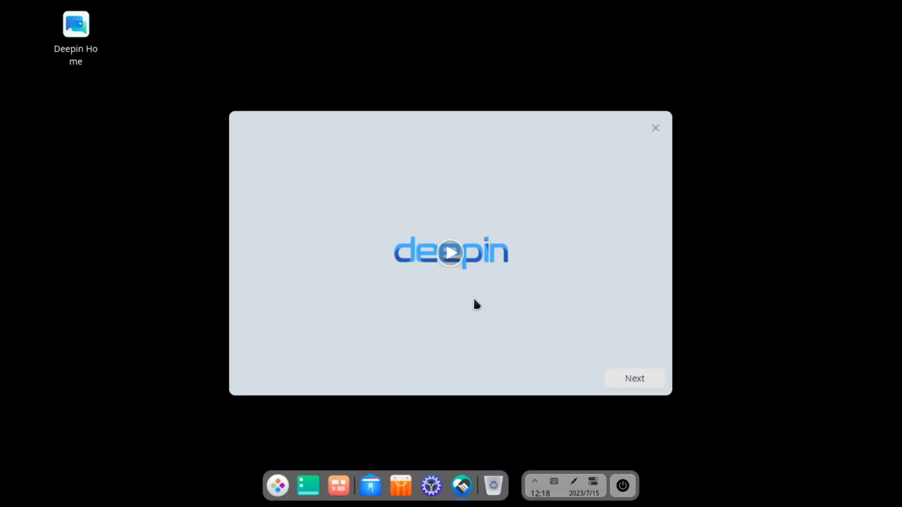
click(450, 253)
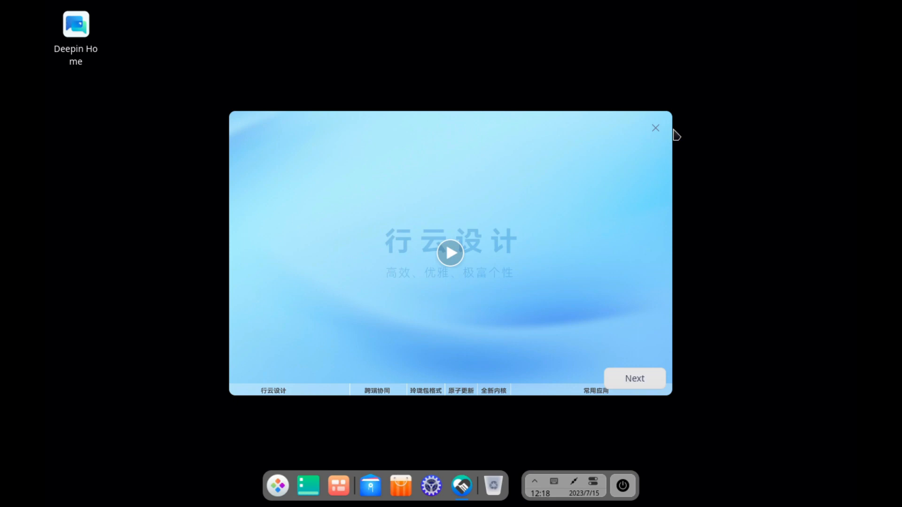
click(655, 128)
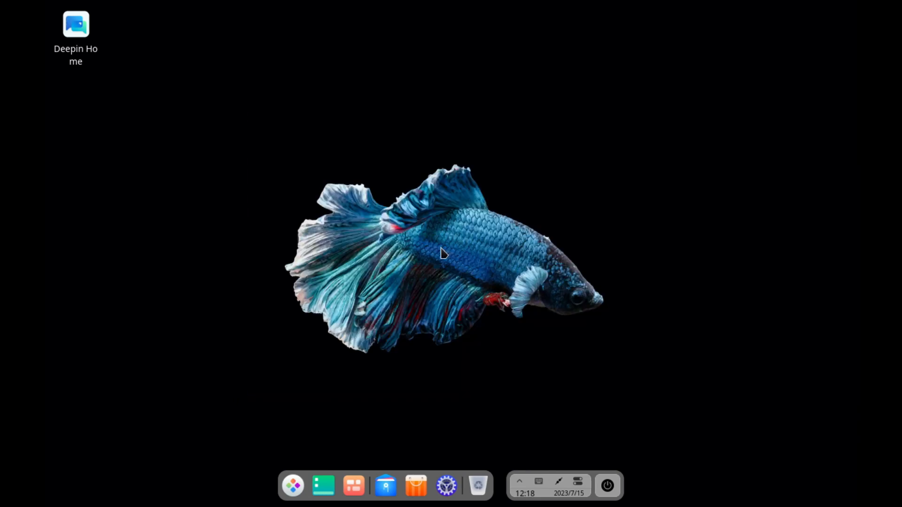
mouse_move(351, 185)
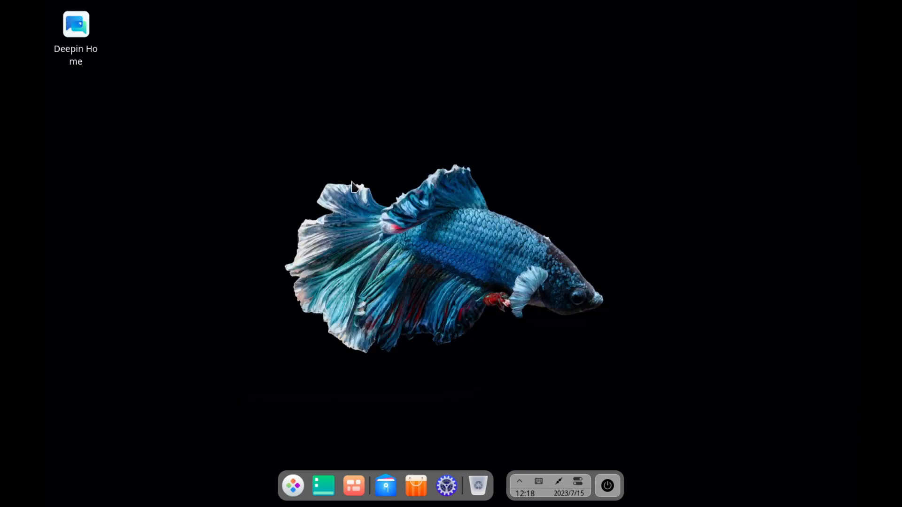
click(445, 486)
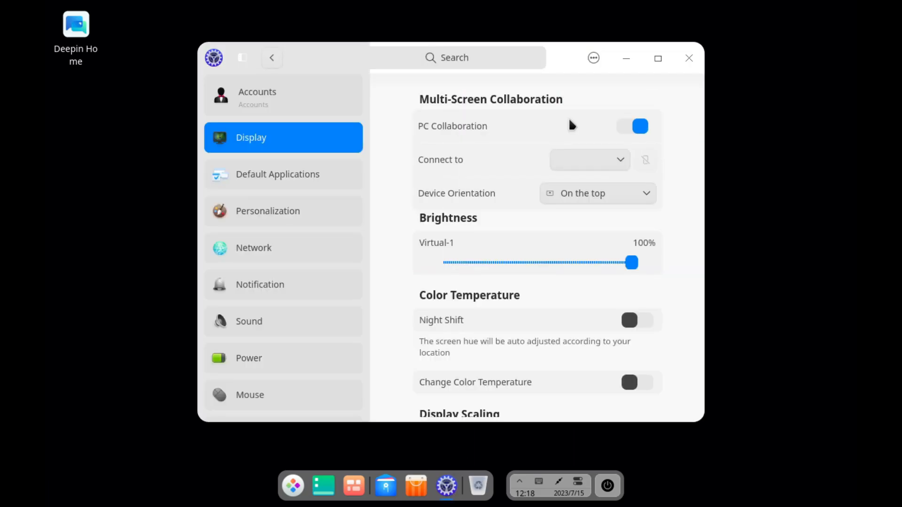
mouse_move(418, 266)
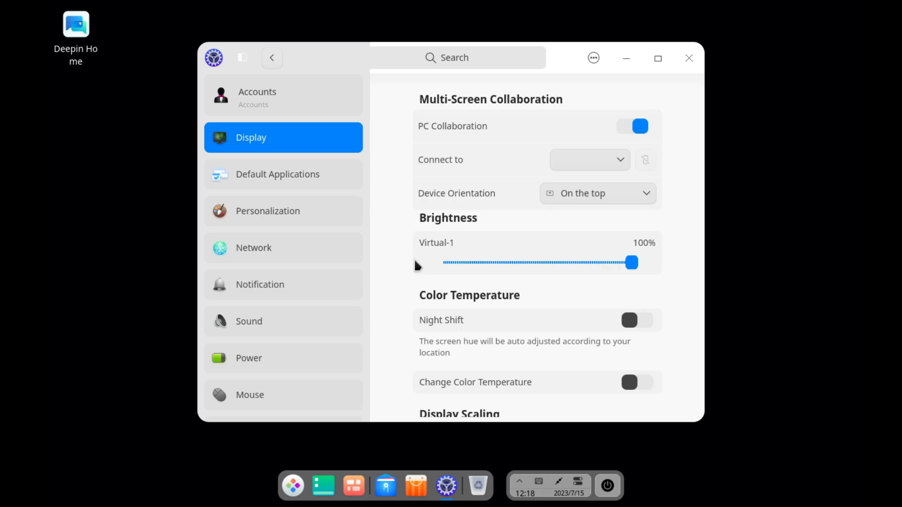
Set the display resolution to 1920×1080 and go back to the settings overview
scroll(down, 3)
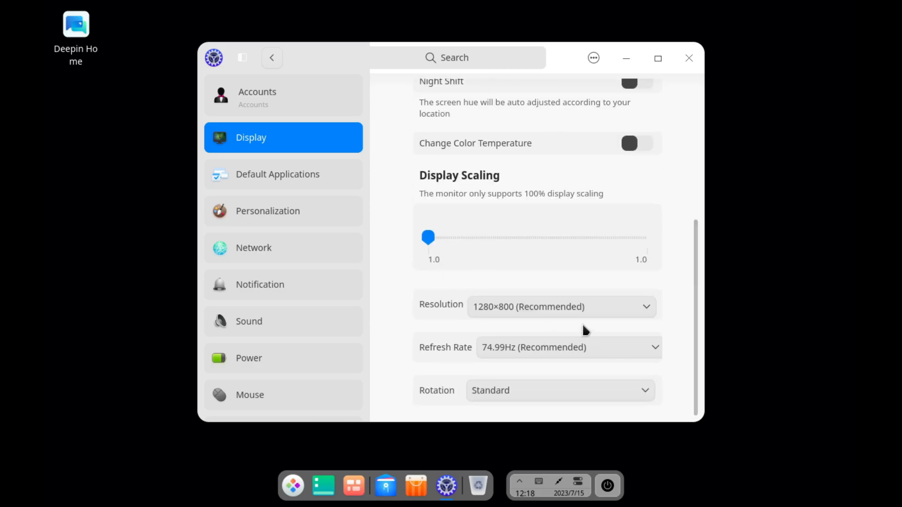
click(561, 307)
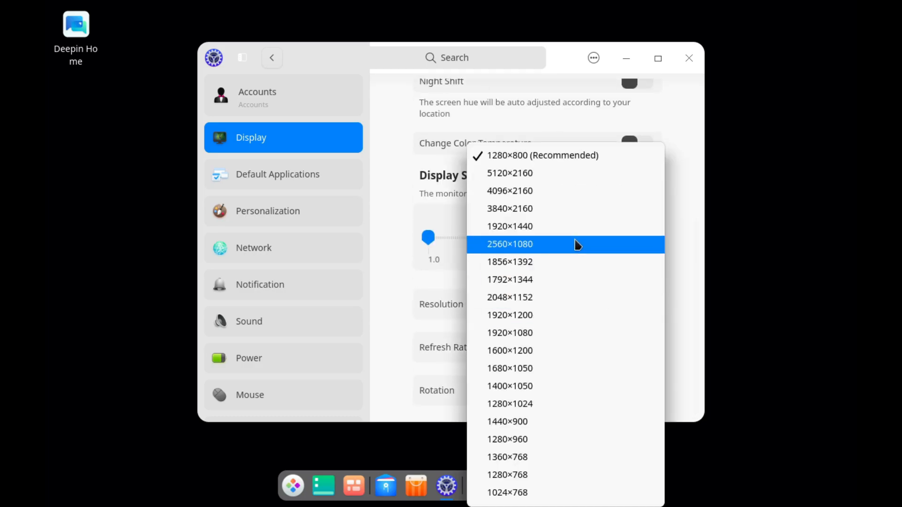
mouse_move(586, 316)
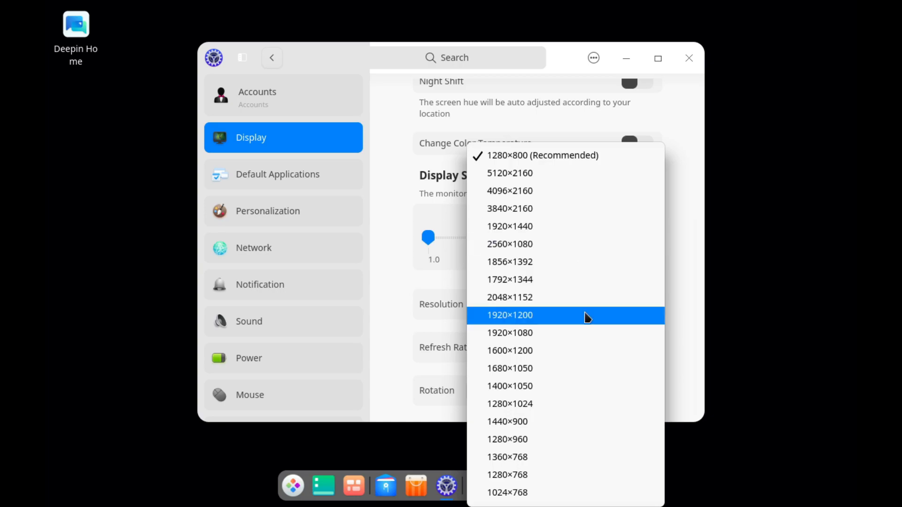
click(509, 332)
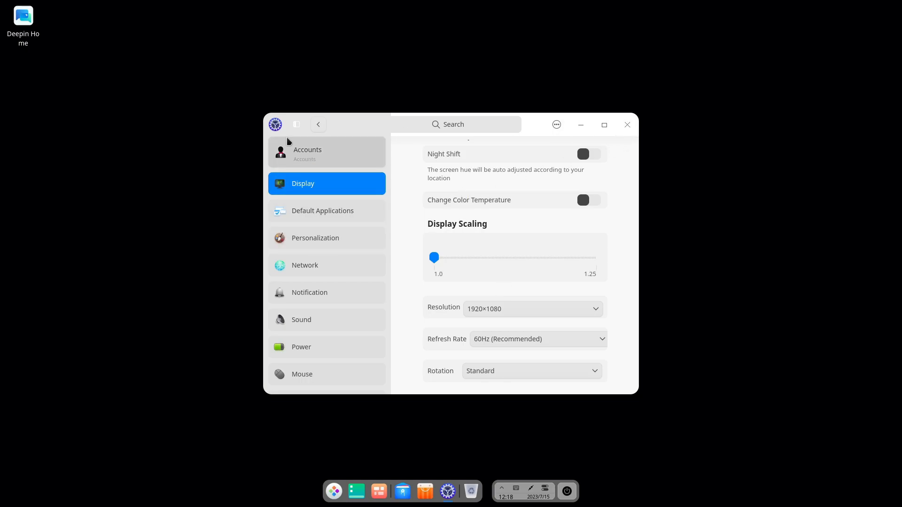
click(318, 124)
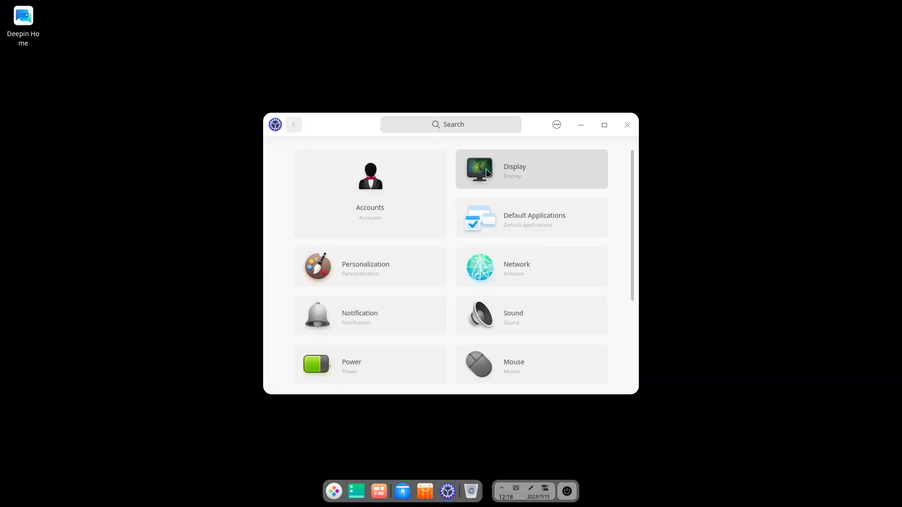
View the Personalization theme options maximized, then close Control Center
click(366, 266)
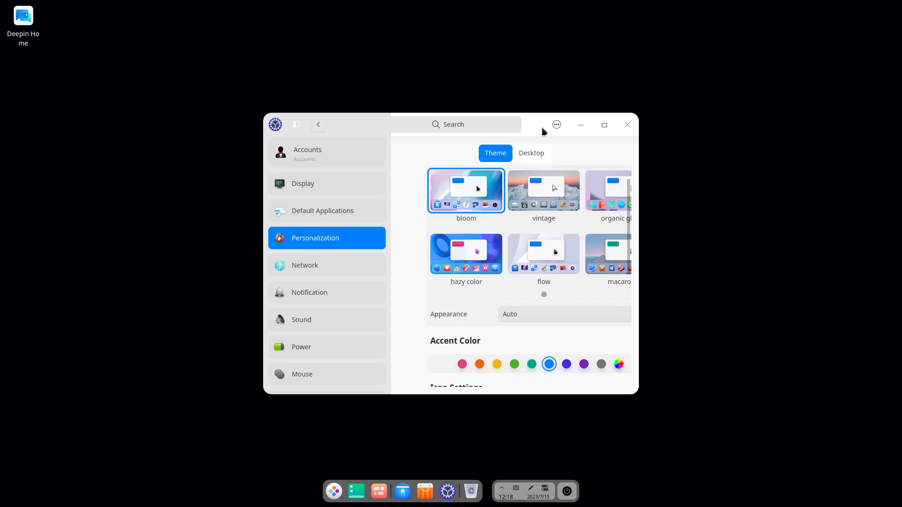
click(604, 124)
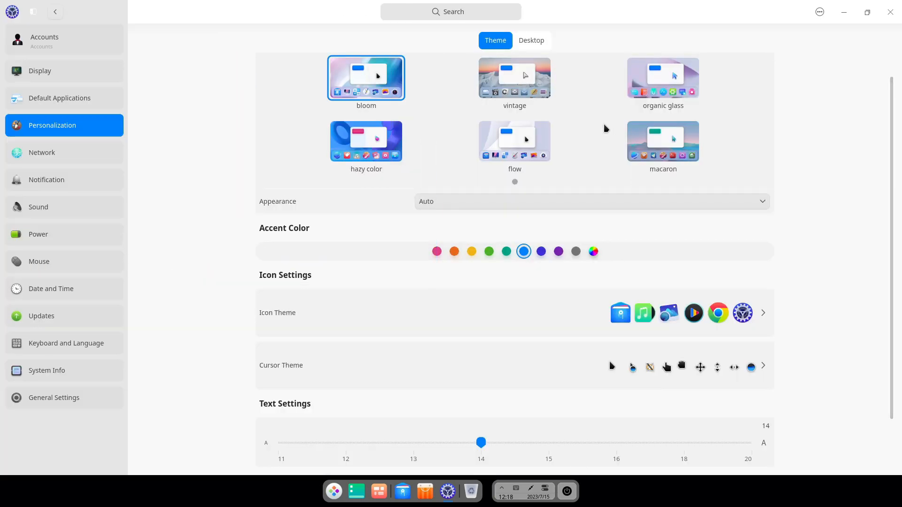
mouse_move(437, 222)
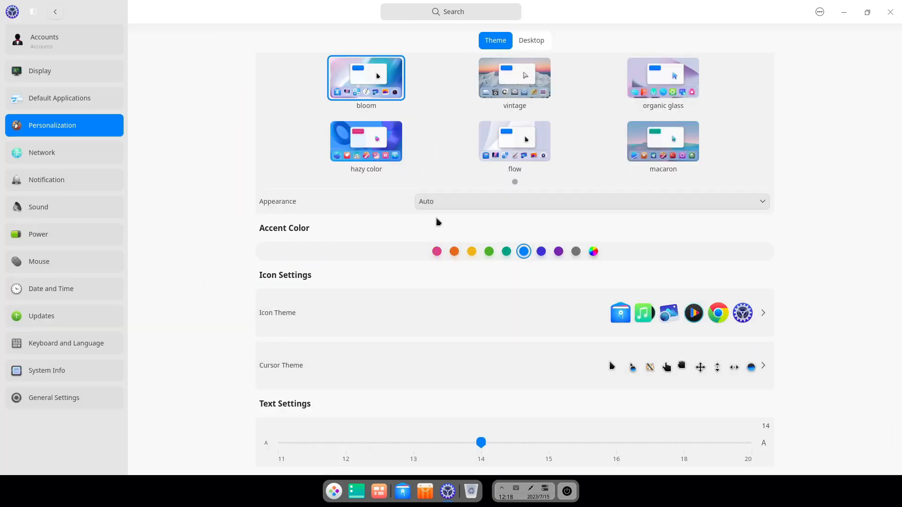
click(591, 201)
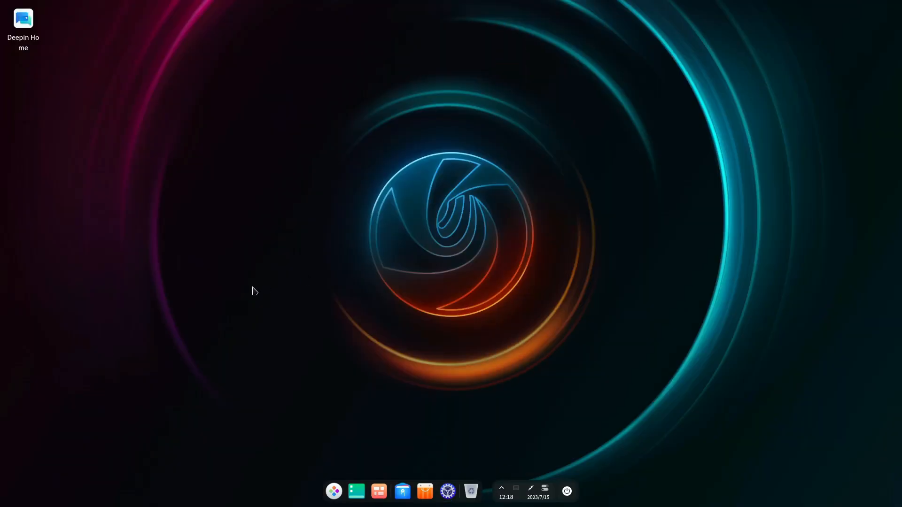
mouse_move(220, 263)
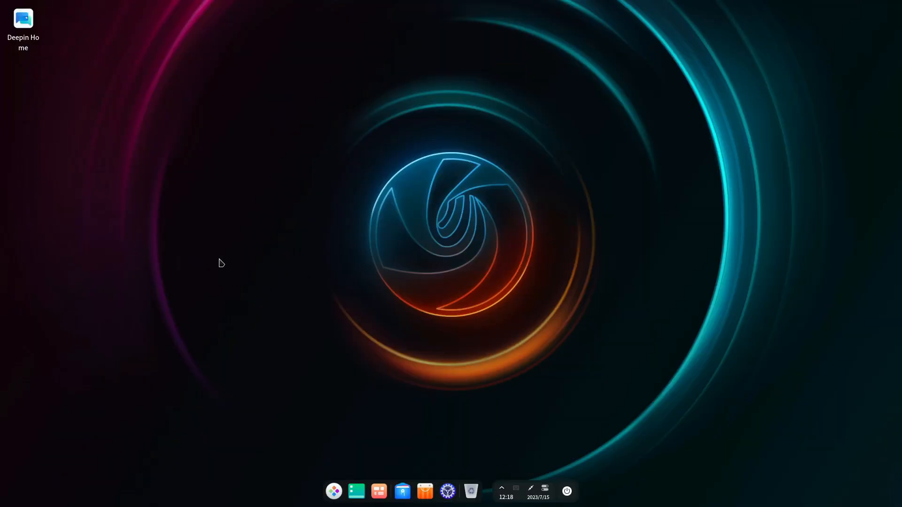
mouse_move(32, 22)
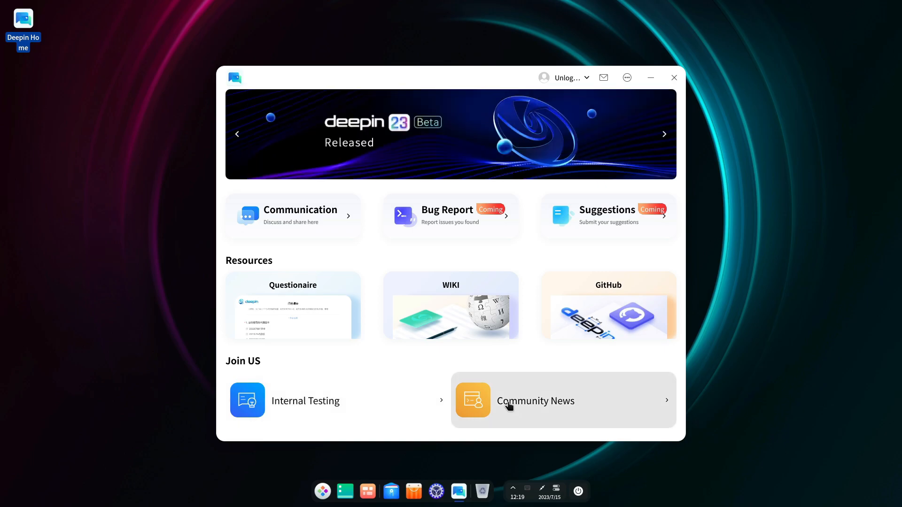
View the Community News social links popup, close it, and open the deepin Wiki
click(534, 401)
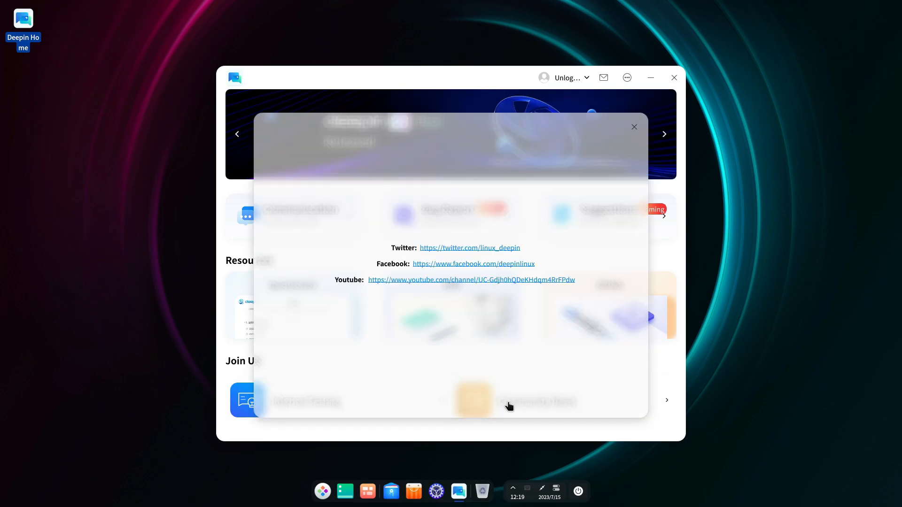
click(634, 127)
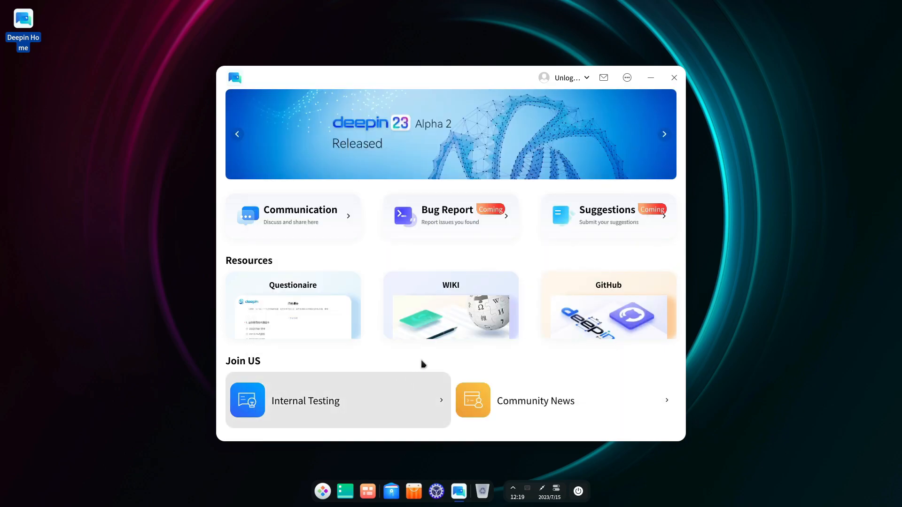
click(450, 306)
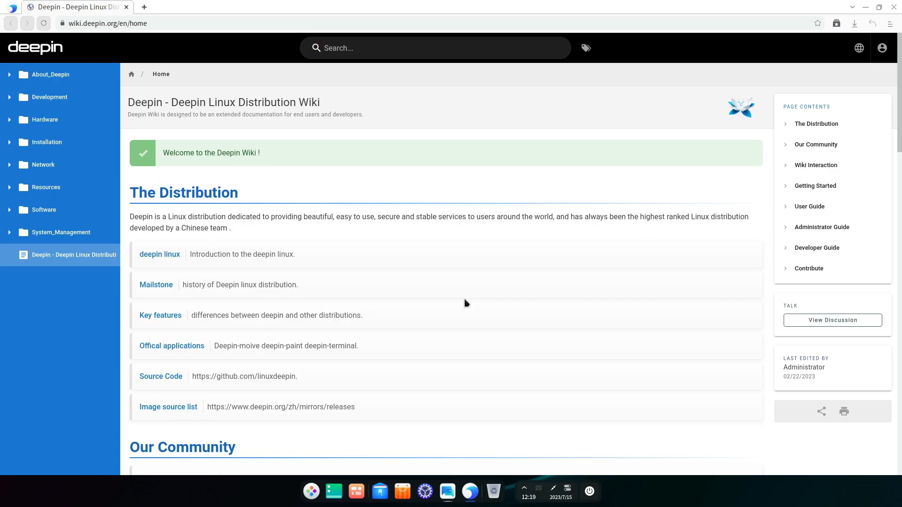
mouse_move(209, 377)
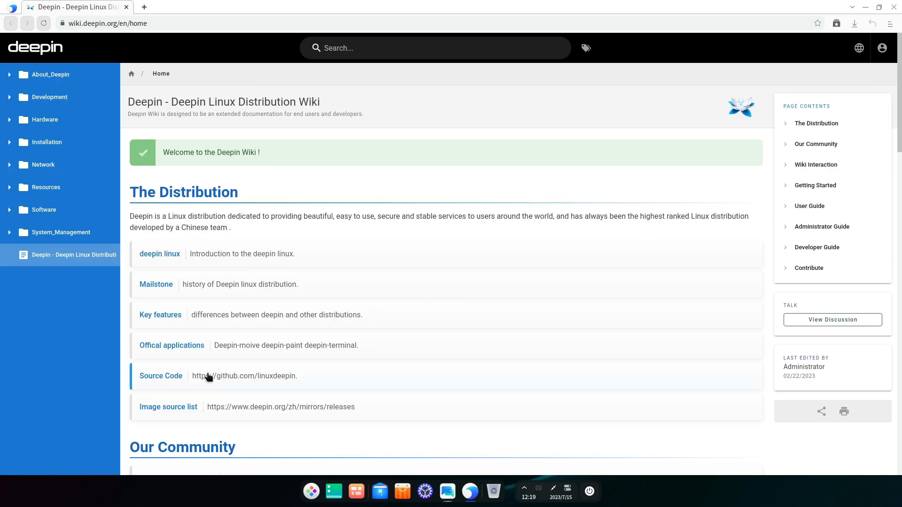
Scroll down the browser page toward the About Browser information
scroll(down, 3)
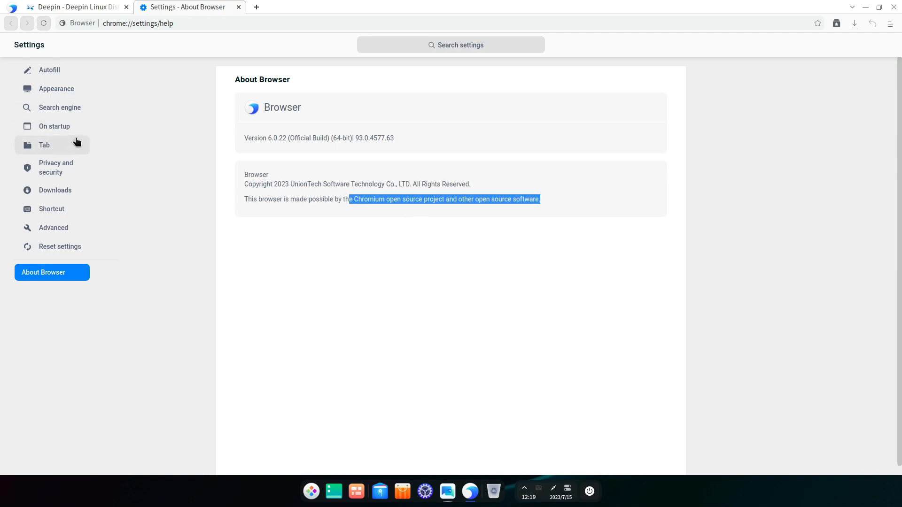
Review the search engine choices and autofill settings, cancelling the Close All prompt
click(60, 107)
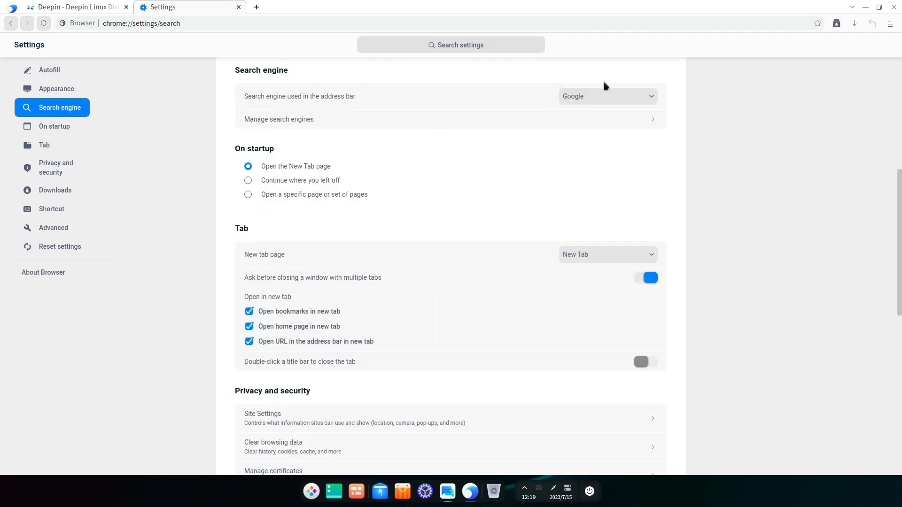
click(606, 95)
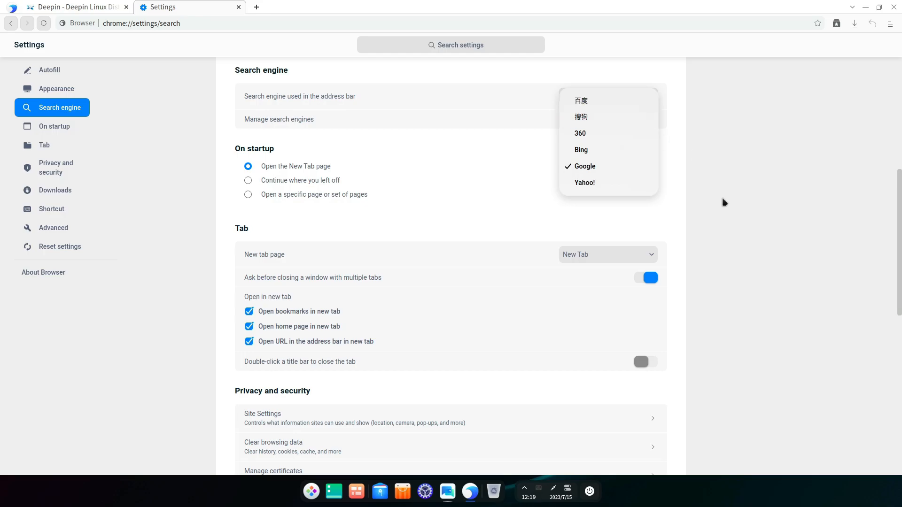
scroll(down, 3)
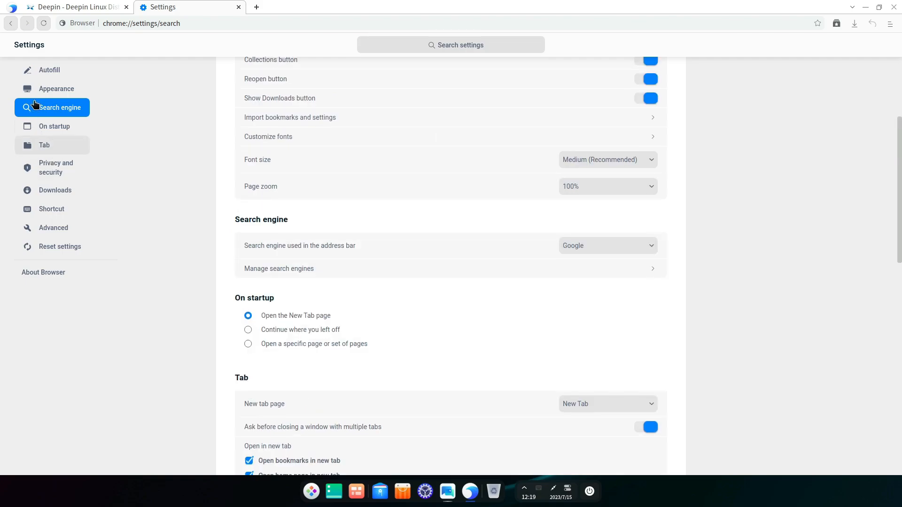
click(48, 70)
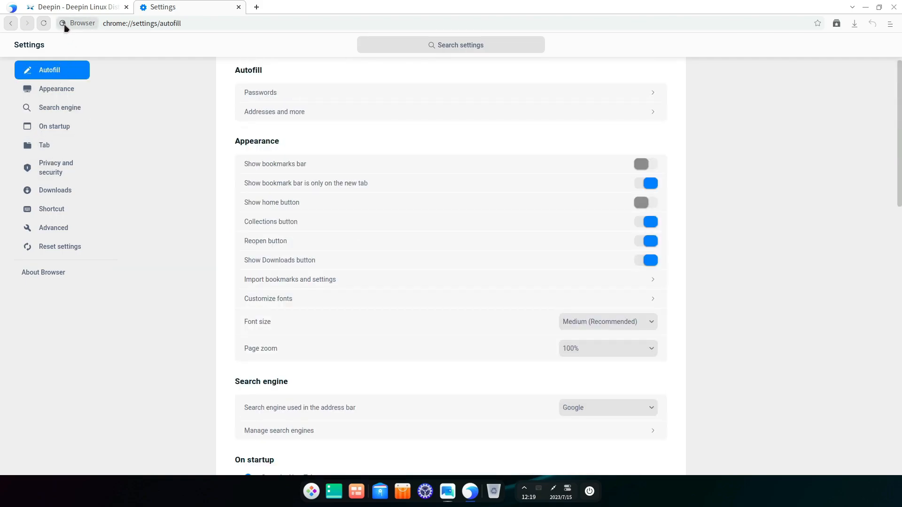
mouse_move(55, 260)
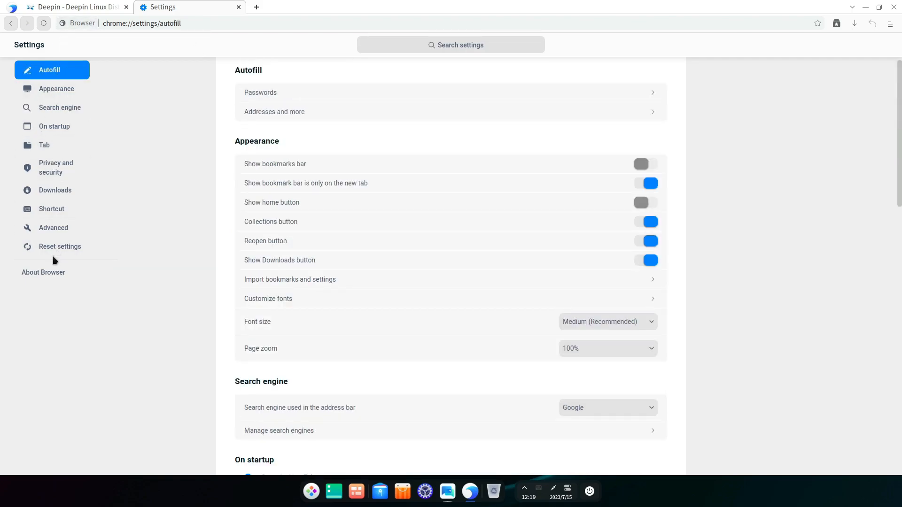
mouse_move(773, 56)
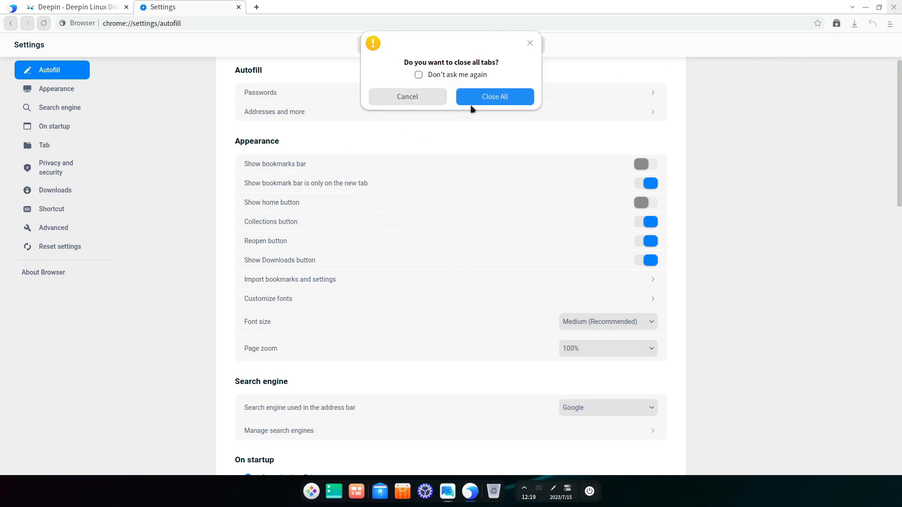
click(407, 96)
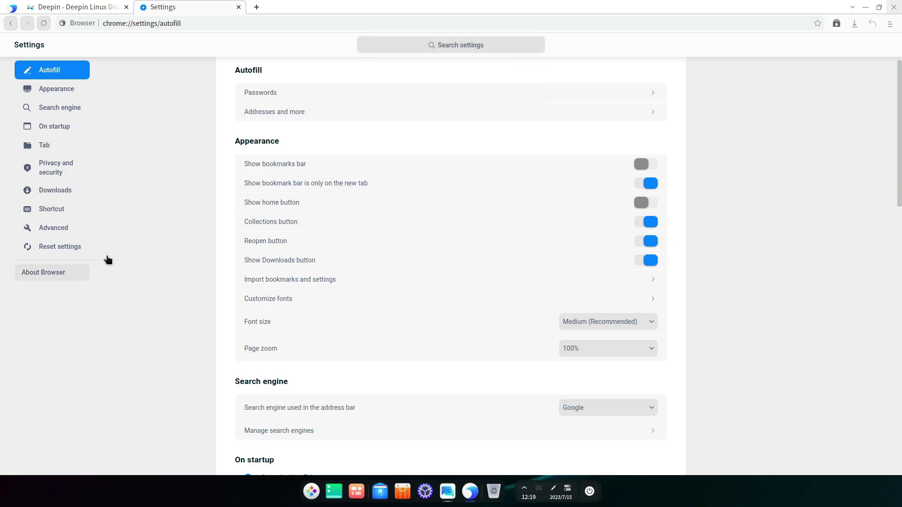
Browse the remaining settings, reach Advanced > Web Compatible Tools, and keep the tabs open when prompted
scroll(down, 3)
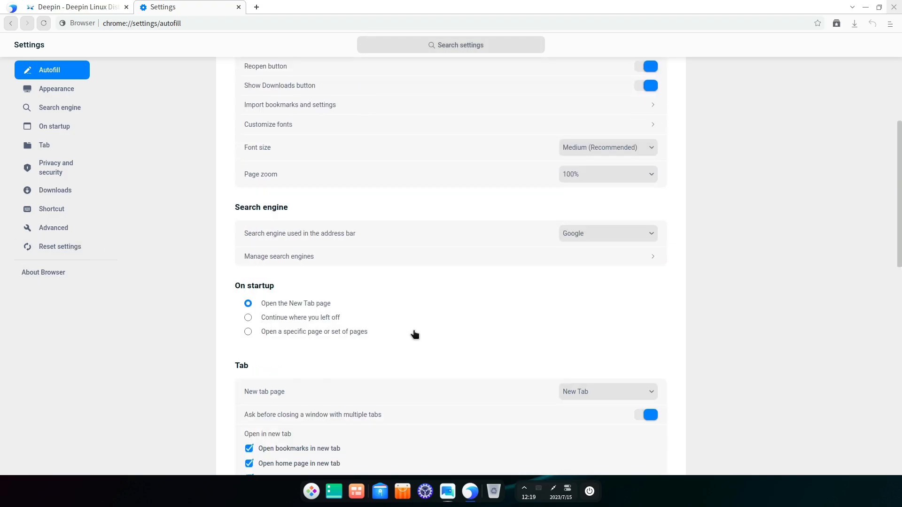
scroll(down, 3)
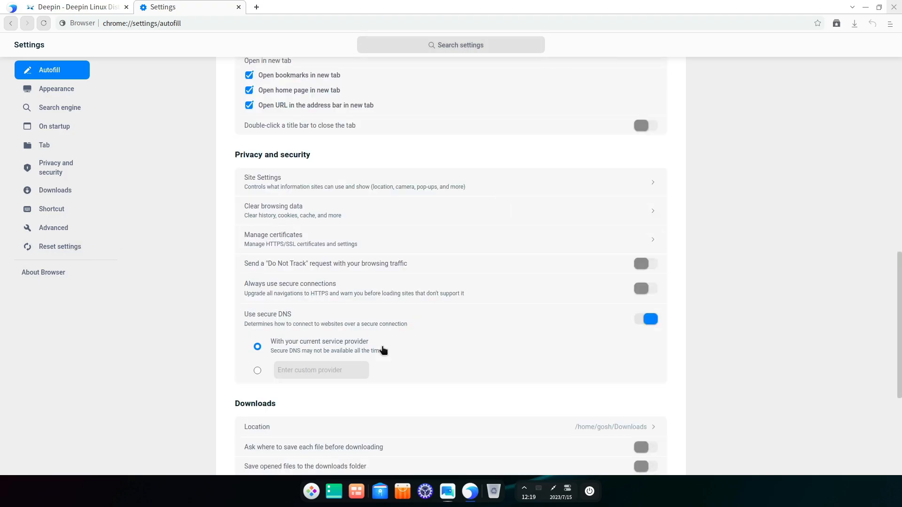
scroll(down, 3)
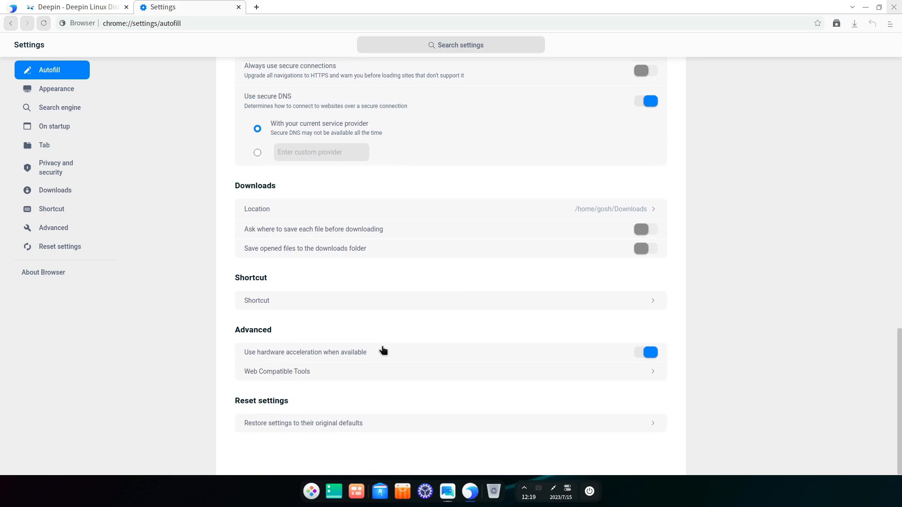
scroll(up, 3)
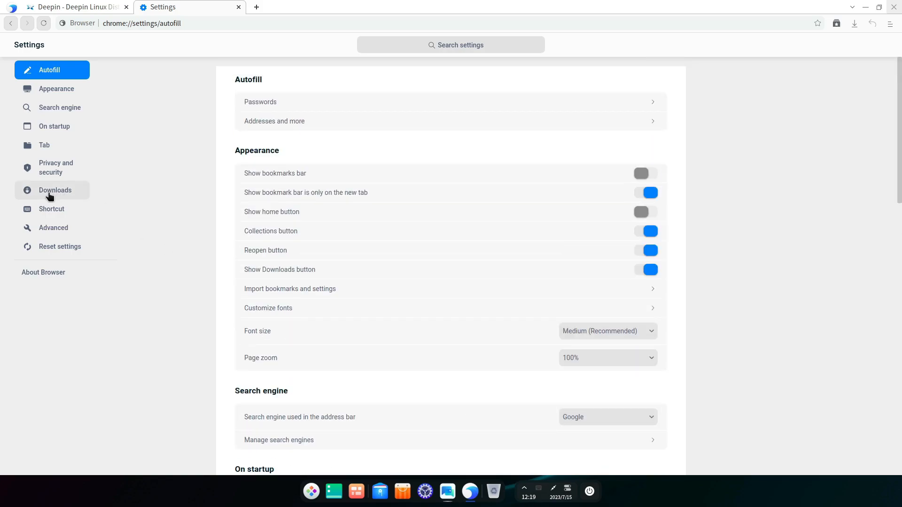
click(53, 227)
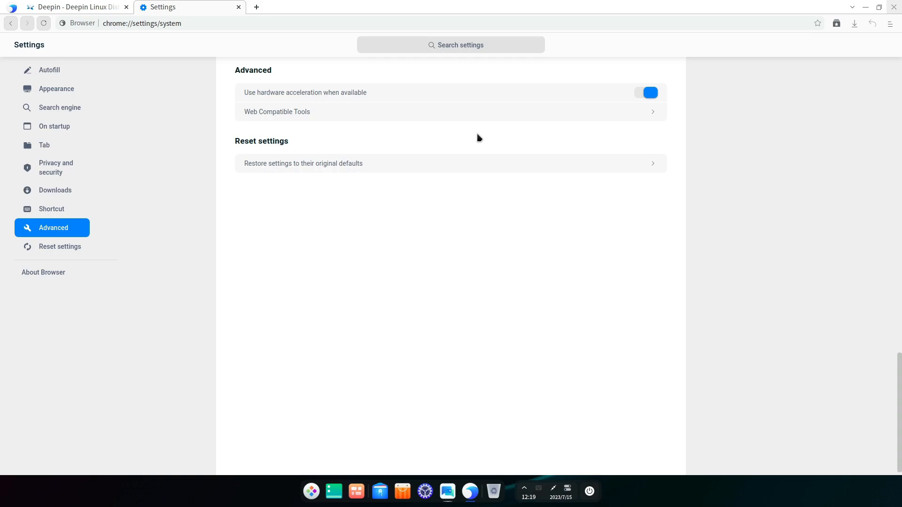
mouse_move(636, 113)
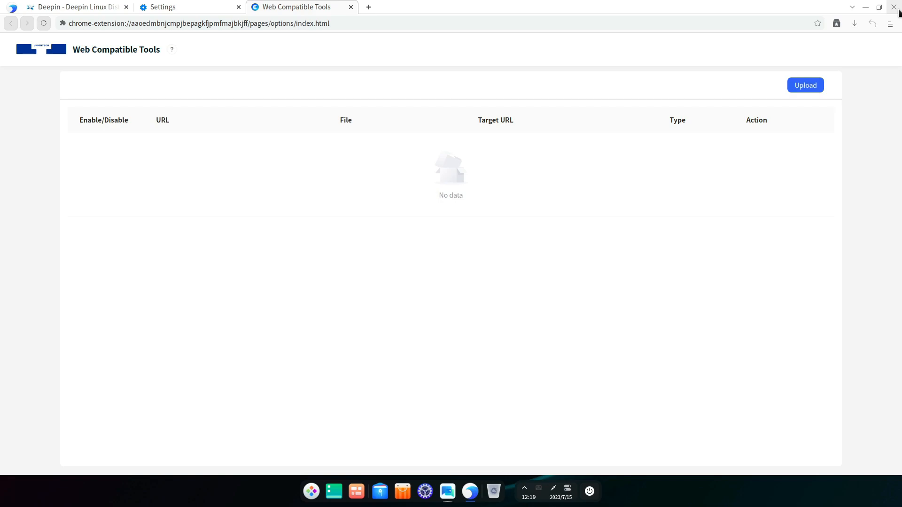
click(896, 11)
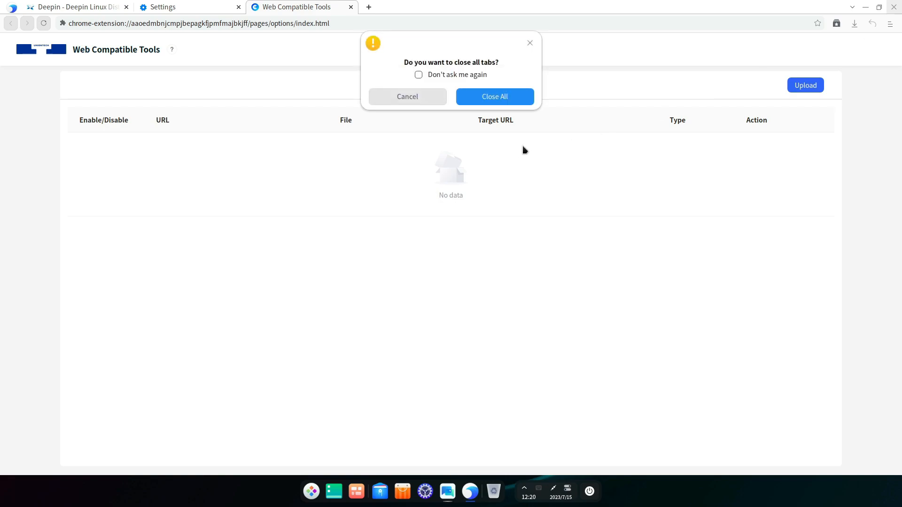
click(407, 95)
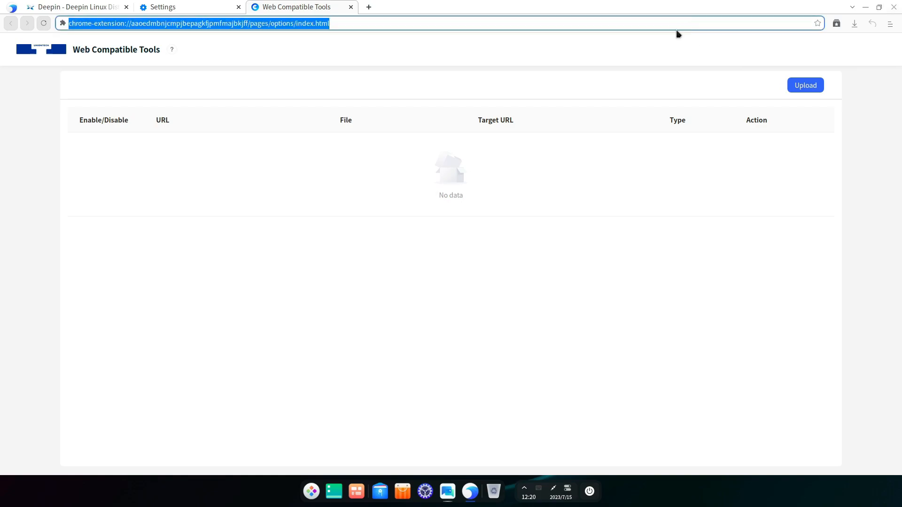
Search for 'ublock origin', reach its Chrome Web Store listing and install the extension
text(ublock)
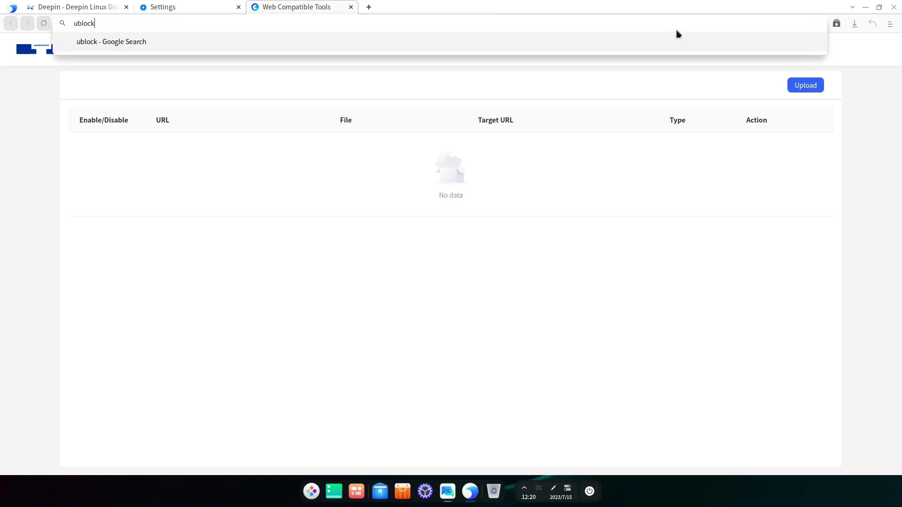
text(origin)
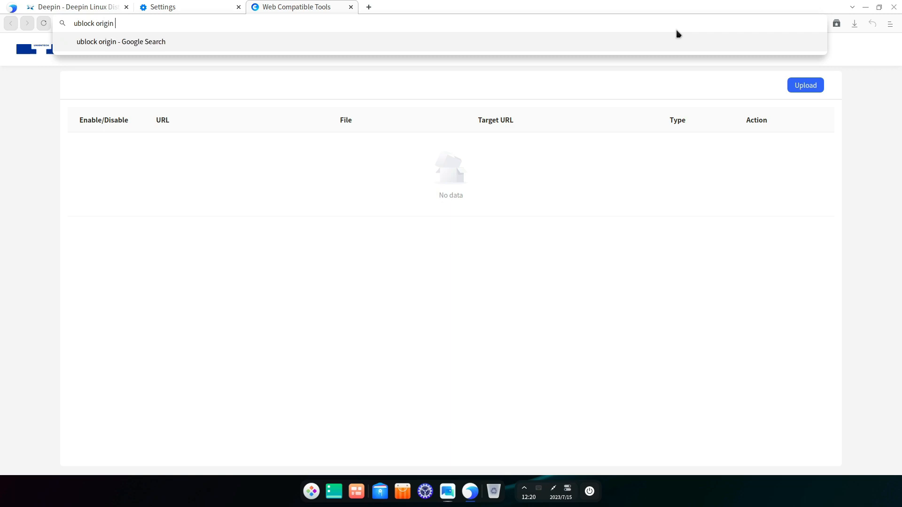
click(121, 42)
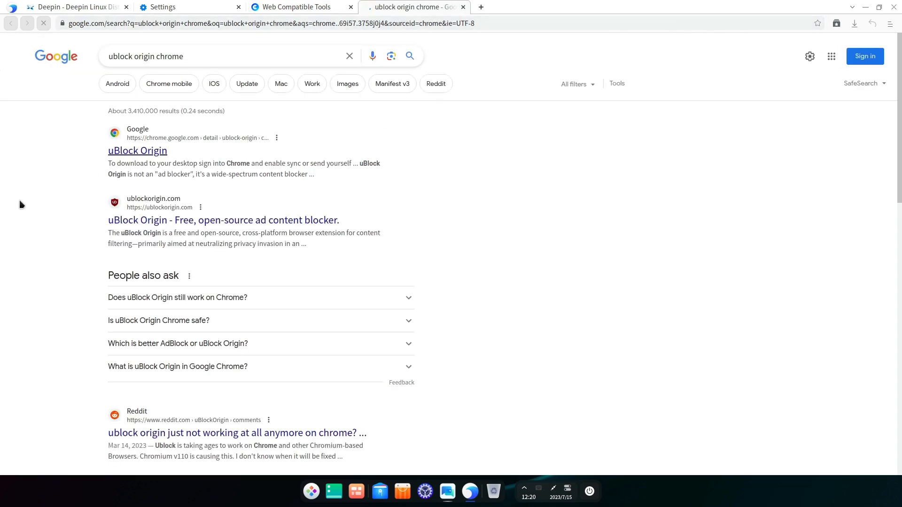
click(137, 150)
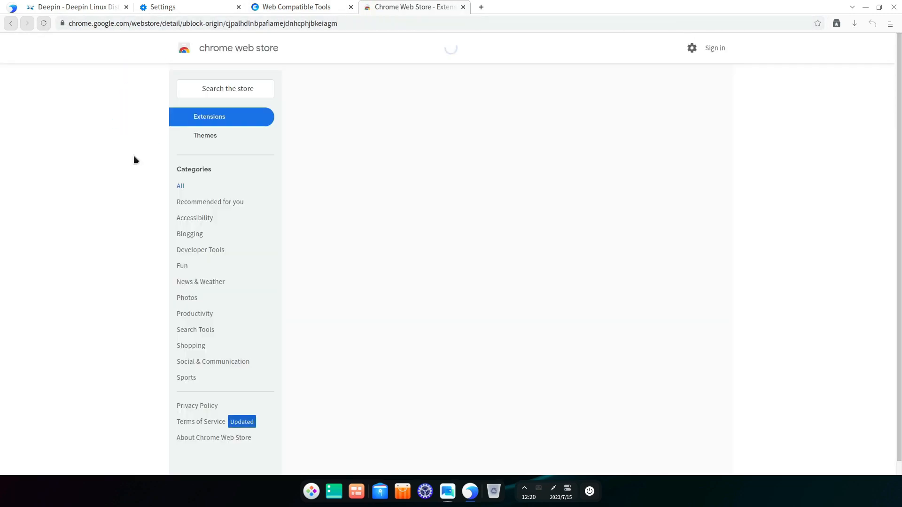
click(652, 112)
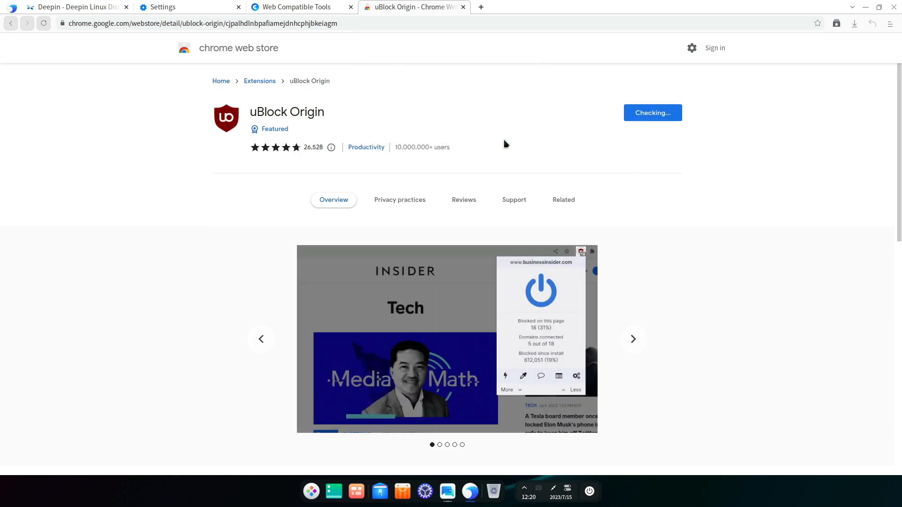
click(652, 112)
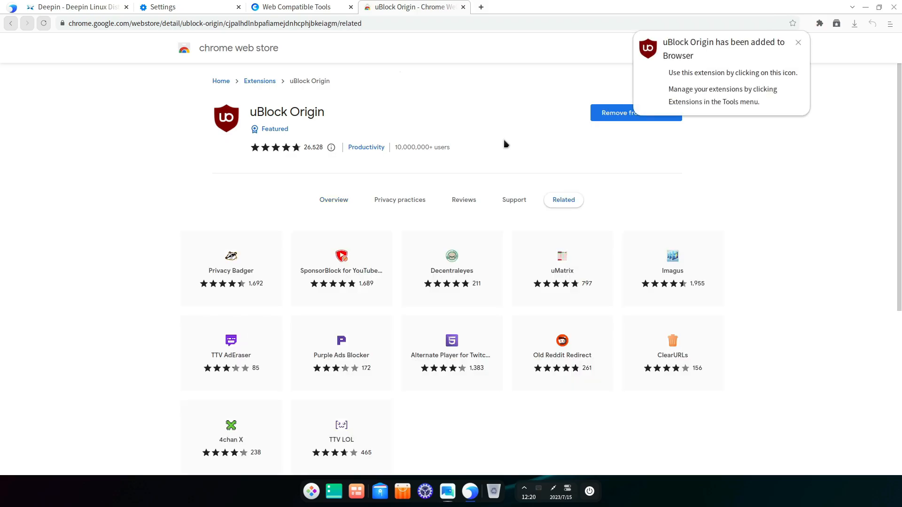
Check uBlock Origin in the extensions list and its panel, then browse the related extensions
click(819, 22)
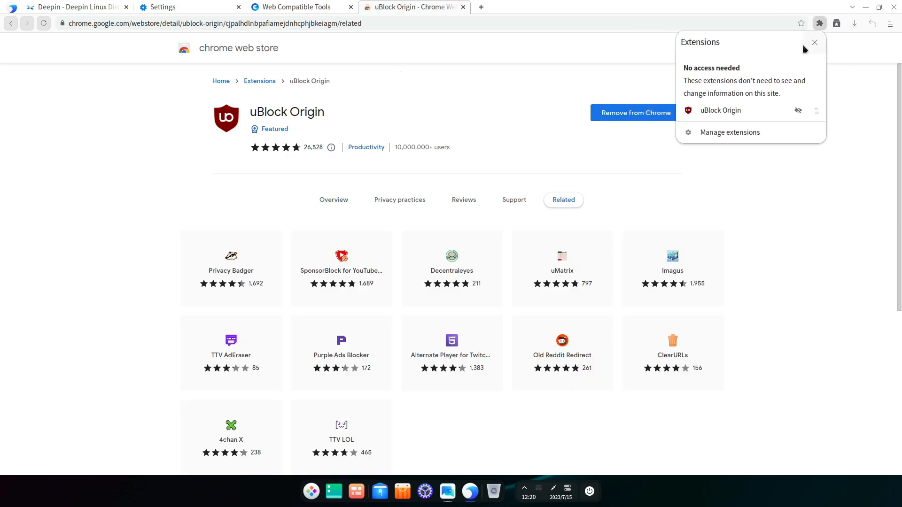
click(803, 22)
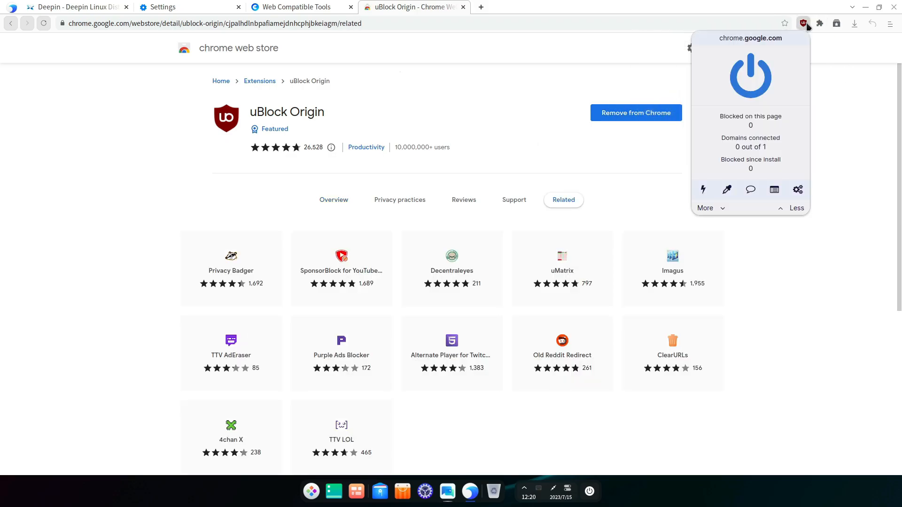
click(404, 94)
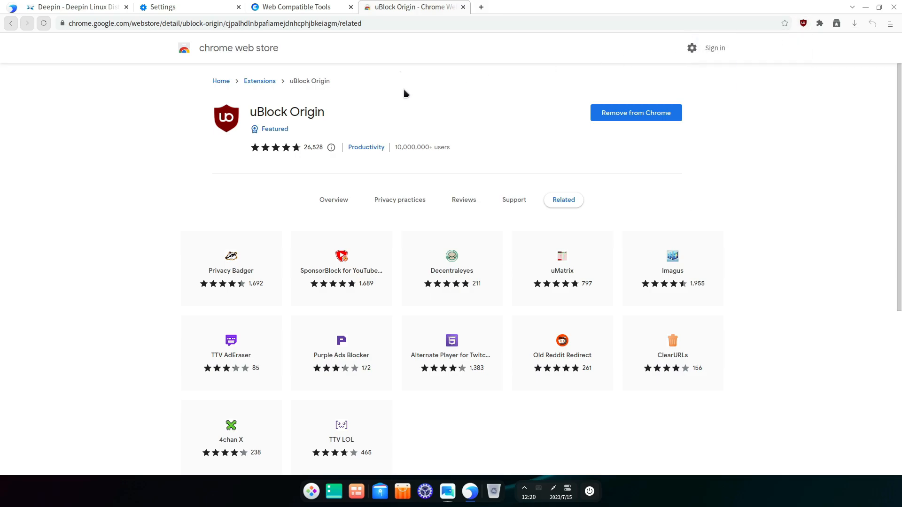
scroll(down, 3)
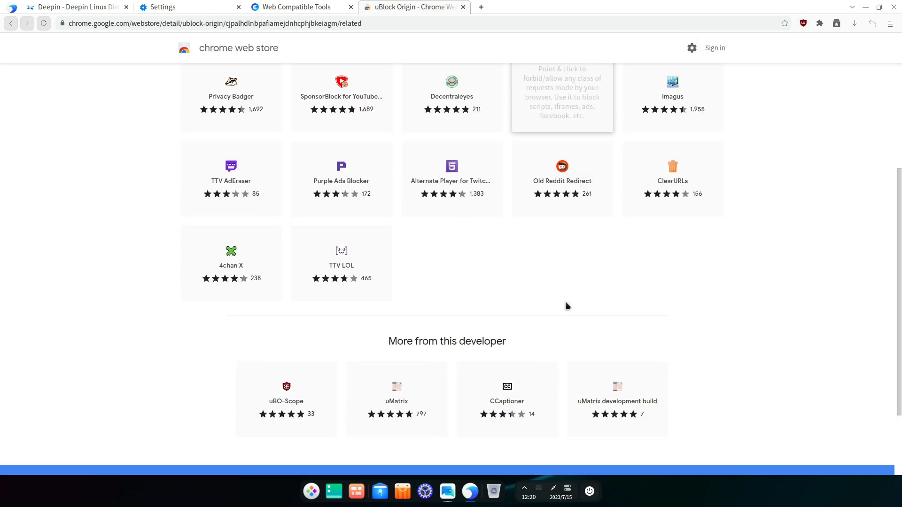
mouse_move(566, 305)
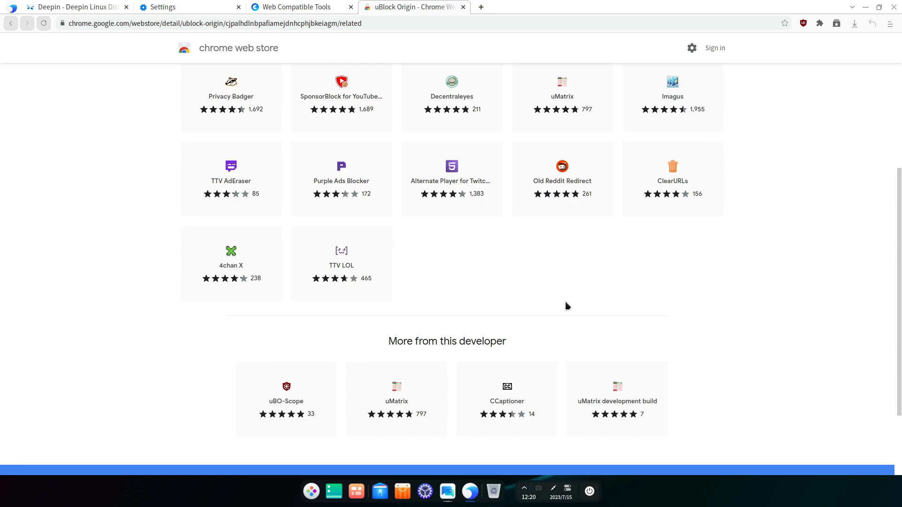
scroll(up, 3)
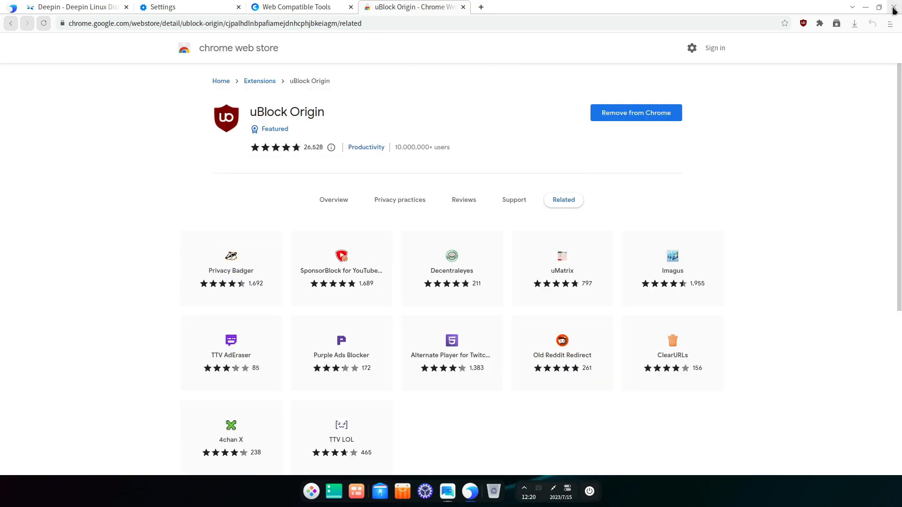
Close the browser, view Deepin Home's Deepin ID sign-in prompt, then dismiss it
click(893, 7)
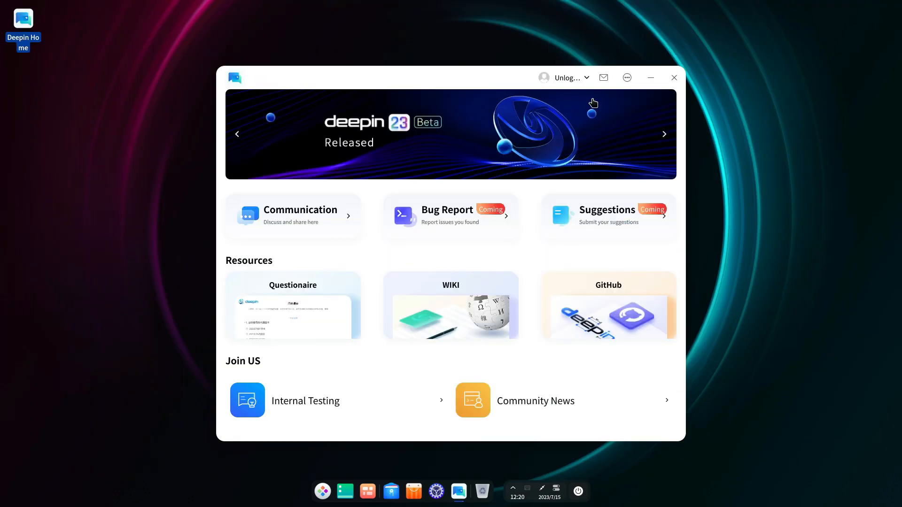
click(569, 77)
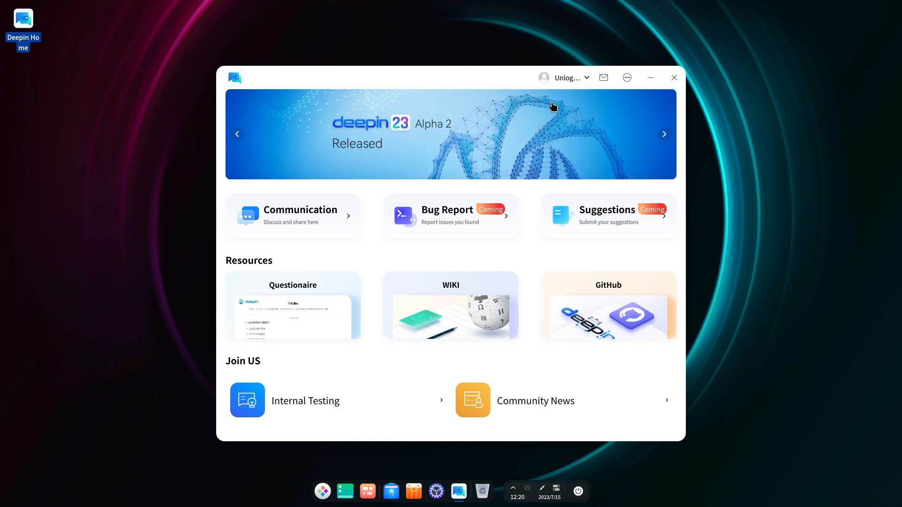
click(450, 216)
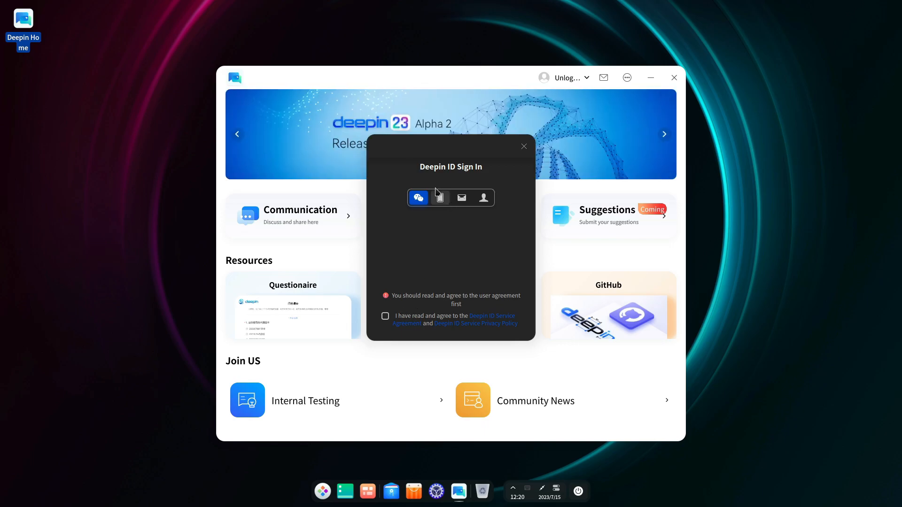
mouse_move(522, 147)
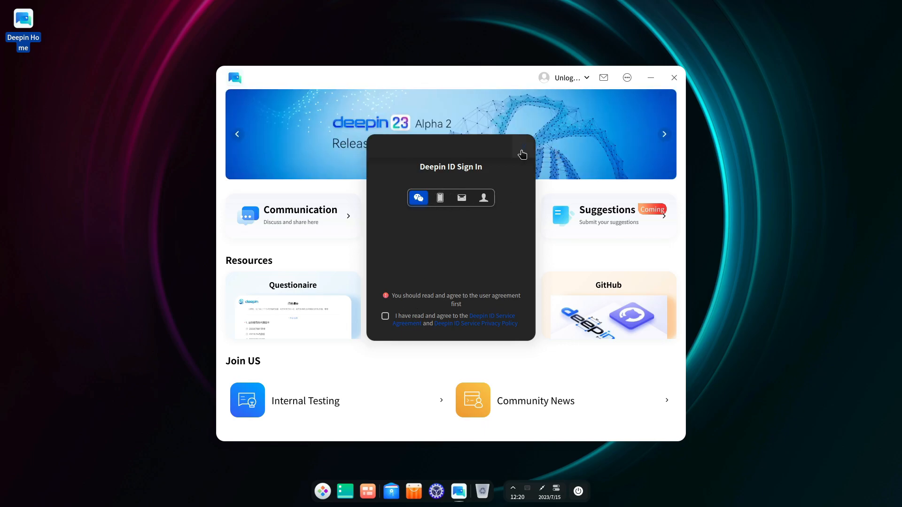
click(673, 77)
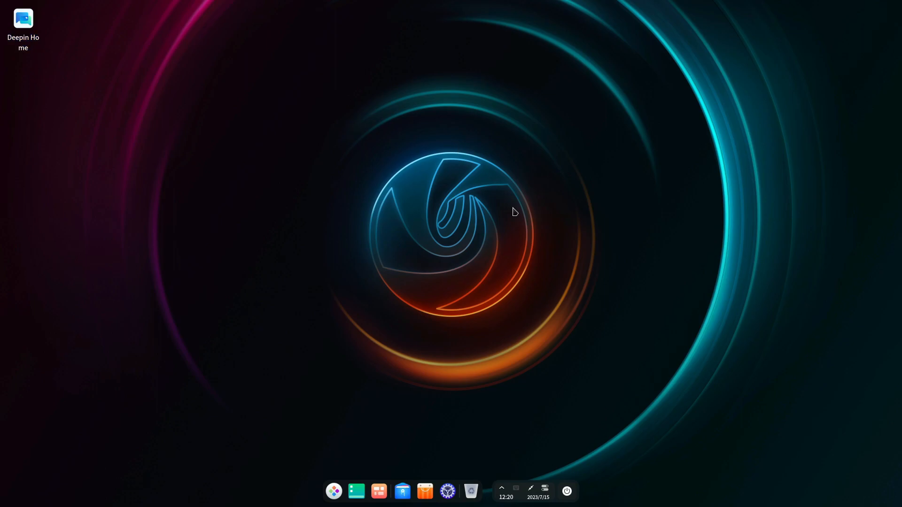
mouse_move(308, 470)
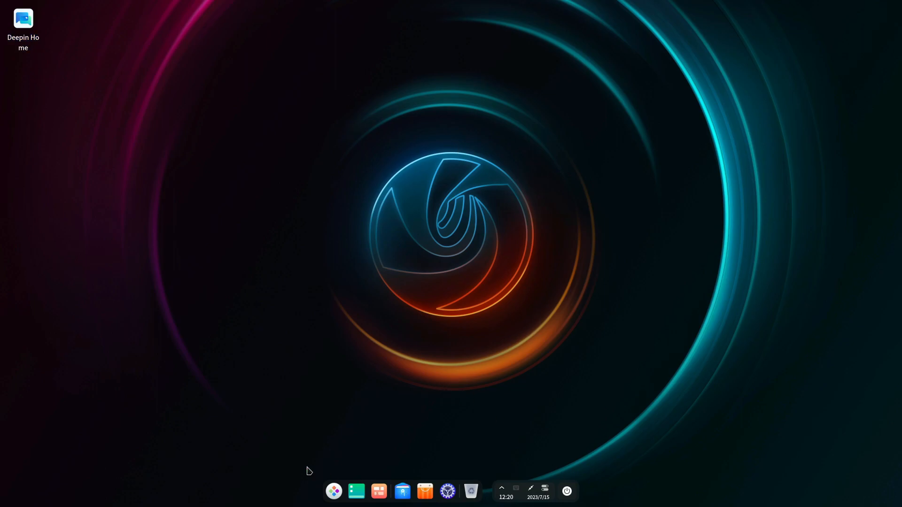
Show the launcher's full-screen app grid, briefly launching and closing Package Installer
click(333, 492)
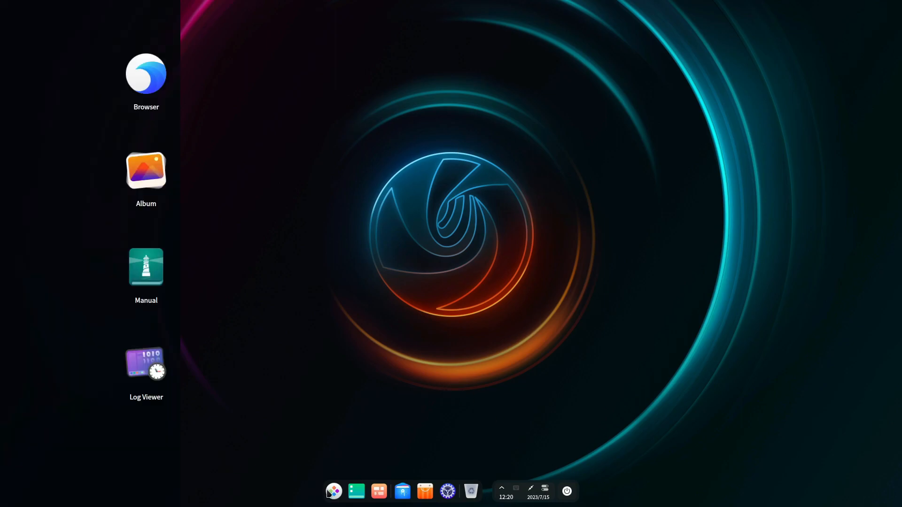
click(332, 491)
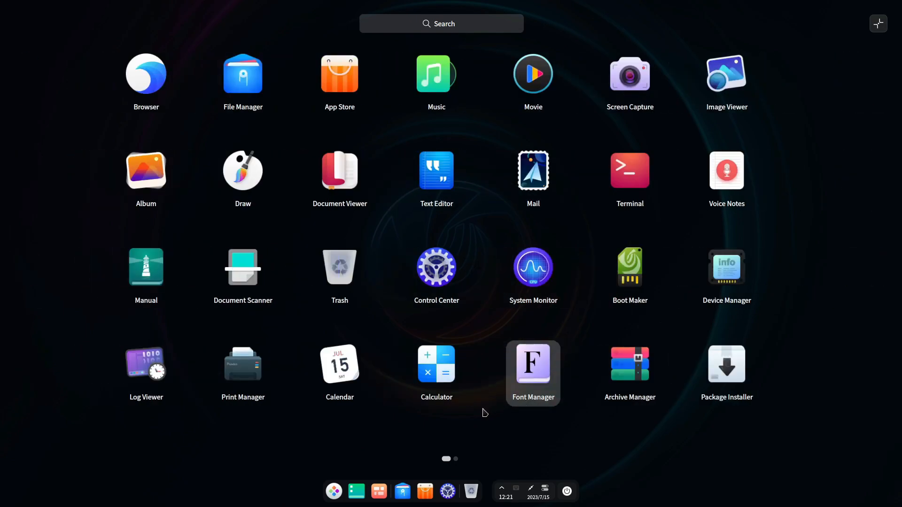
mouse_move(823, 441)
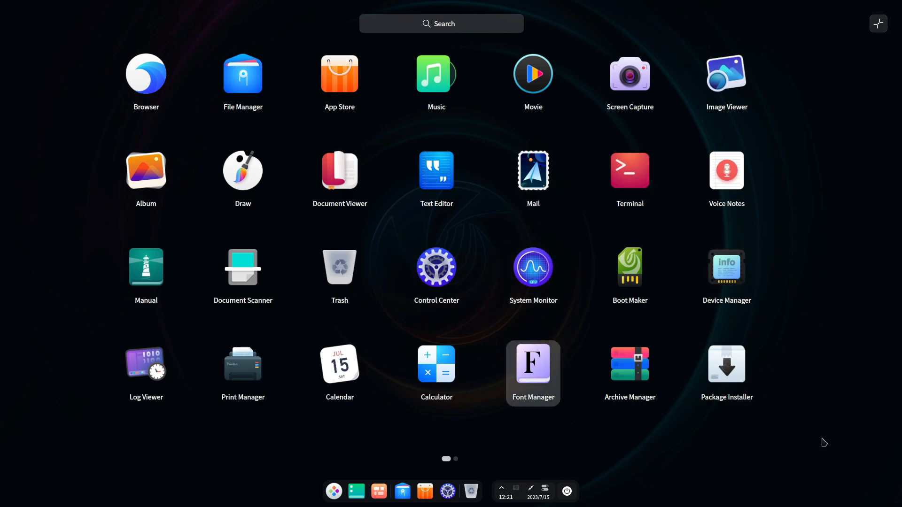
mouse_move(629, 275)
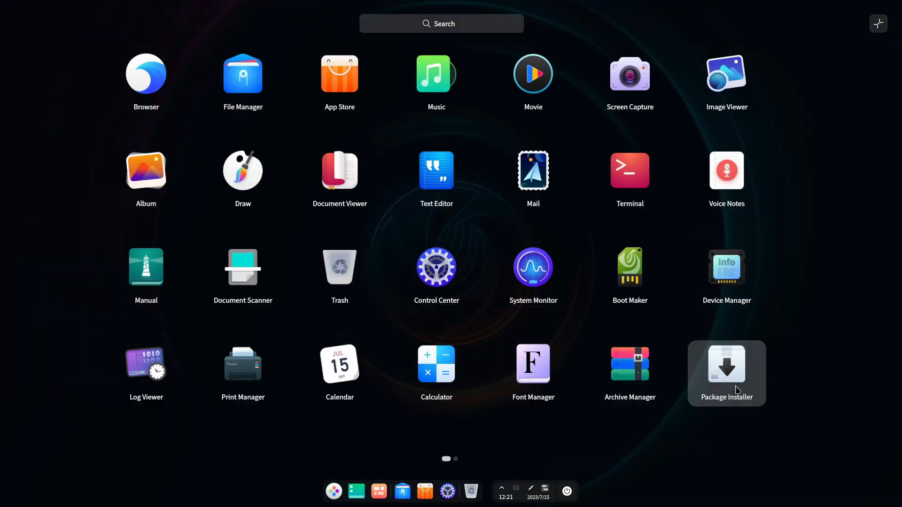
click(726, 364)
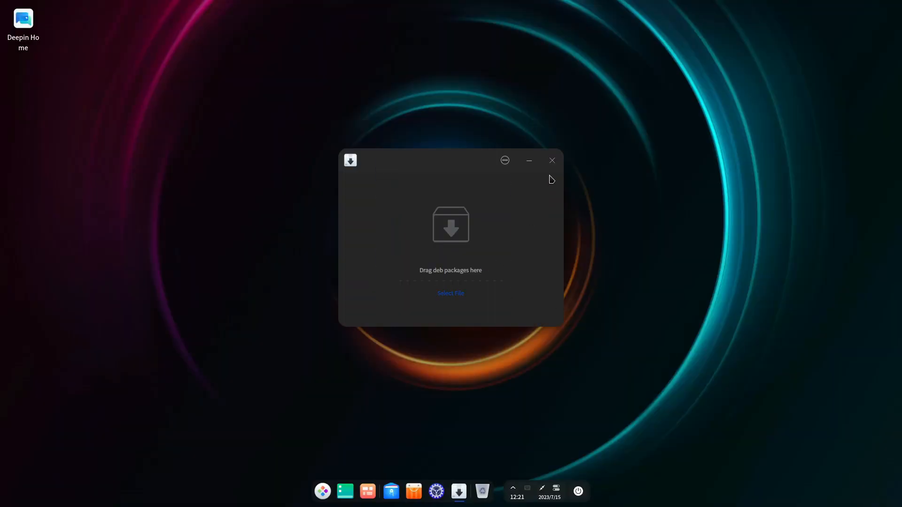
click(322, 491)
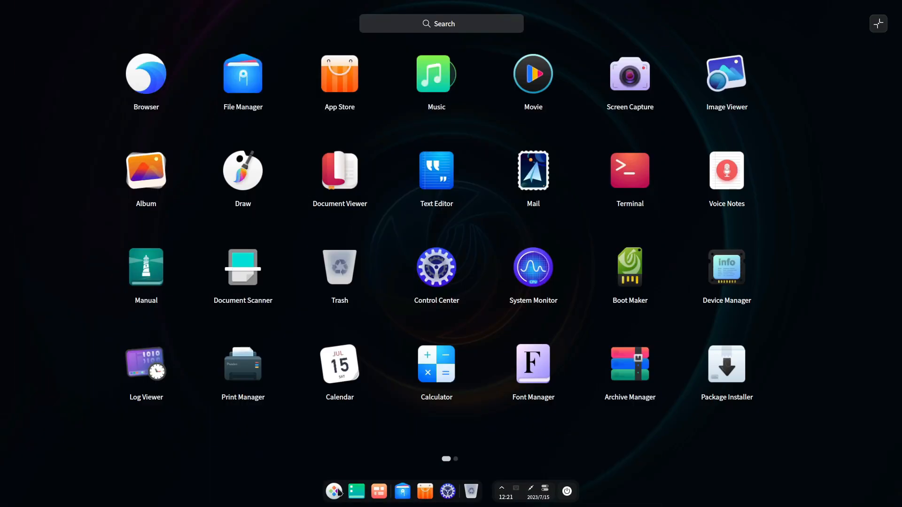
mouse_move(145, 276)
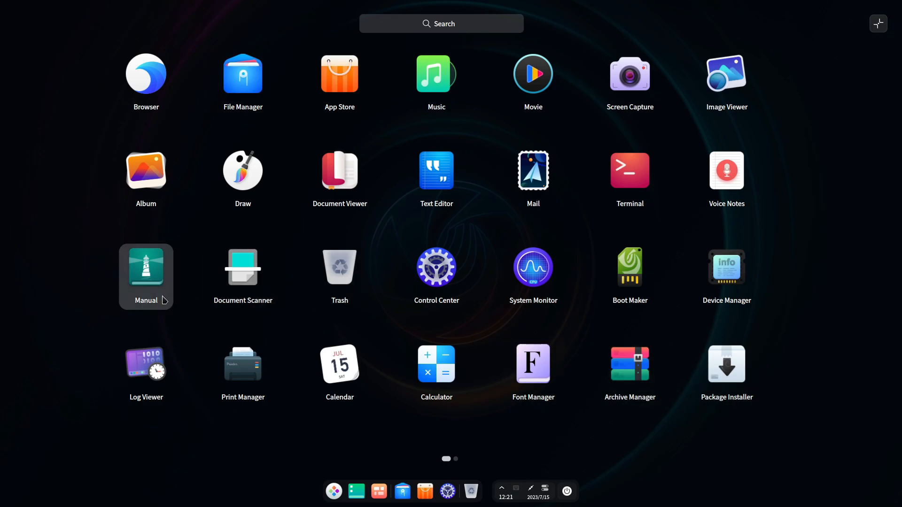
Read the Manual's Desktop Environment guide: wallpaper, Icons on Dock and Change Dock sections
click(146, 276)
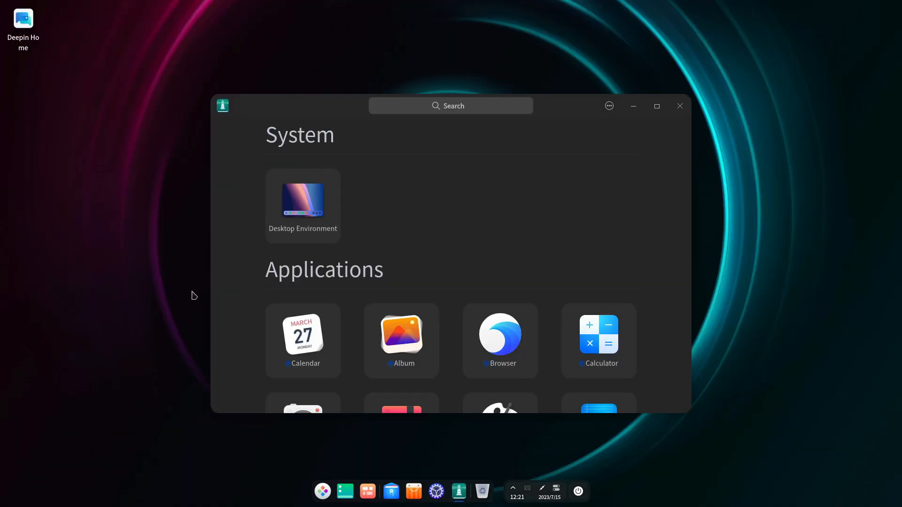
click(302, 201)
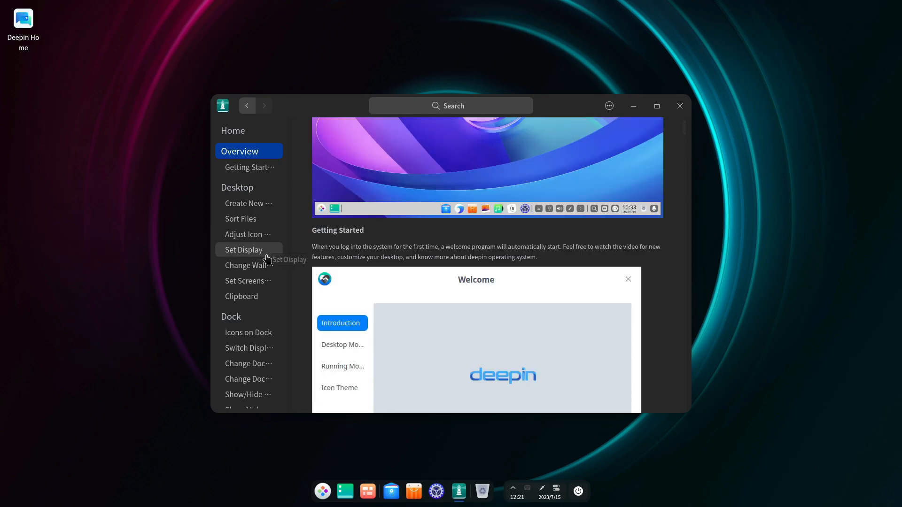
click(248, 265)
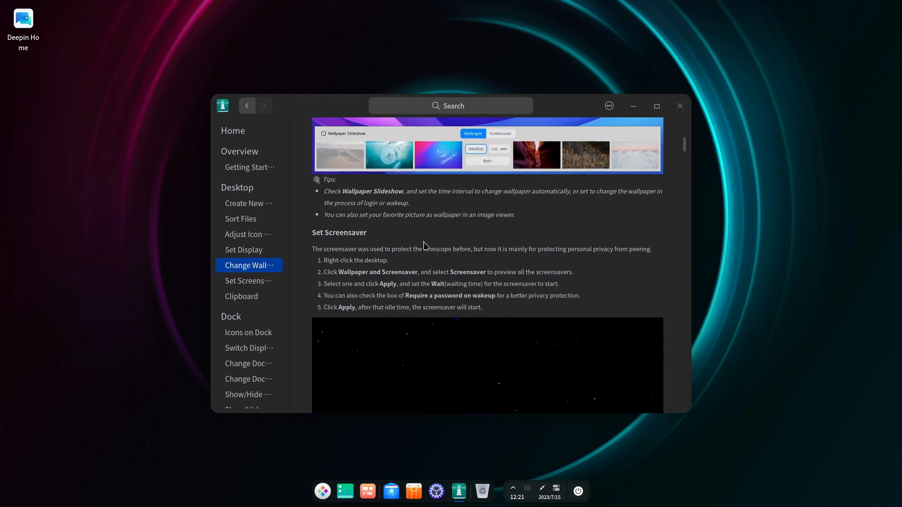
click(248, 331)
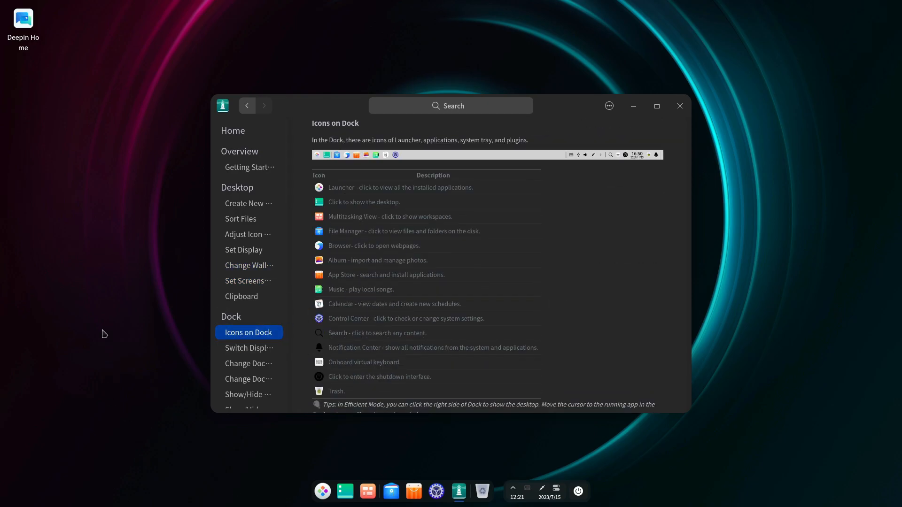
click(249, 348)
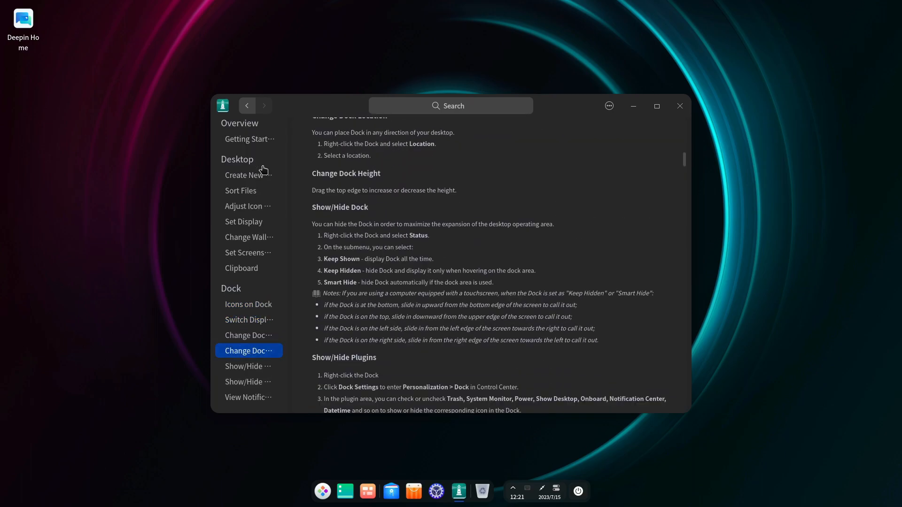
scroll(down, 3)
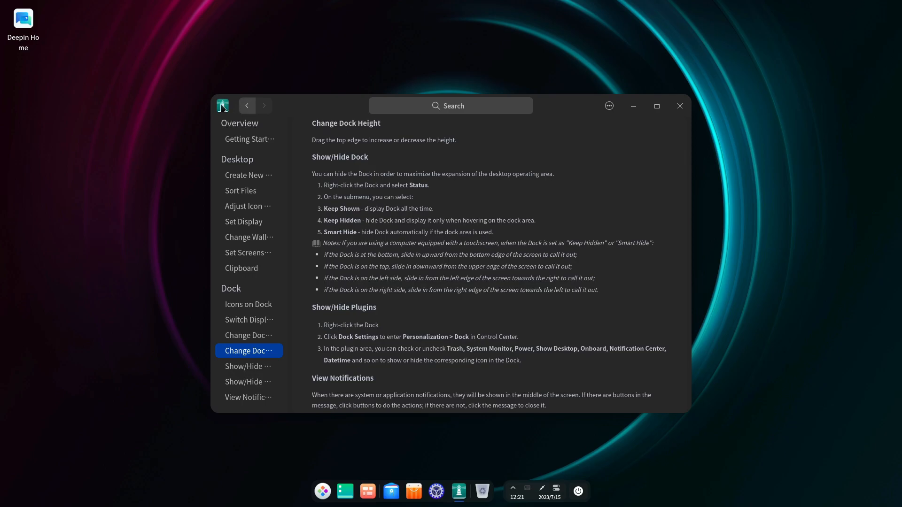
Return to the Manual home page and scroll through the list of covered applications
click(246, 107)
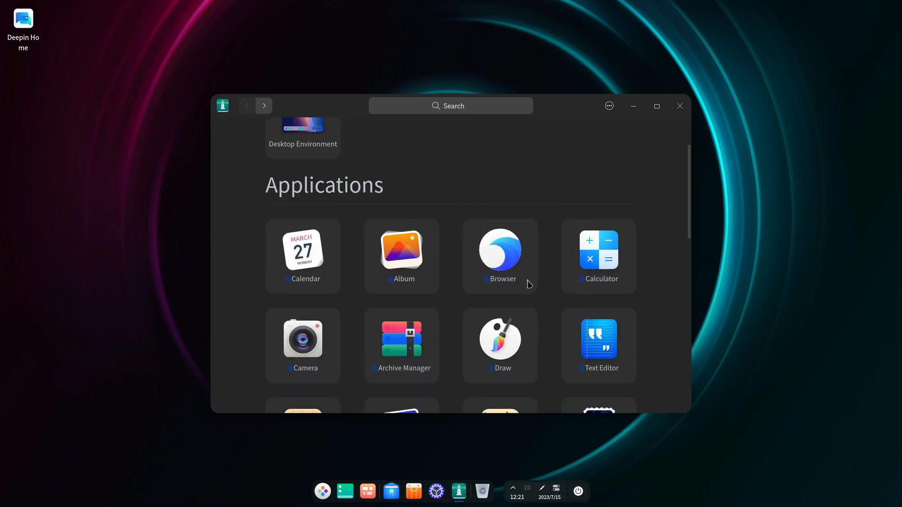
scroll(down, 3)
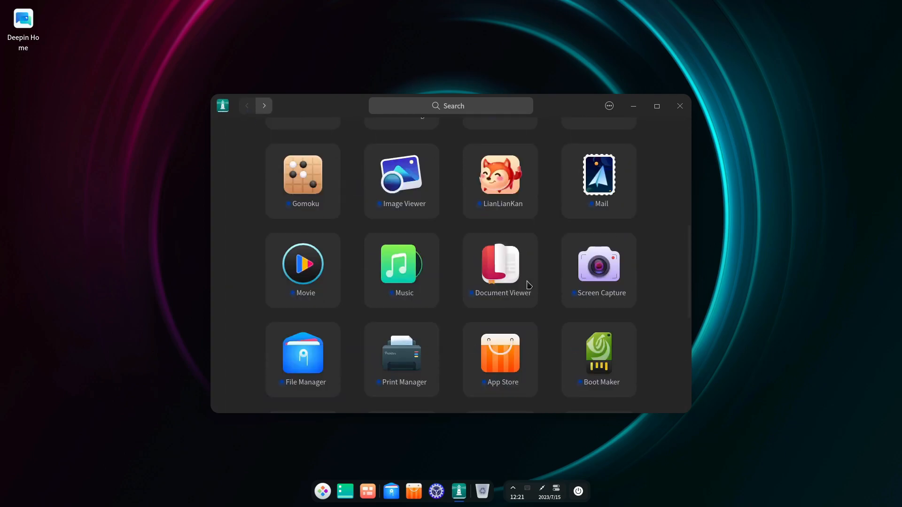
scroll(down, 3)
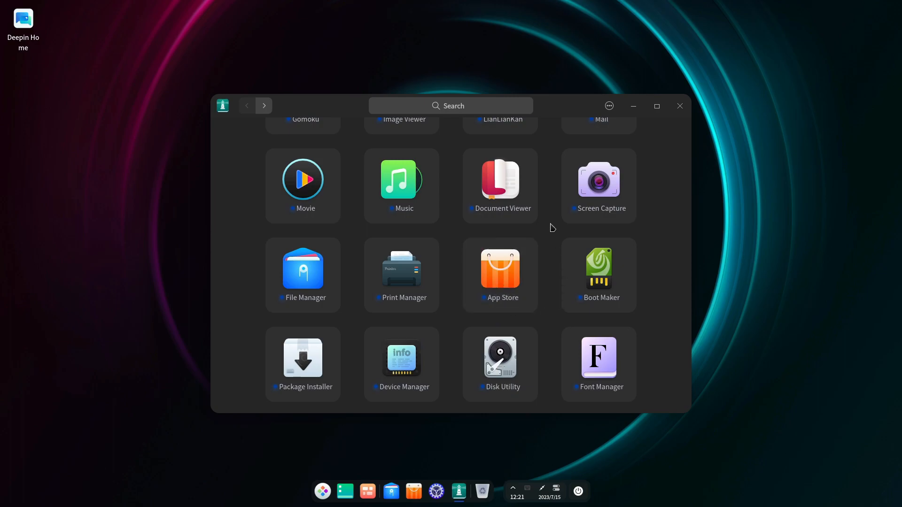
scroll(down, 3)
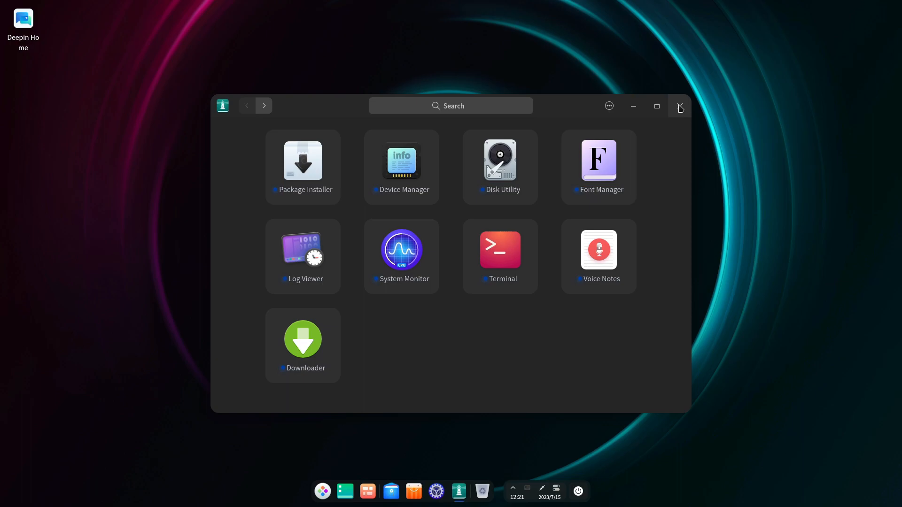
scroll(up, 3)
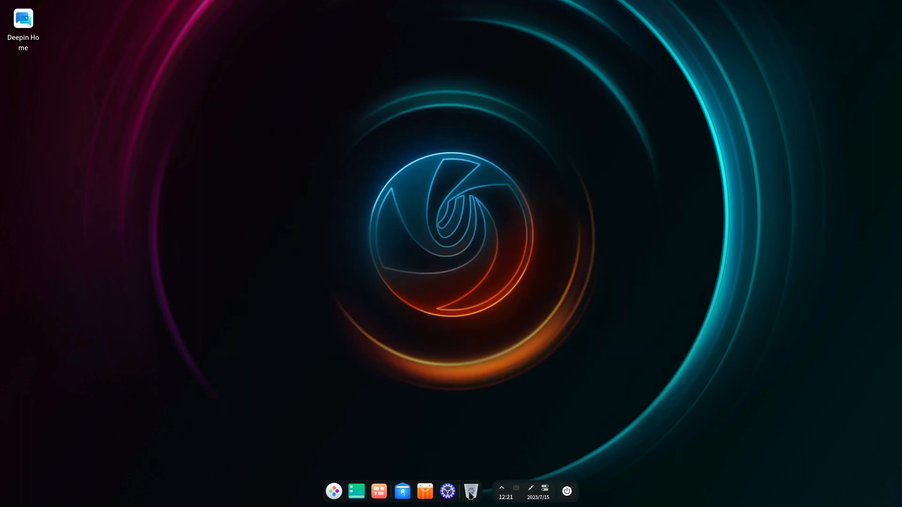
Launch Text Editor, view its About dialog showing version 6.0.9, then close it
click(333, 490)
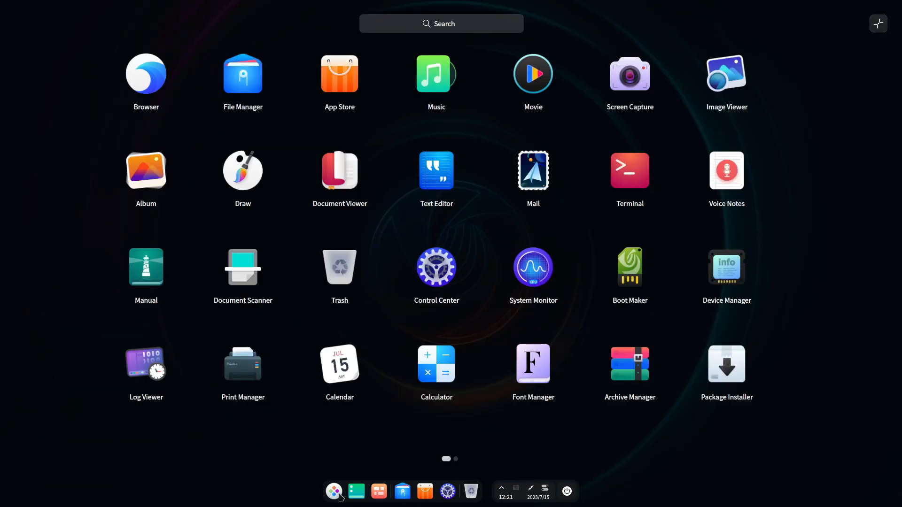
click(333, 490)
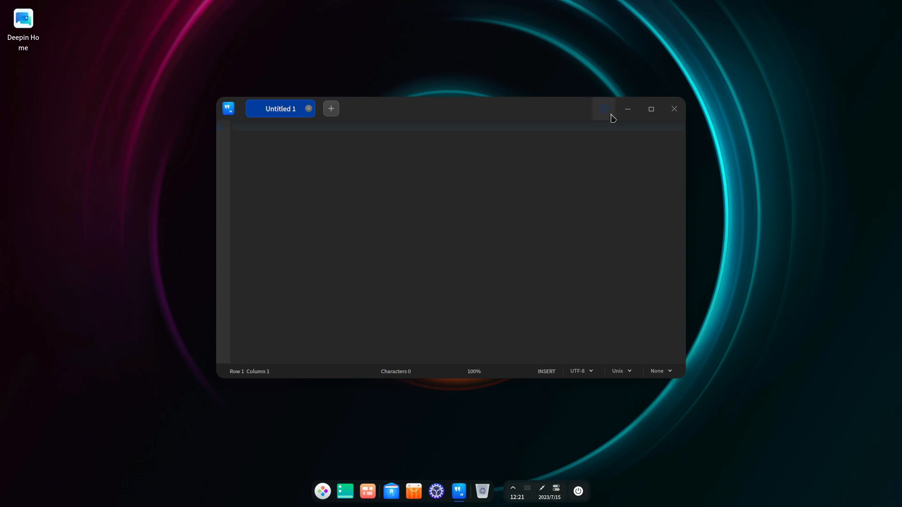
click(603, 109)
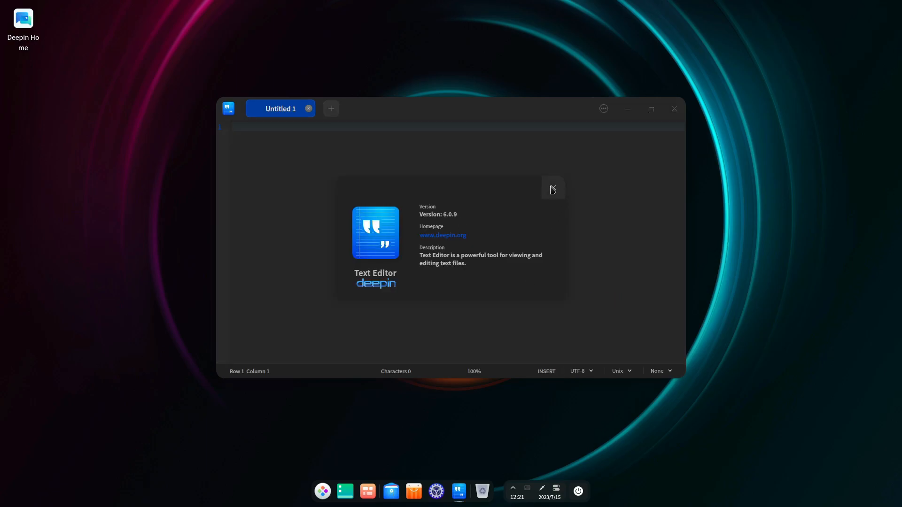
click(674, 109)
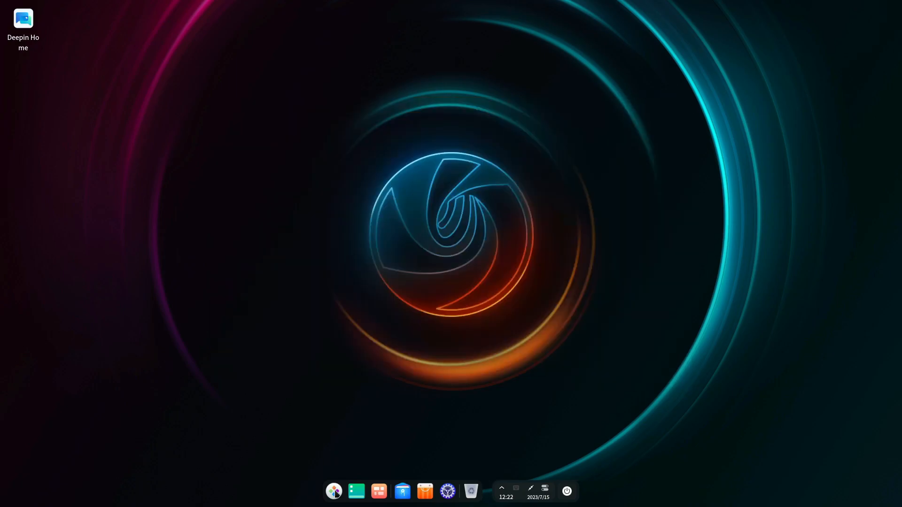
Launch Terminal and run neofetch, which is not found
click(333, 491)
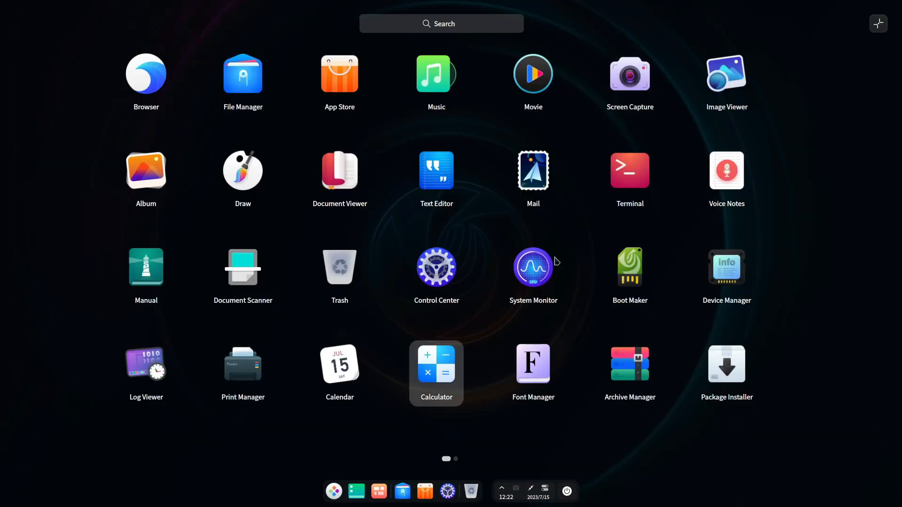
click(629, 171)
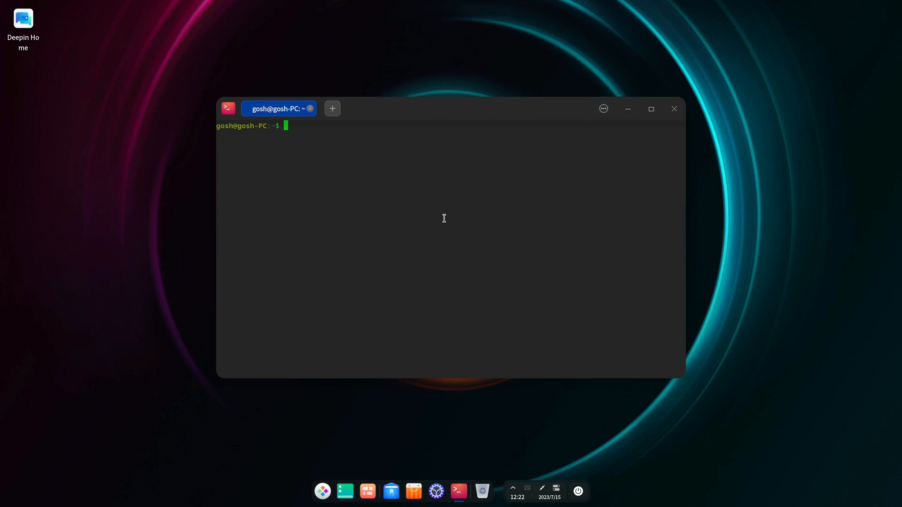
text(neofetch)
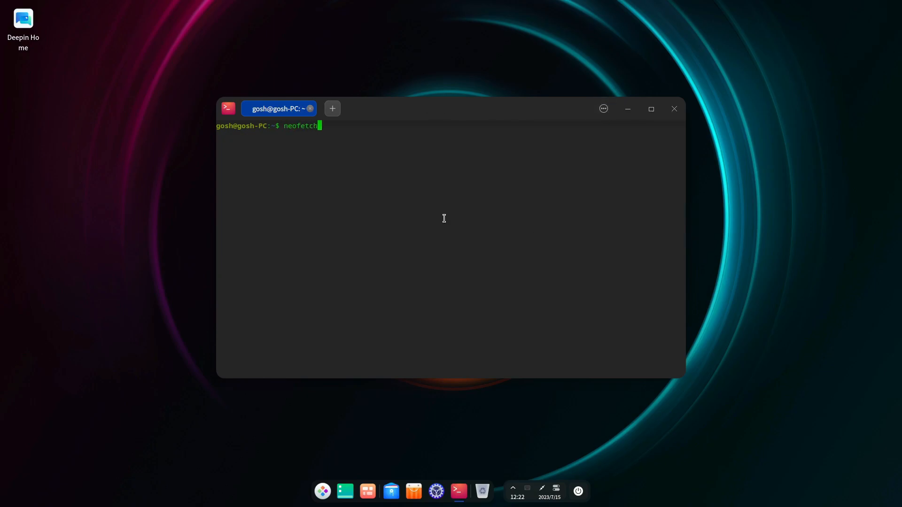
key(Return)
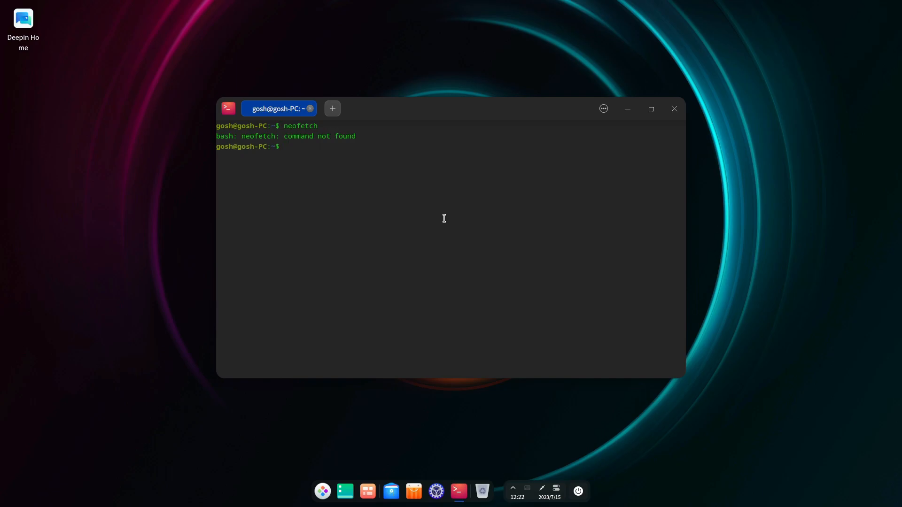
Run 'sudo apt install neofetch' with the password; the package cannot be located
text(sudo apt)
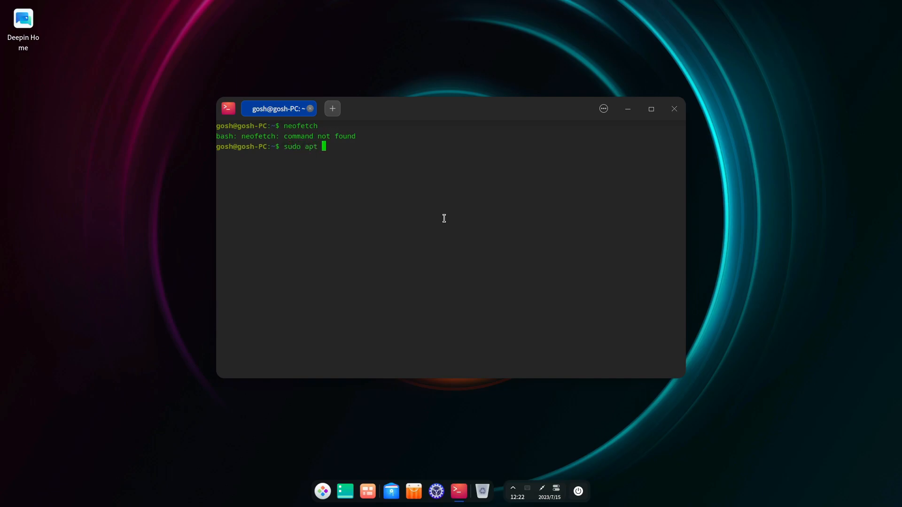
text(install neof)
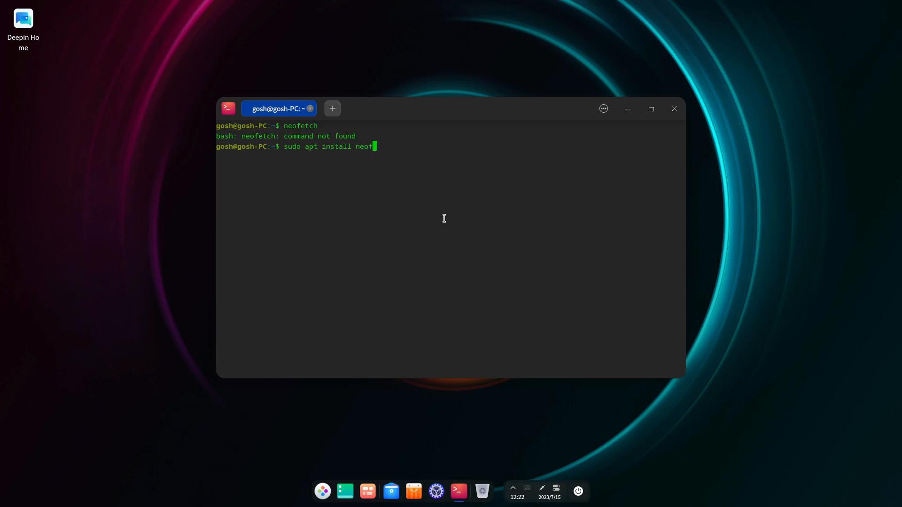
key(Return)
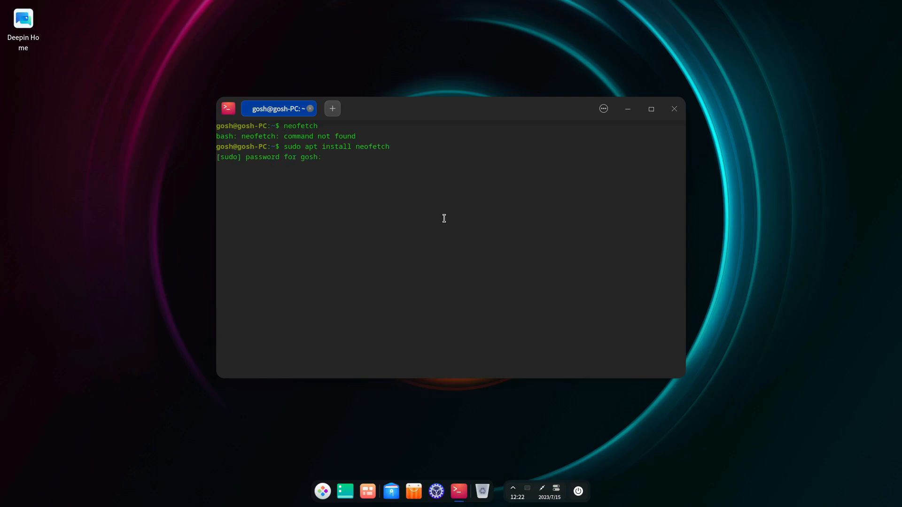
key(Return)
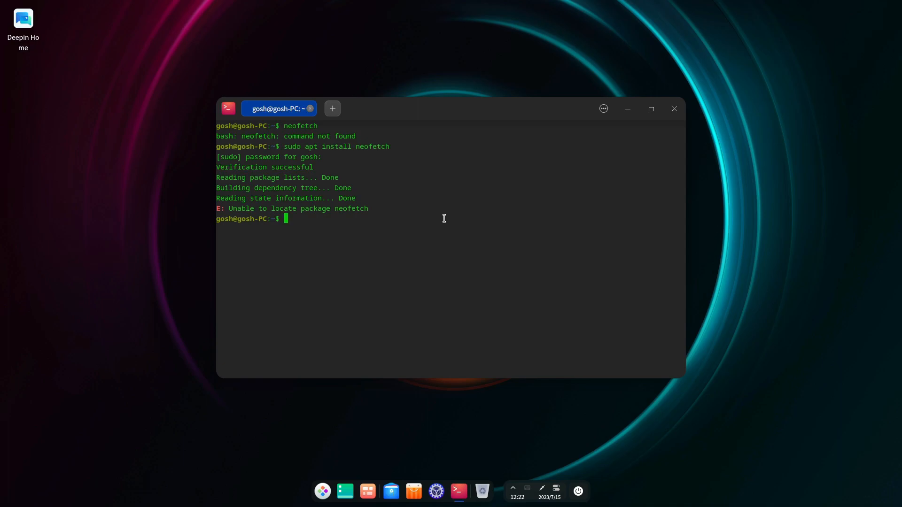
Run 'sudo apt update', retry the neofetch install without success, then close Terminal
text(sudo apt update)
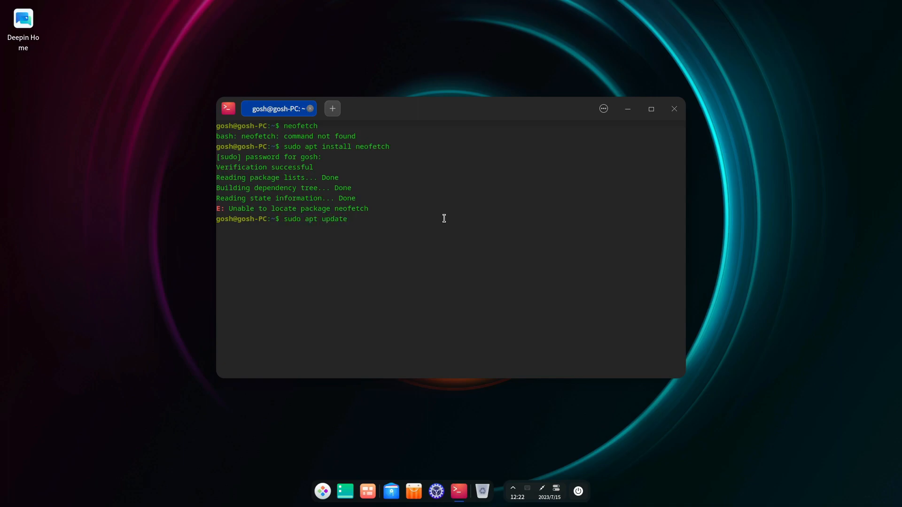
key(Return)
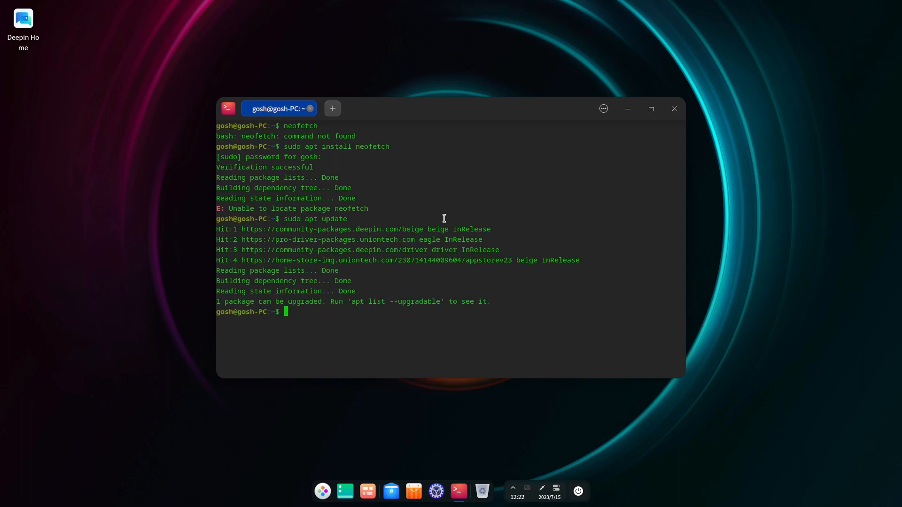
key(Return)
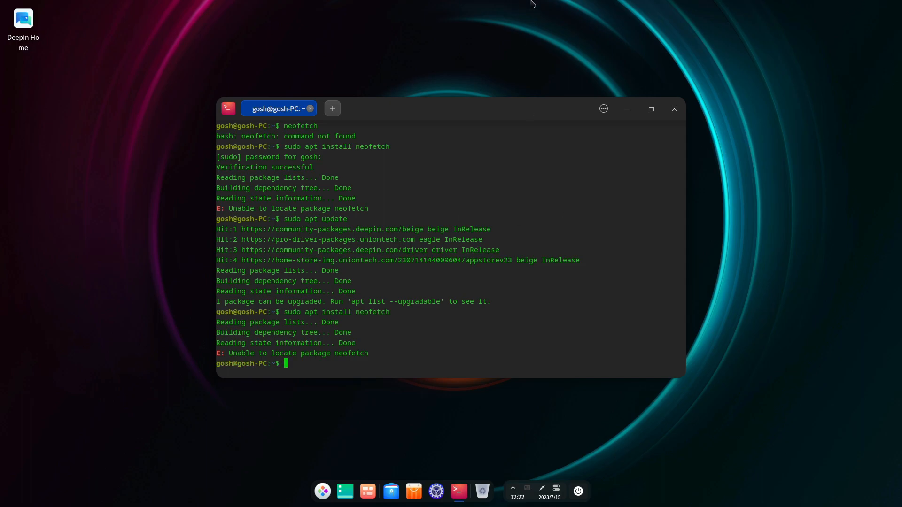
click(321, 490)
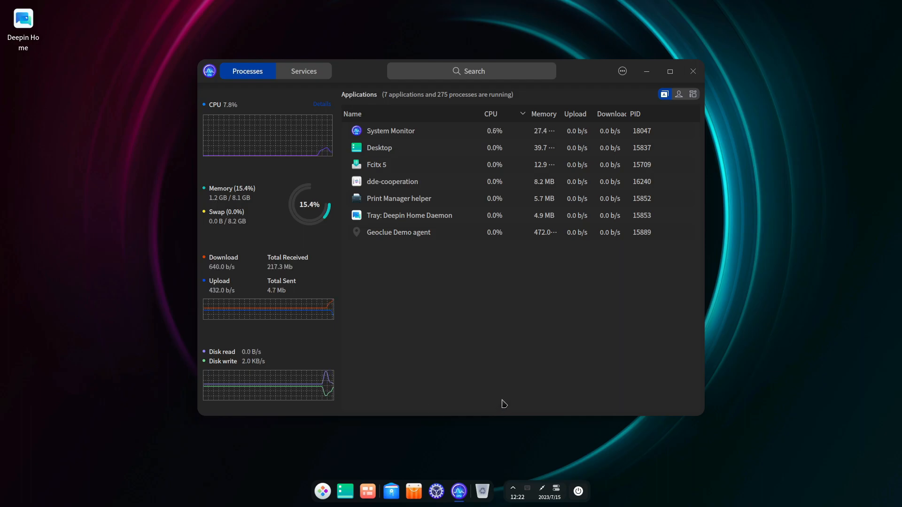
mouse_move(368, 251)
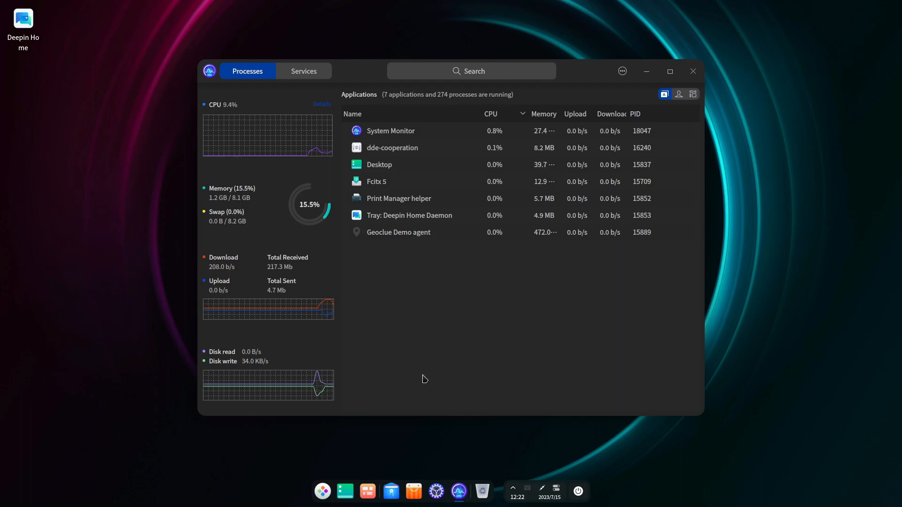
mouse_move(251, 369)
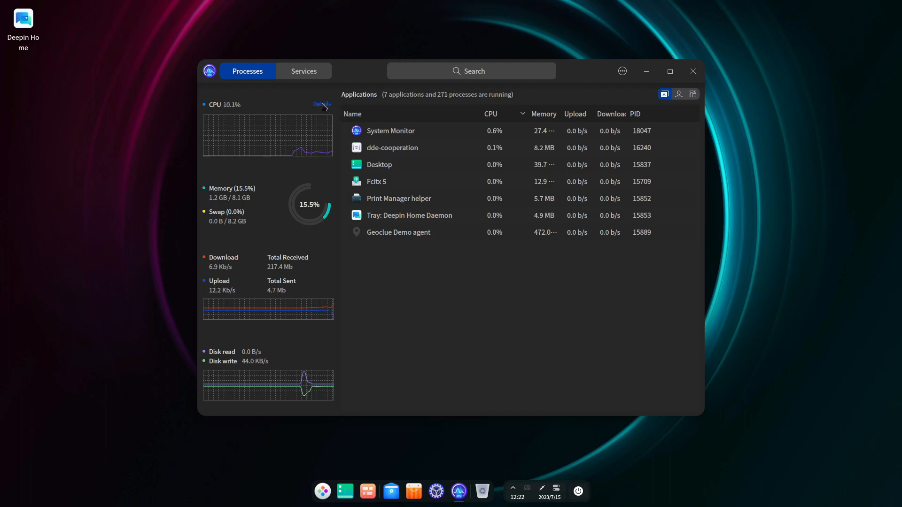
View the AMD Ryzen 7 5800H CPU details, then exit System Monitor from its menu
click(321, 104)
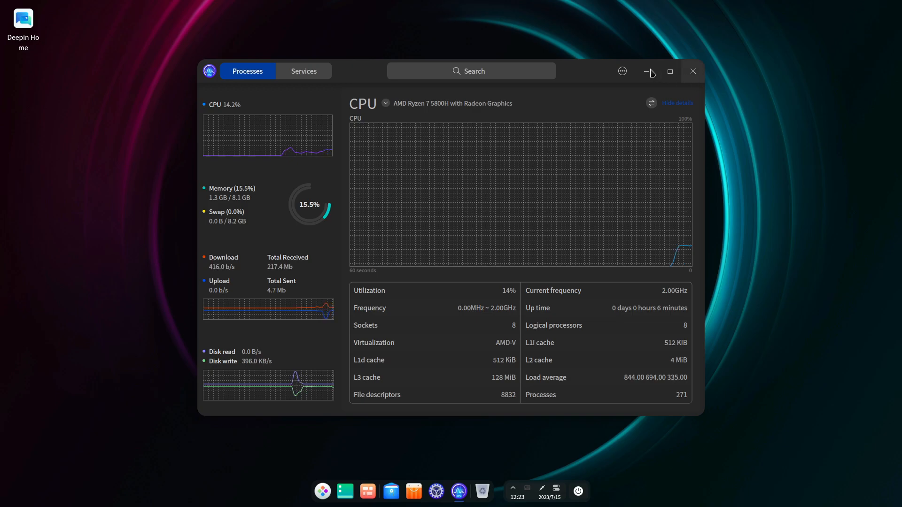
click(621, 70)
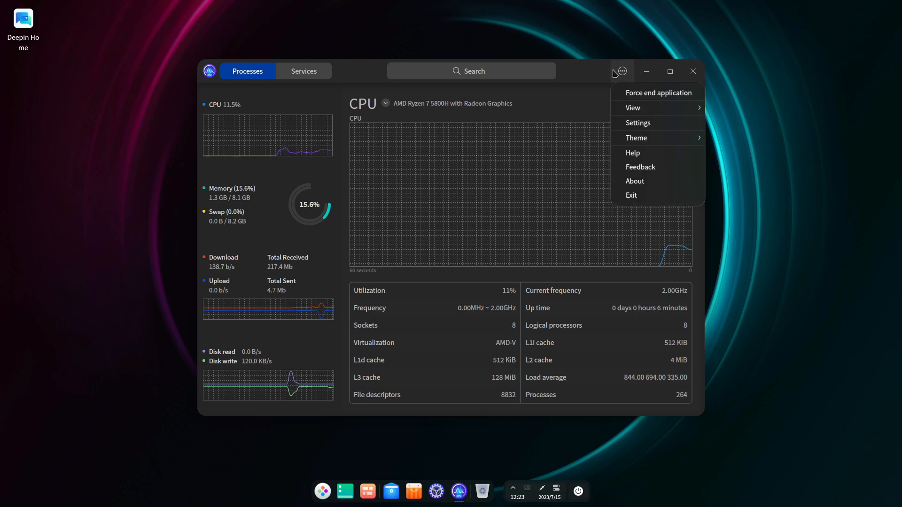
click(631, 195)
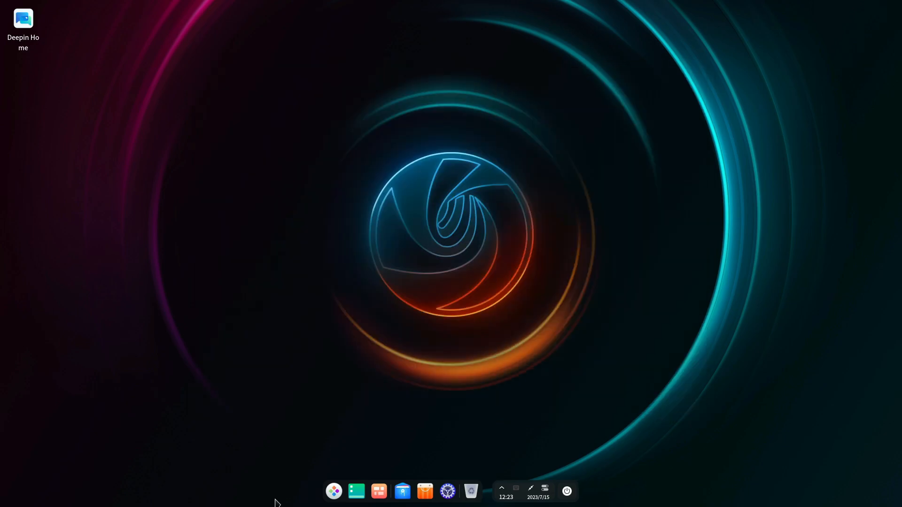
click(334, 491)
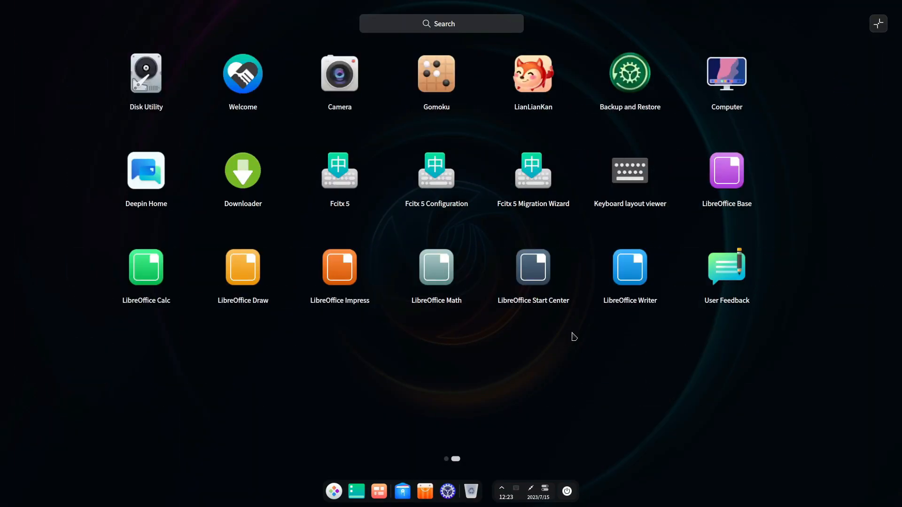
mouse_move(532, 80)
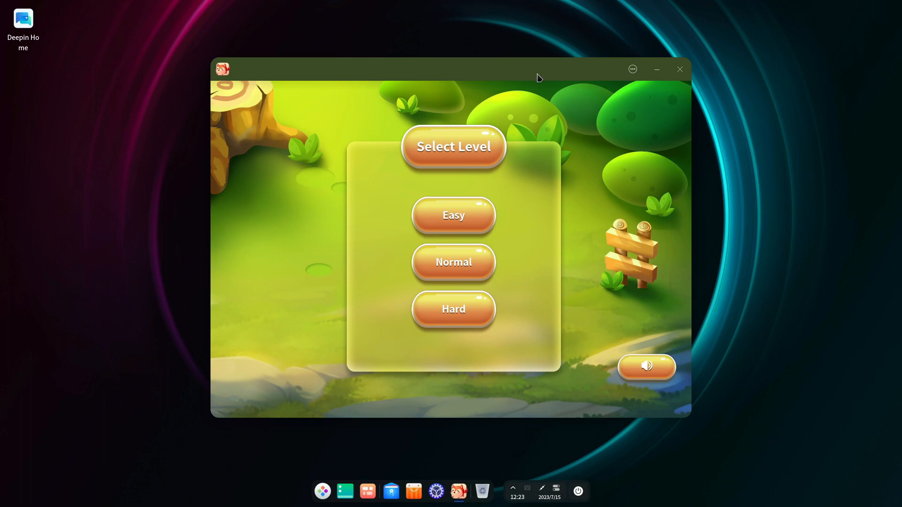
click(646, 365)
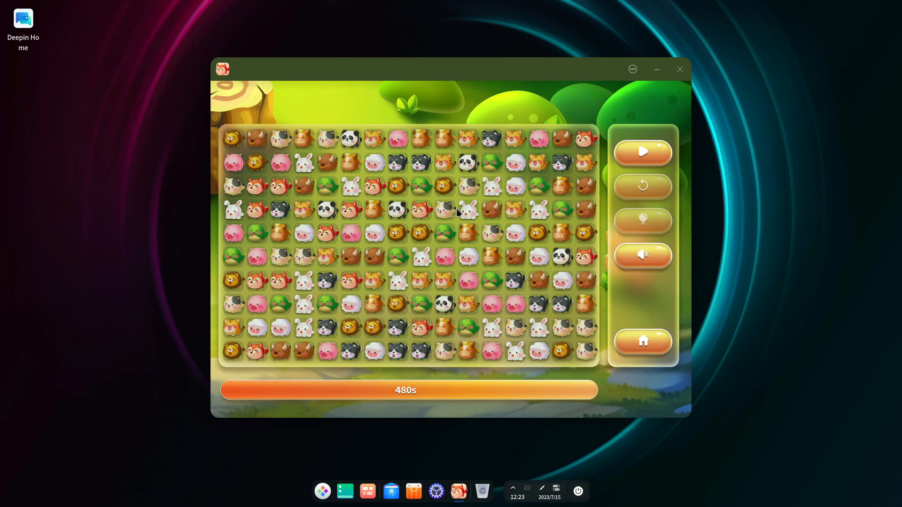
mouse_move(495, 209)
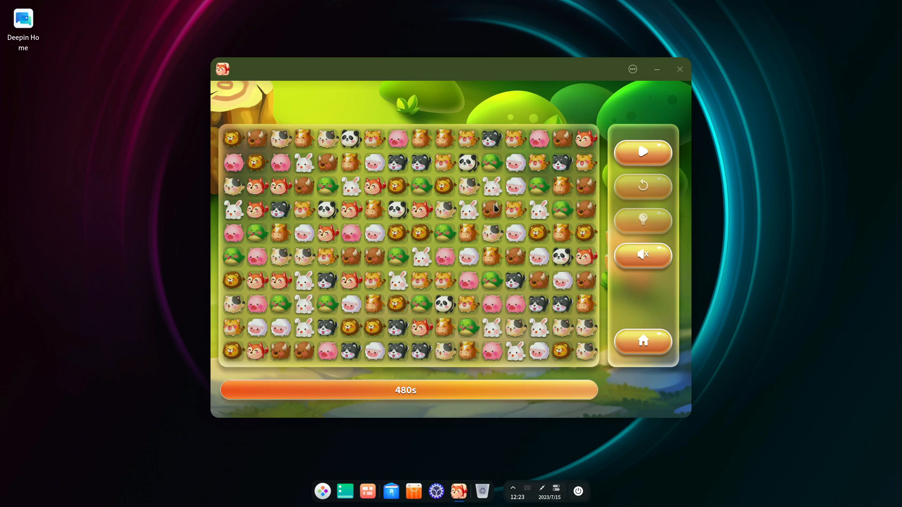
click(643, 152)
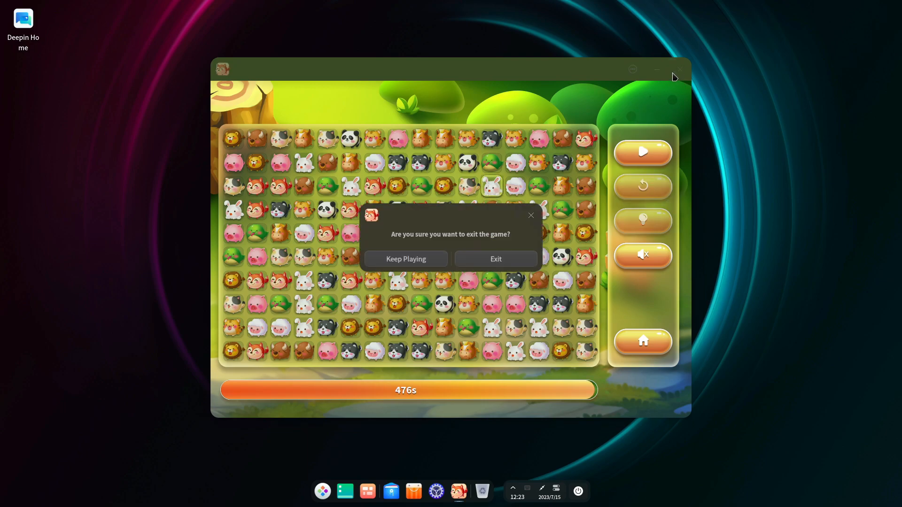
click(495, 259)
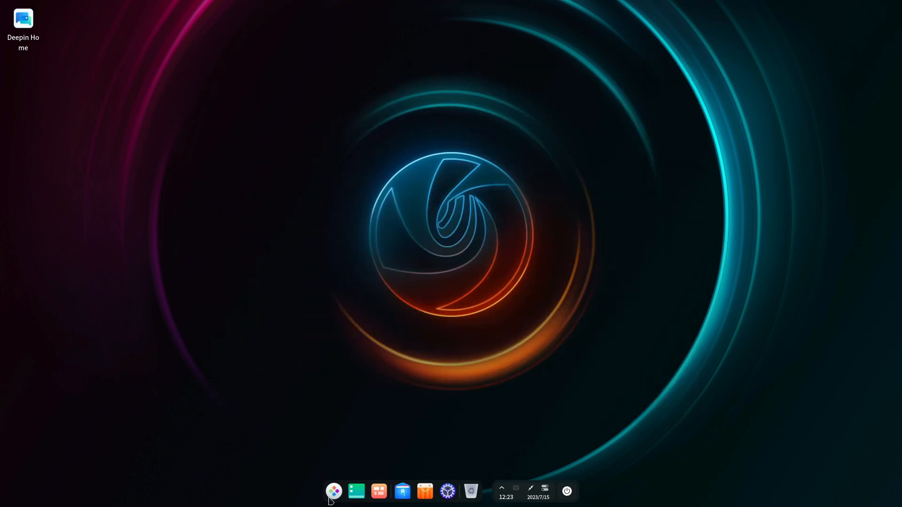
click(333, 491)
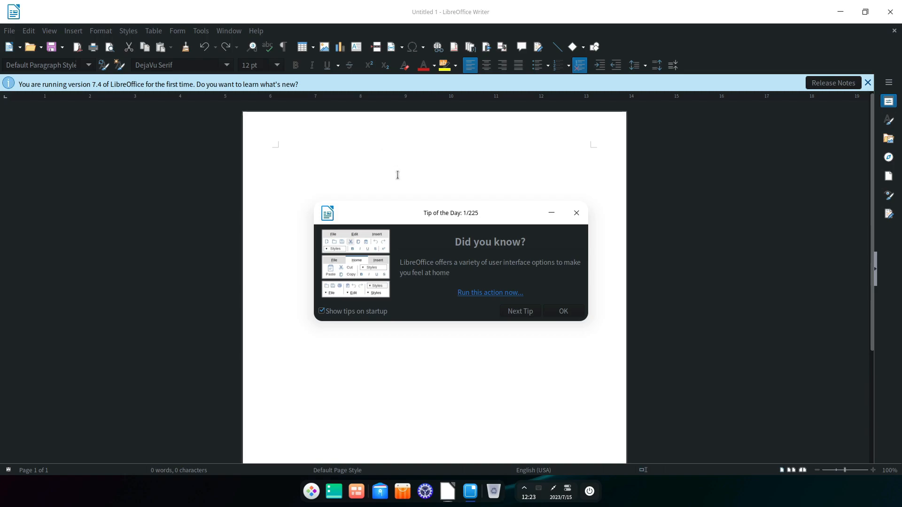
click(562, 311)
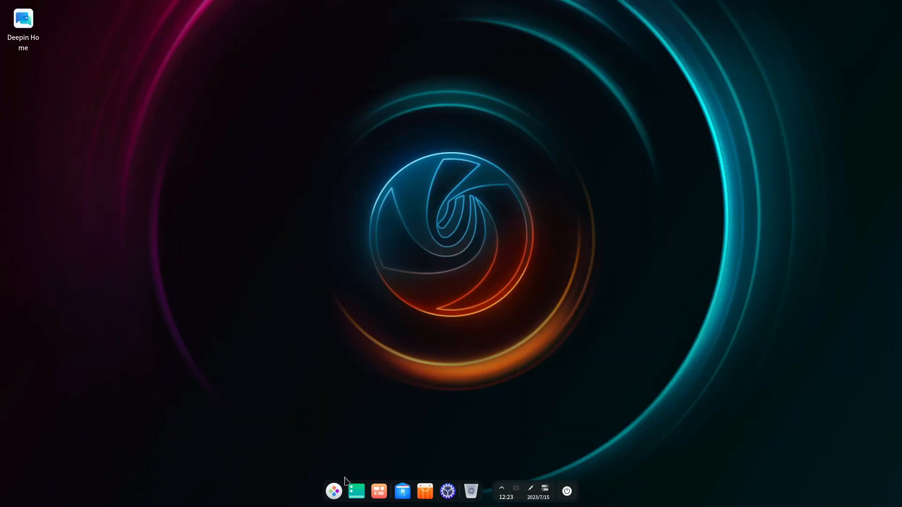
click(333, 492)
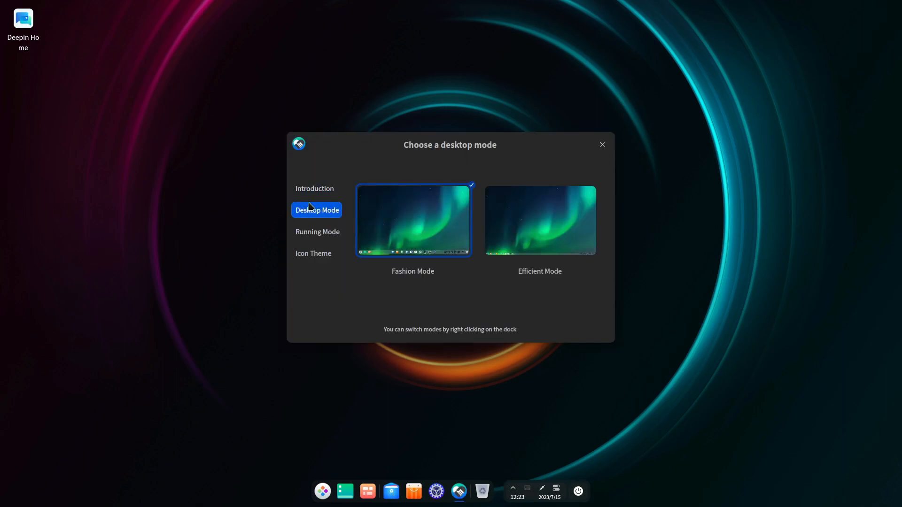
Browse the Welcome guide's Introduction, Desktop Mode and Running Mode pages
click(315, 187)
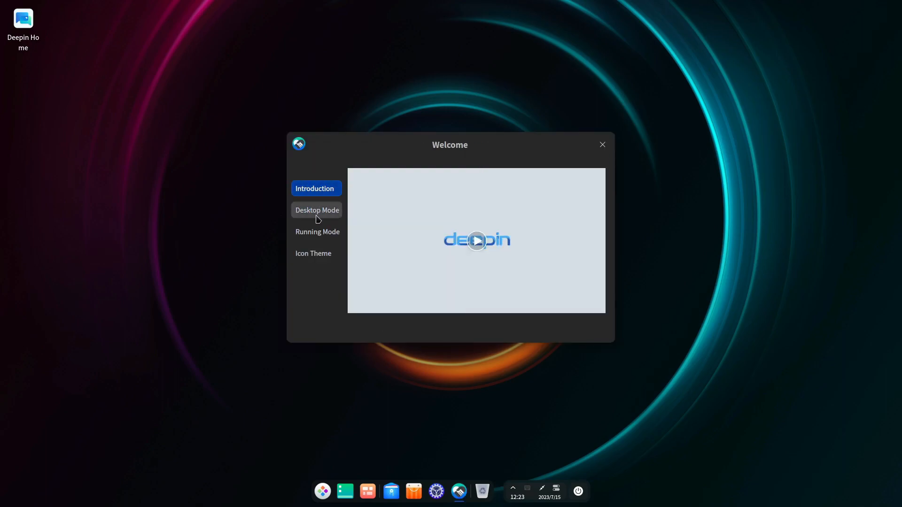
click(317, 210)
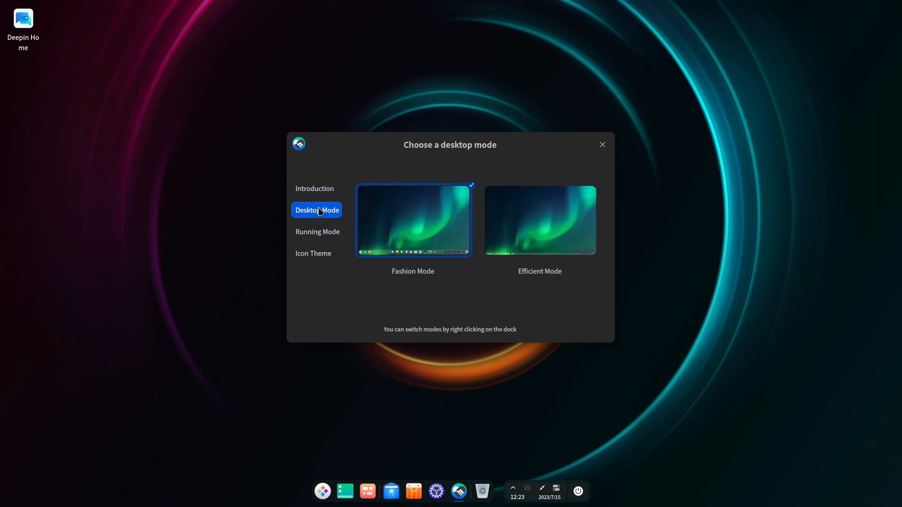
mouse_move(511, 225)
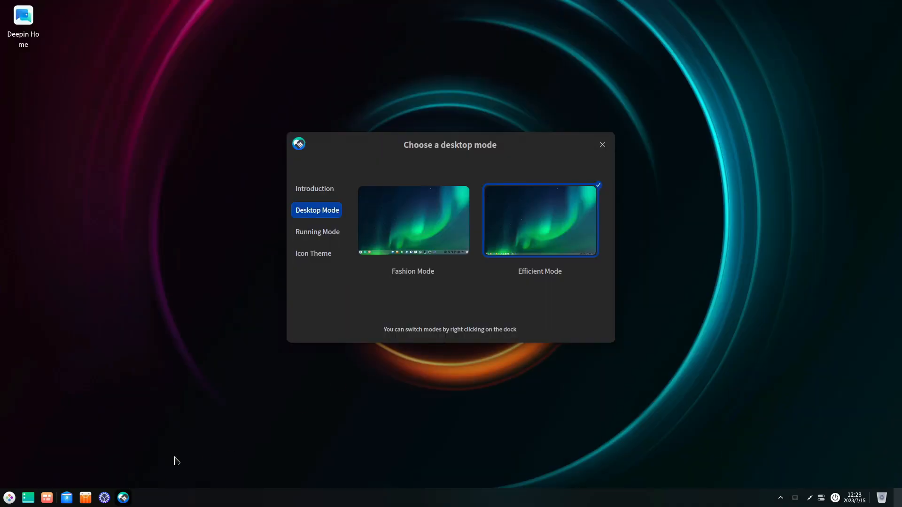
click(413, 219)
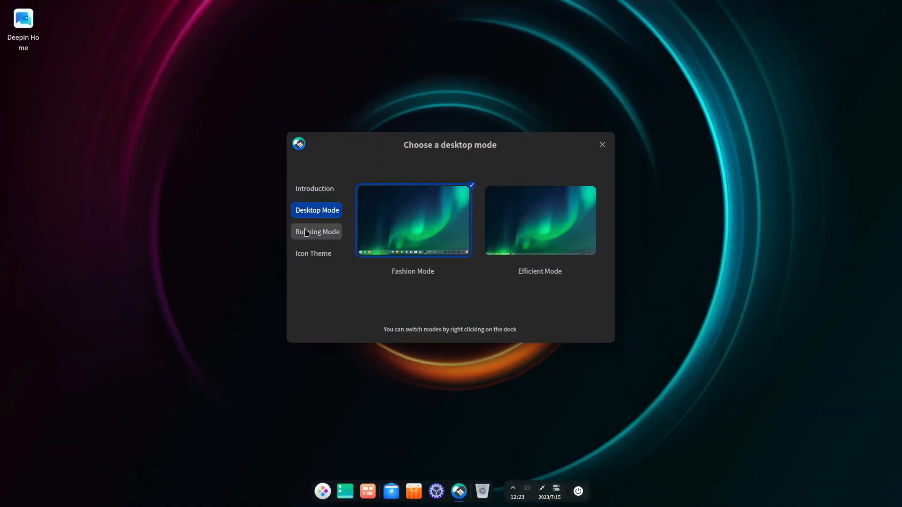
click(317, 232)
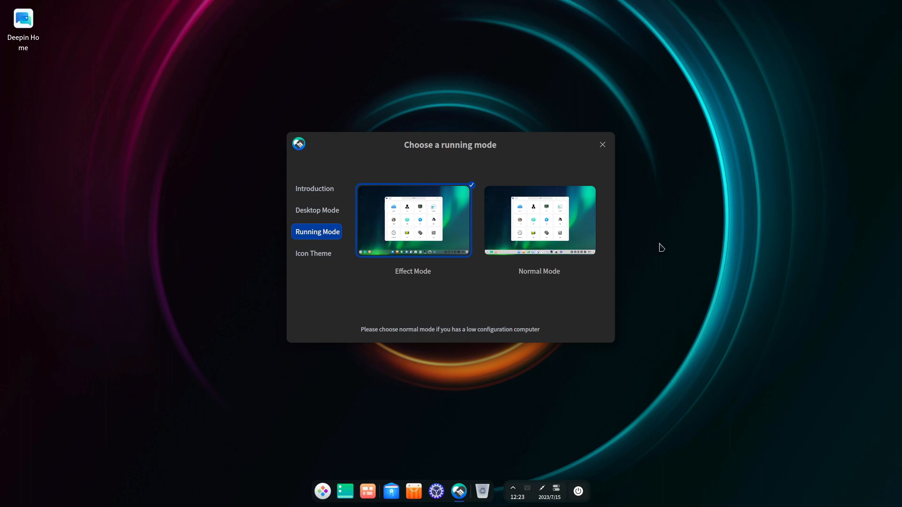
mouse_move(403, 242)
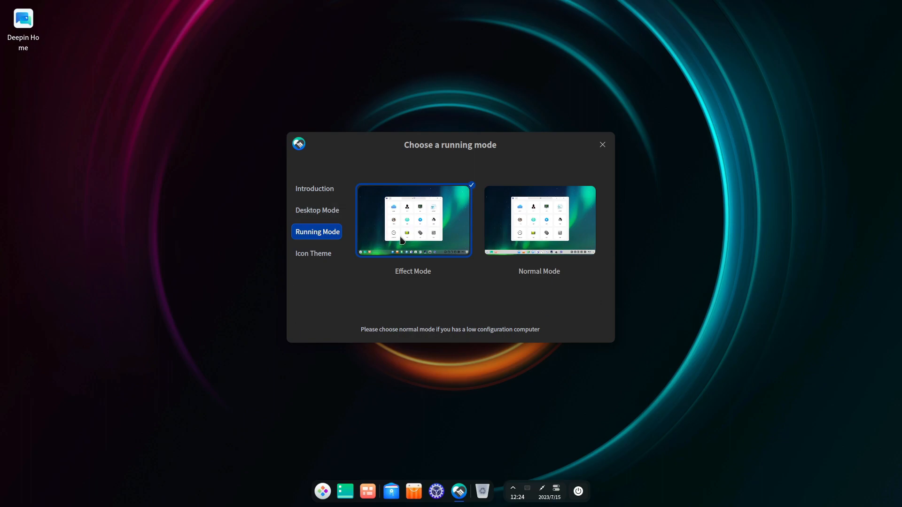
mouse_move(395, 245)
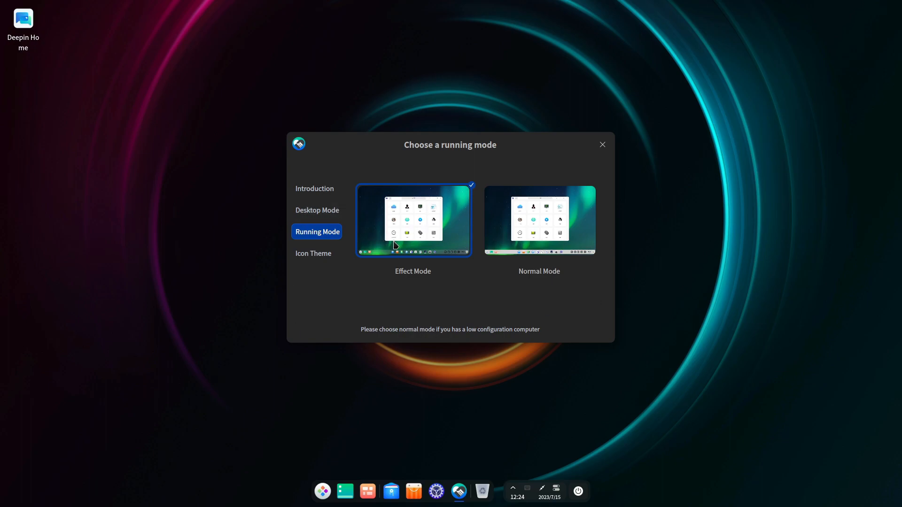
mouse_move(581, 242)
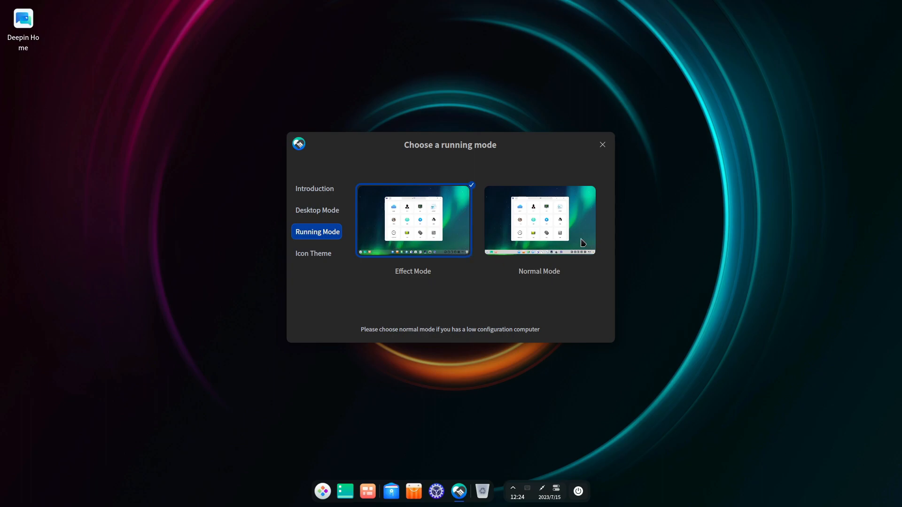
Try the vintage icon theme, switch back to bloom, and close the Welcome guide
click(312, 253)
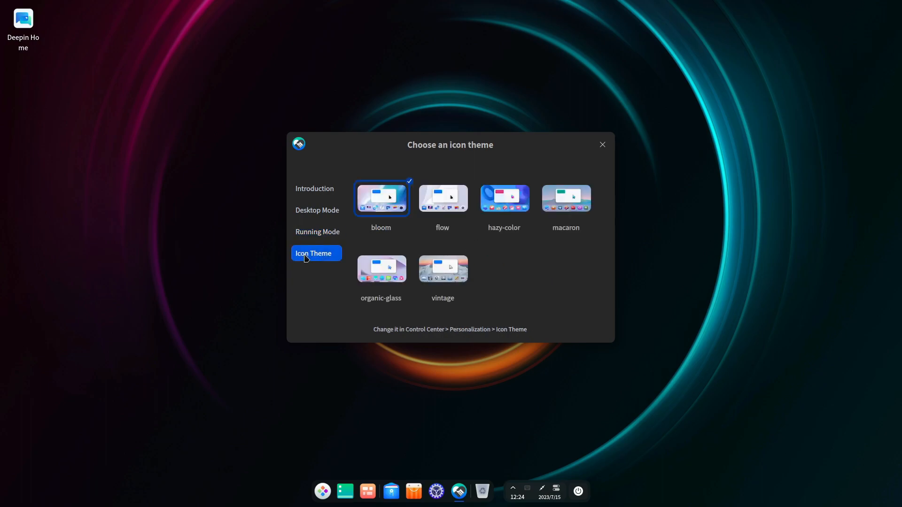
mouse_move(456, 269)
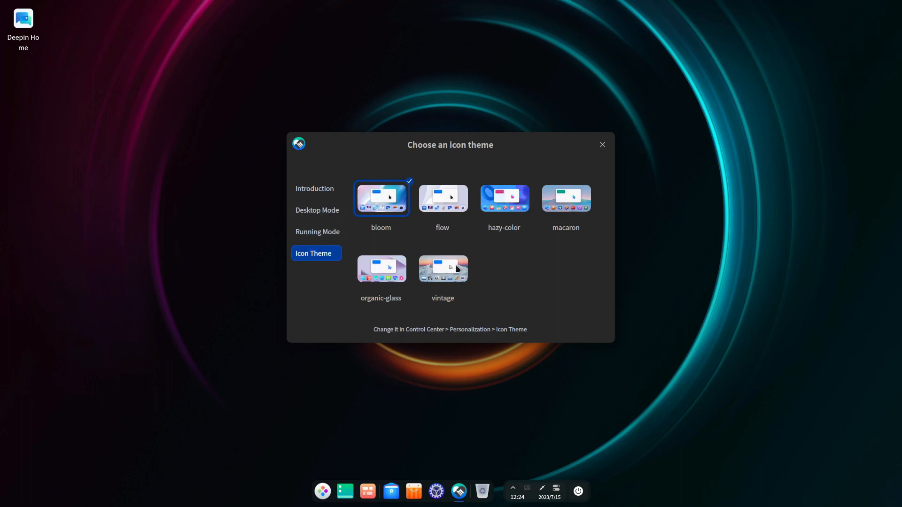
click(442, 268)
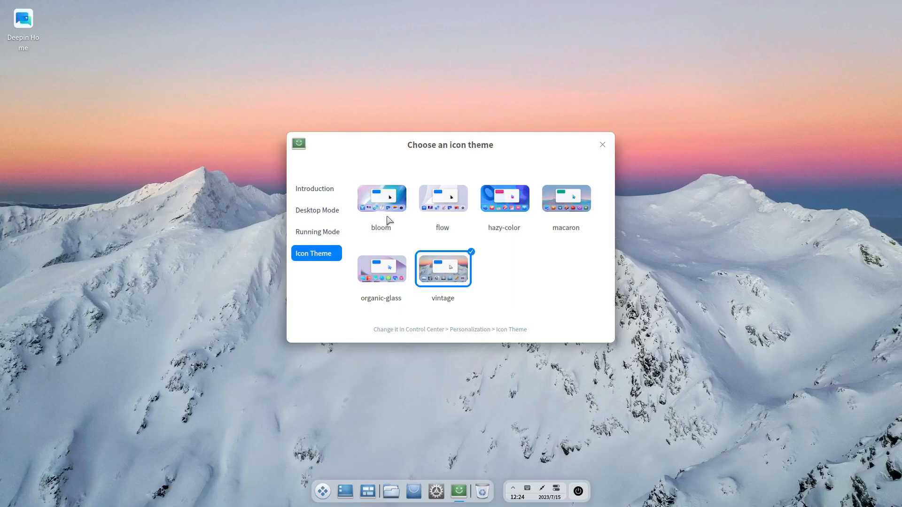
click(380, 198)
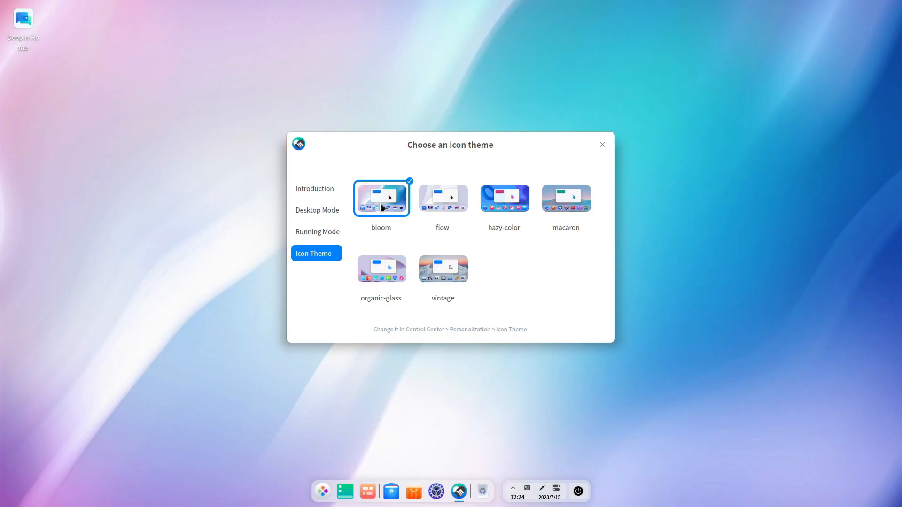
mouse_move(601, 150)
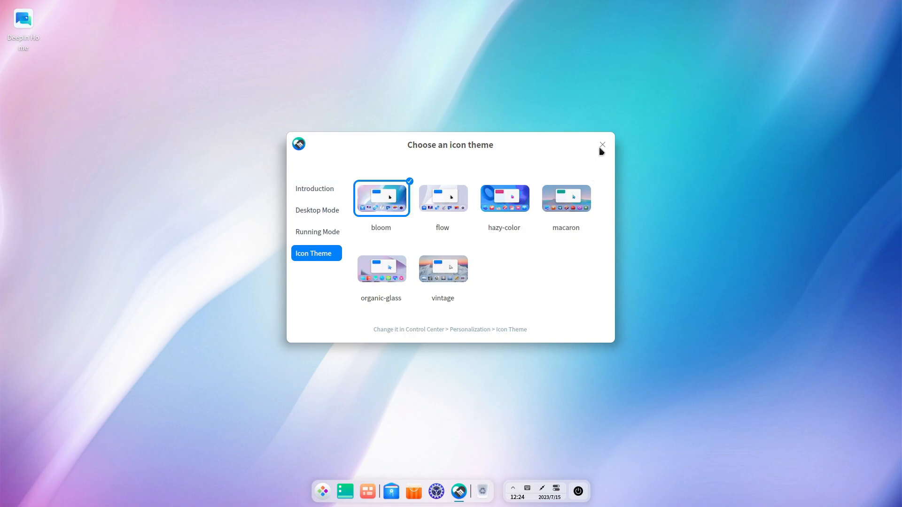
click(601, 145)
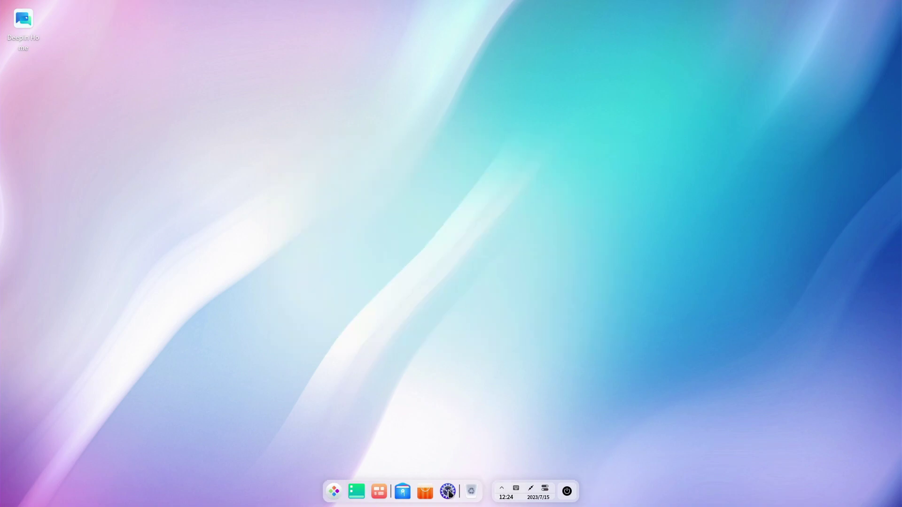
Set Control Center's Personalization appearance to Dark and bring up the Display settings
click(469, 490)
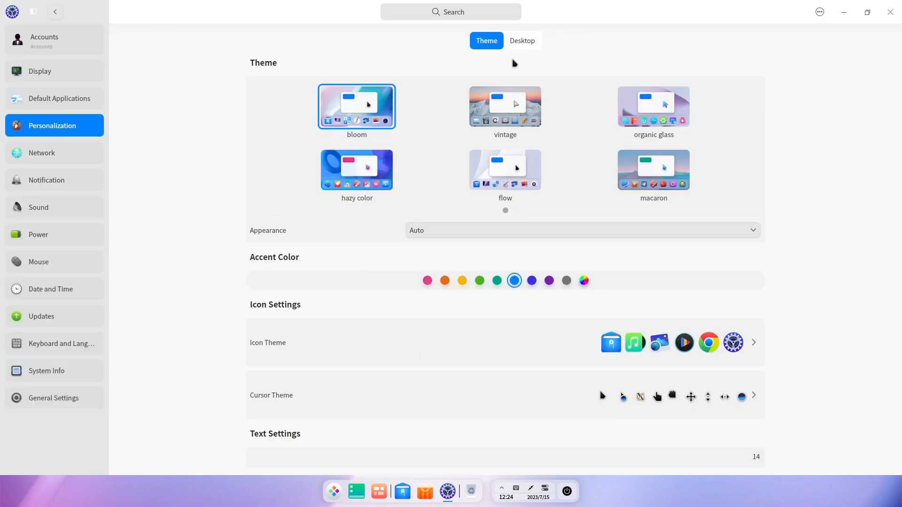
click(580, 230)
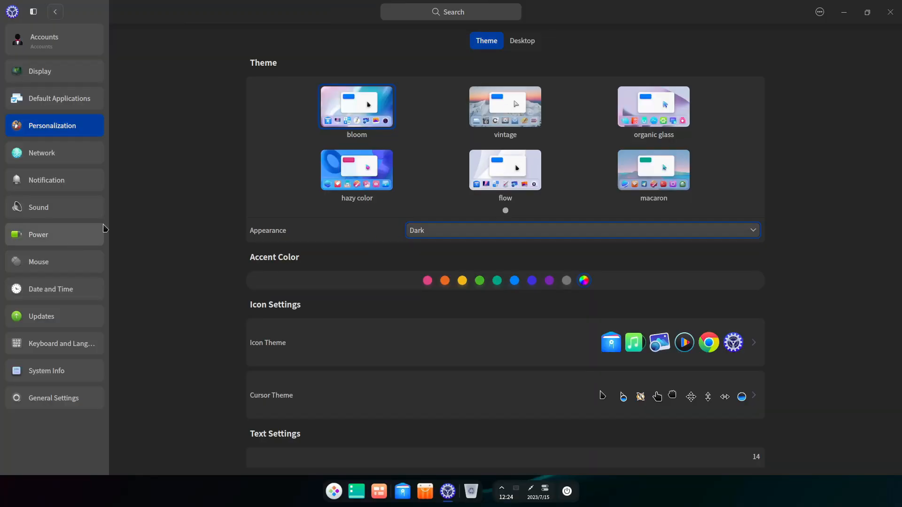
mouse_move(63, 110)
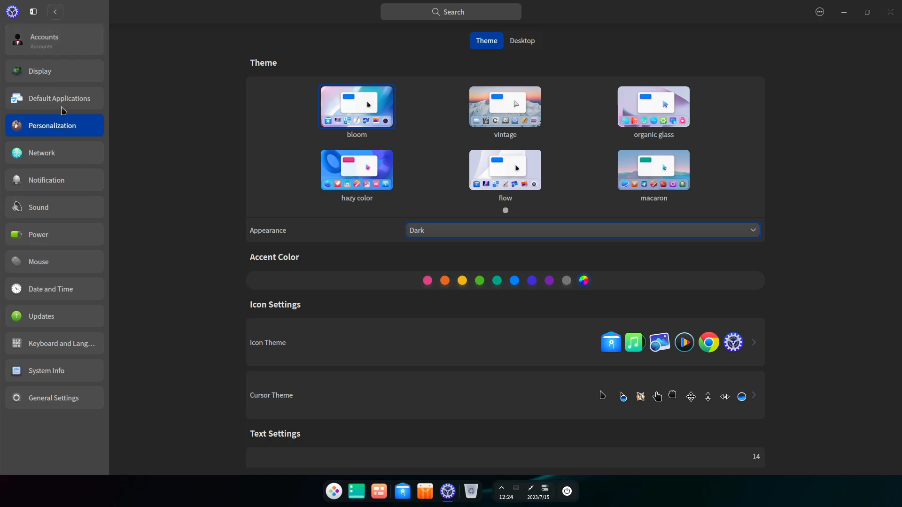
mouse_move(33, 19)
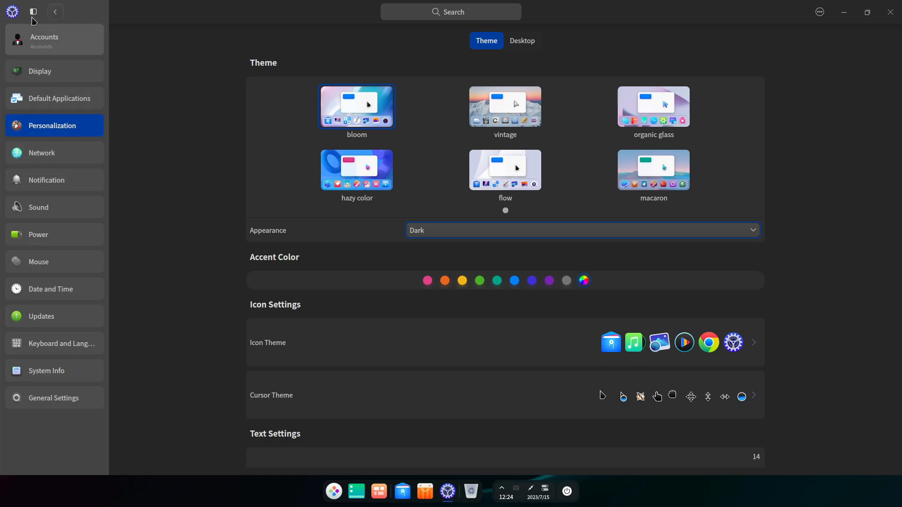
click(33, 12)
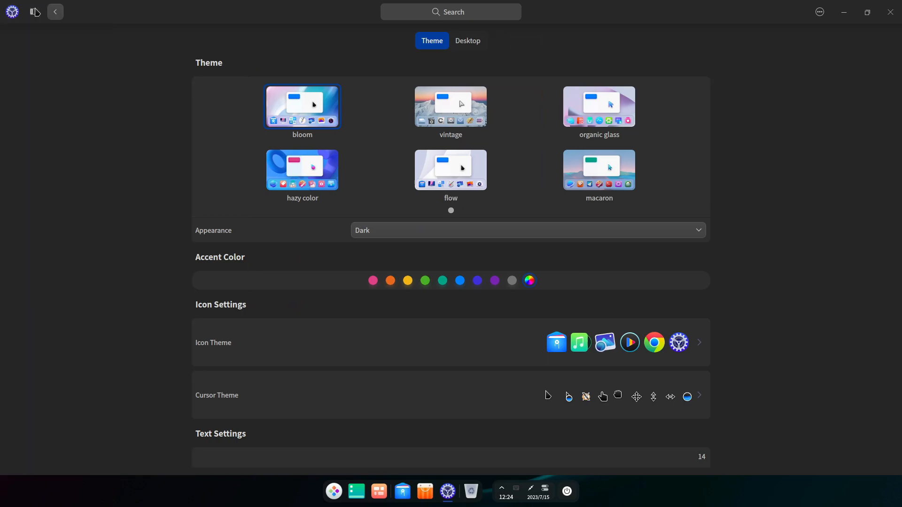
click(32, 11)
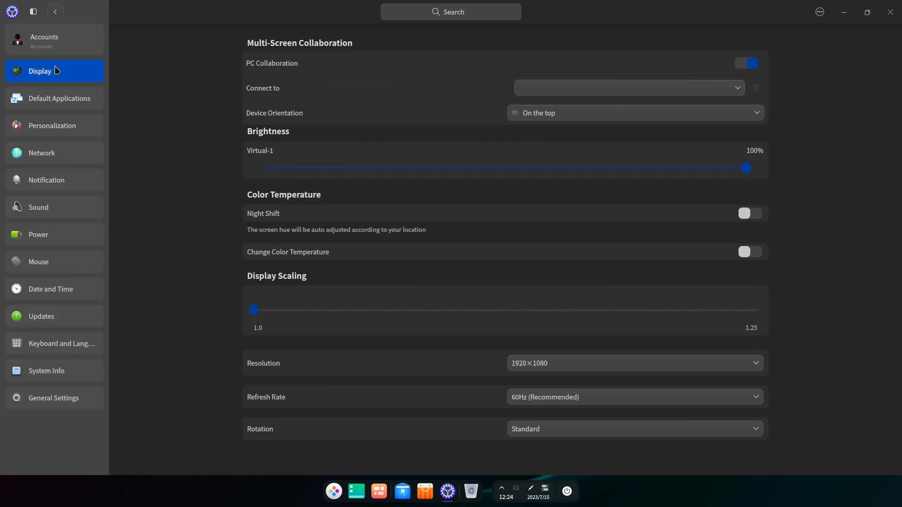
mouse_move(53, 125)
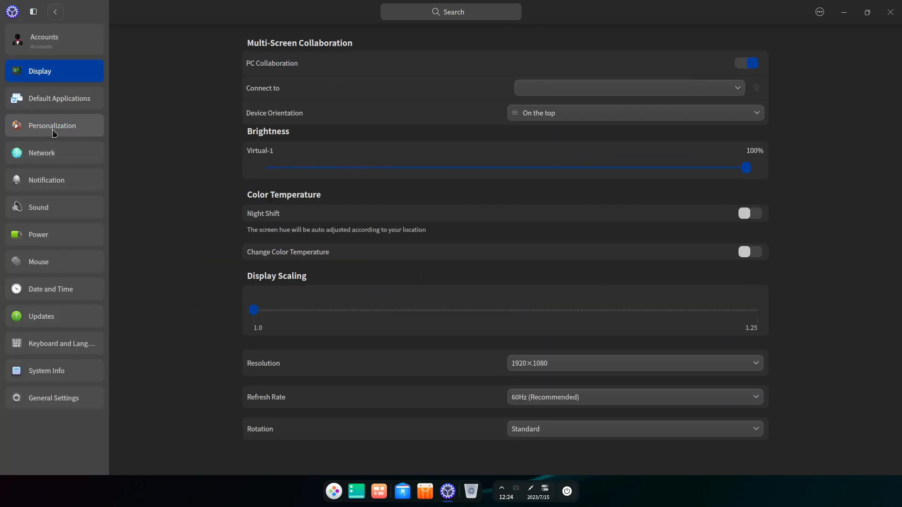
Browse Control Center's notification, power, About this PC and boot menu pages
click(51, 125)
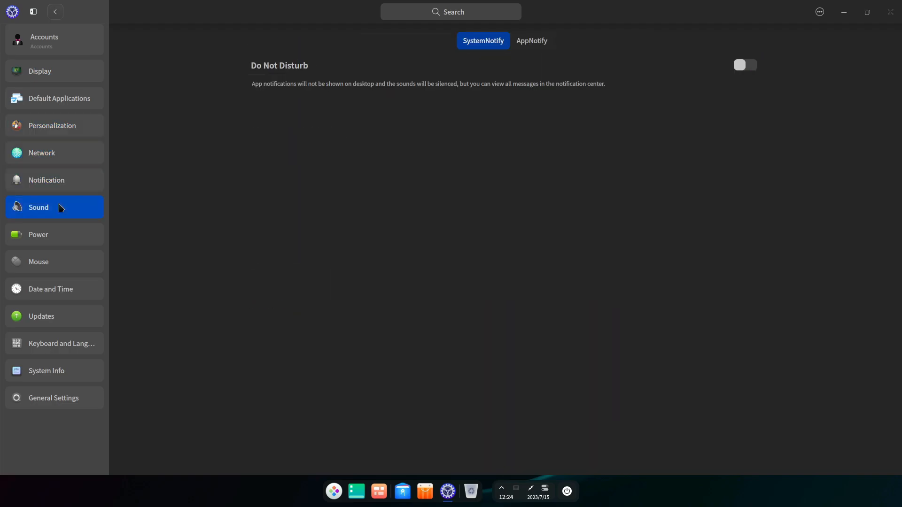
click(38, 234)
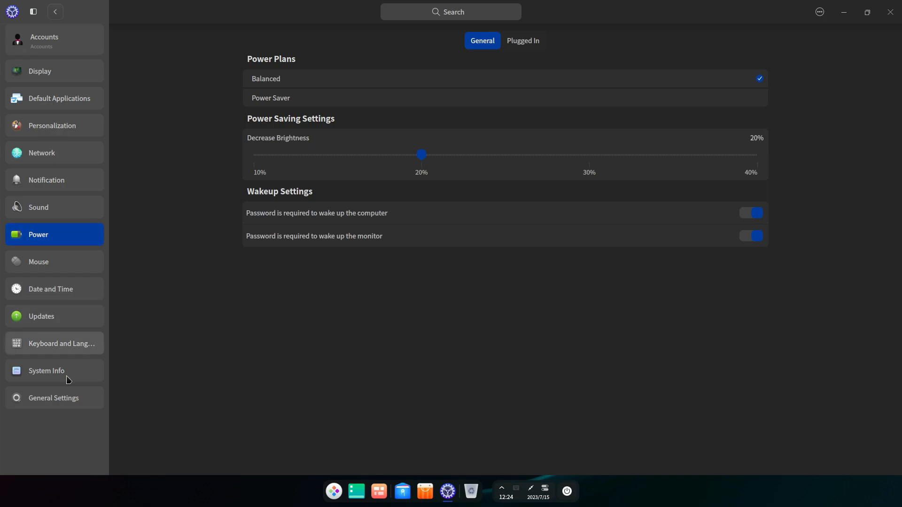
click(46, 370)
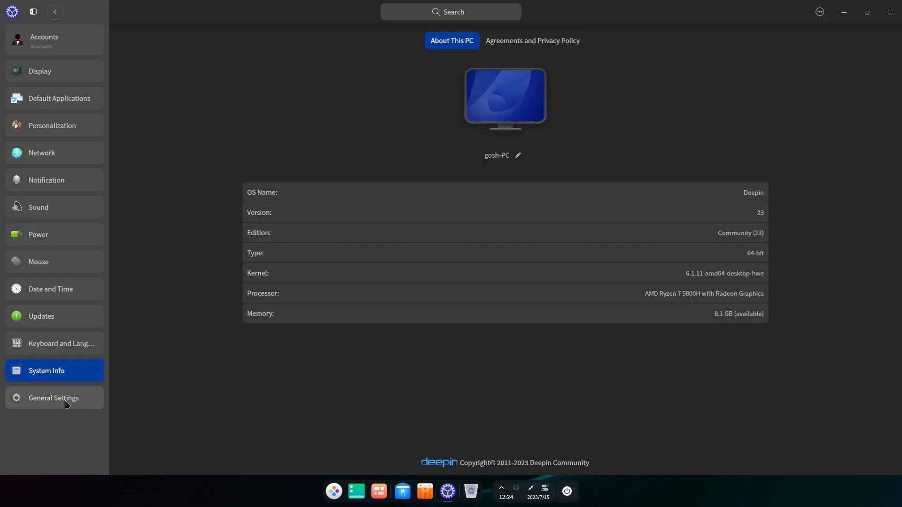
mouse_move(35, 407)
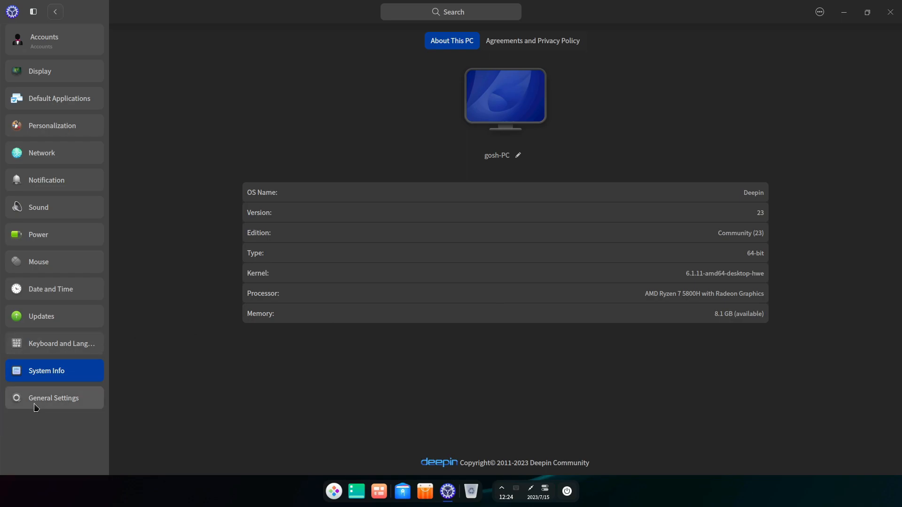
click(53, 398)
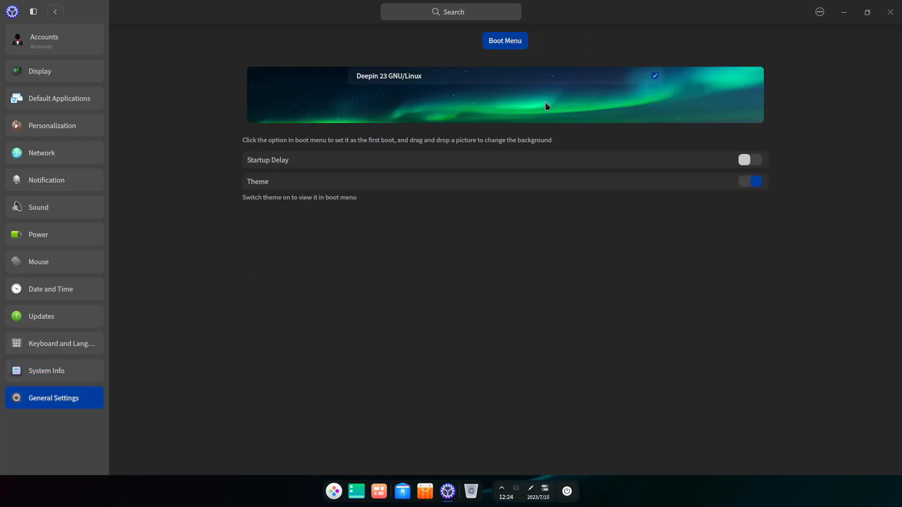
mouse_move(509, 41)
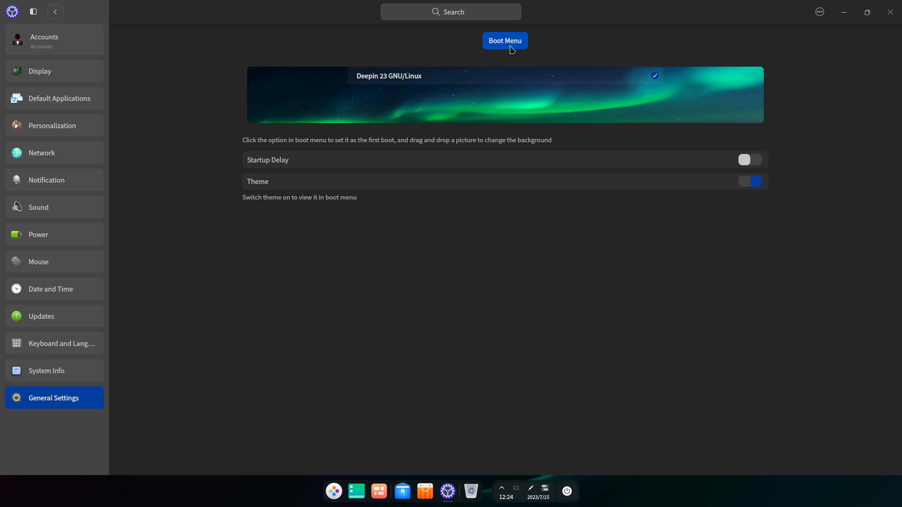
mouse_move(478, 78)
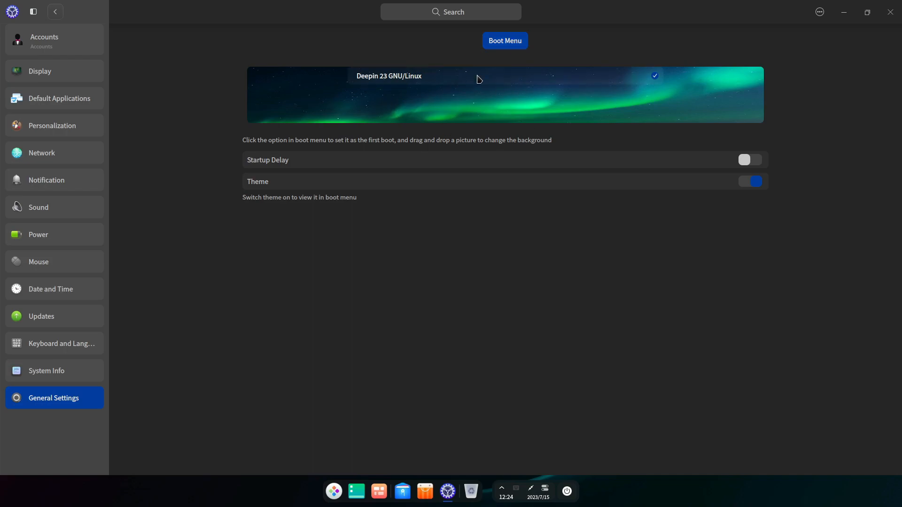
mouse_move(375, 185)
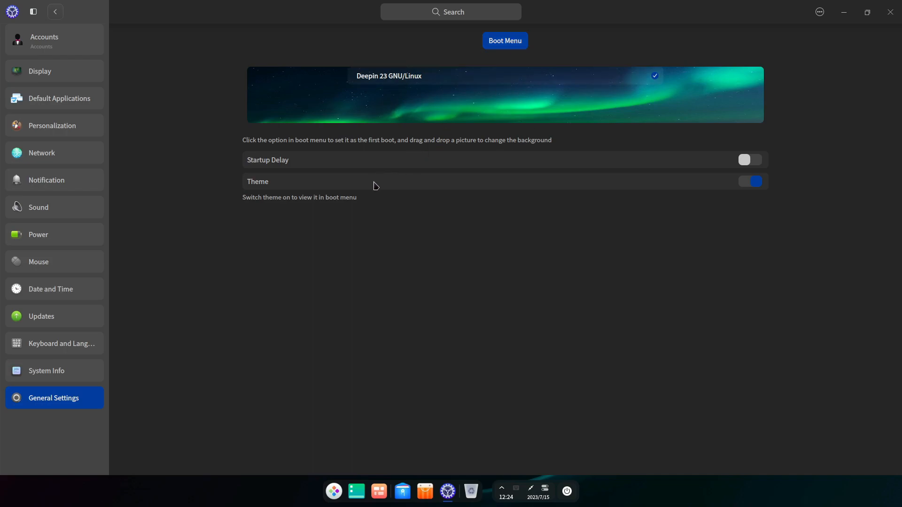
mouse_move(785, 12)
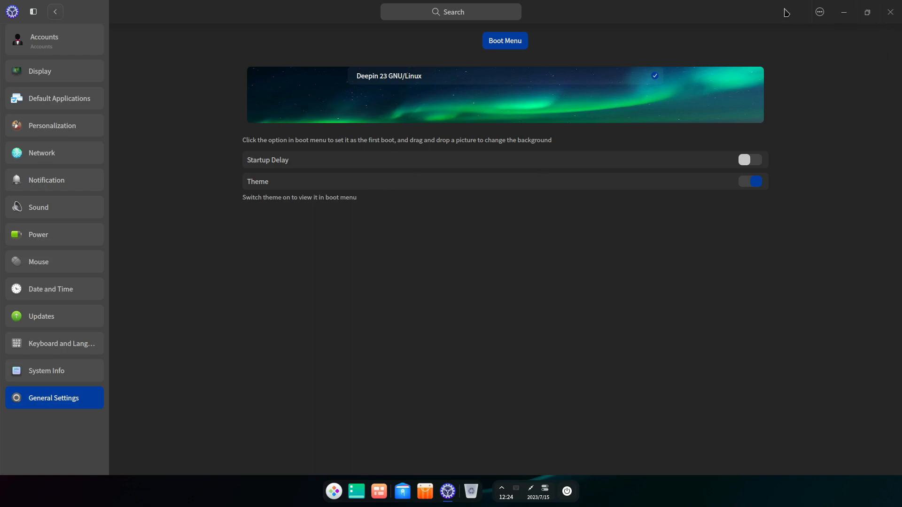
Glance at the main menu and account settings, close Control Center, and launch File Manager from the dock
click(818, 11)
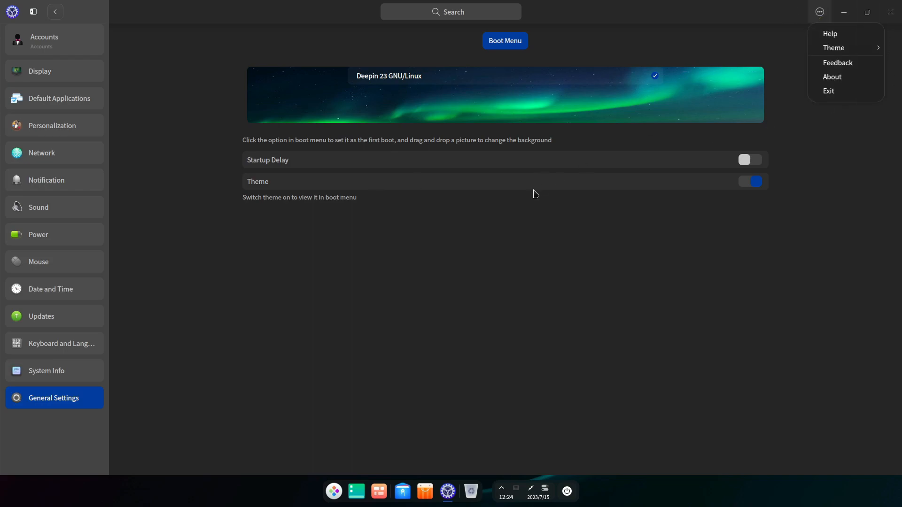
click(403, 272)
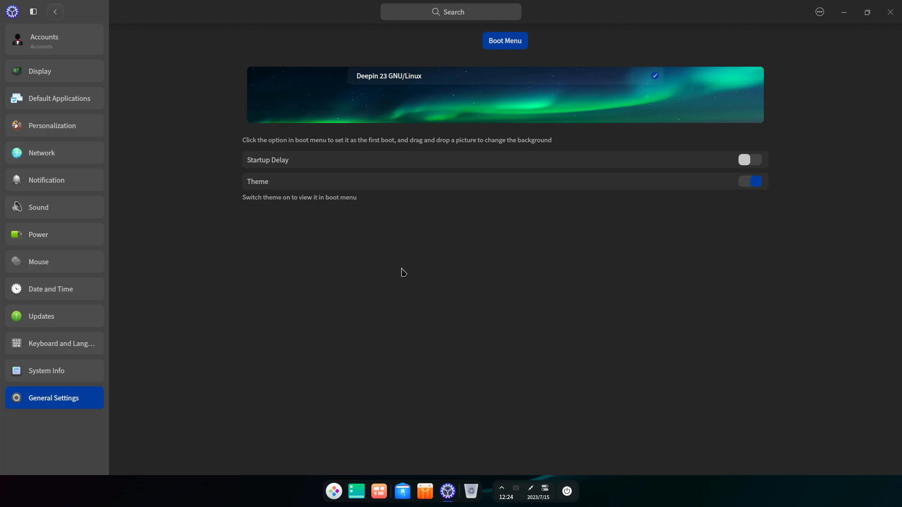
click(44, 40)
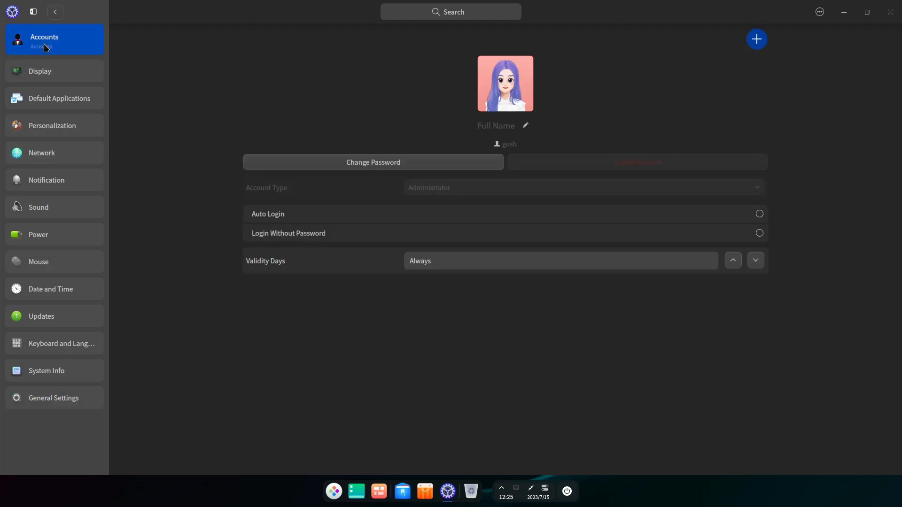
mouse_move(897, 27)
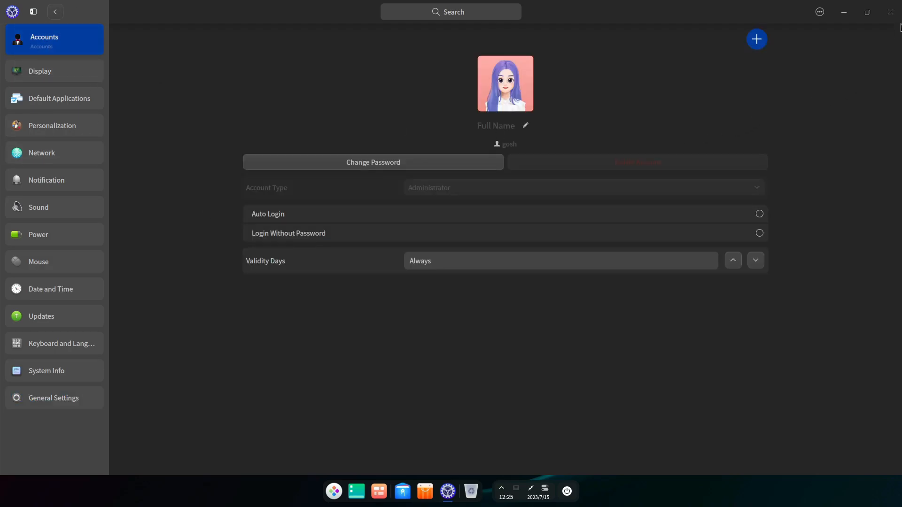
click(890, 11)
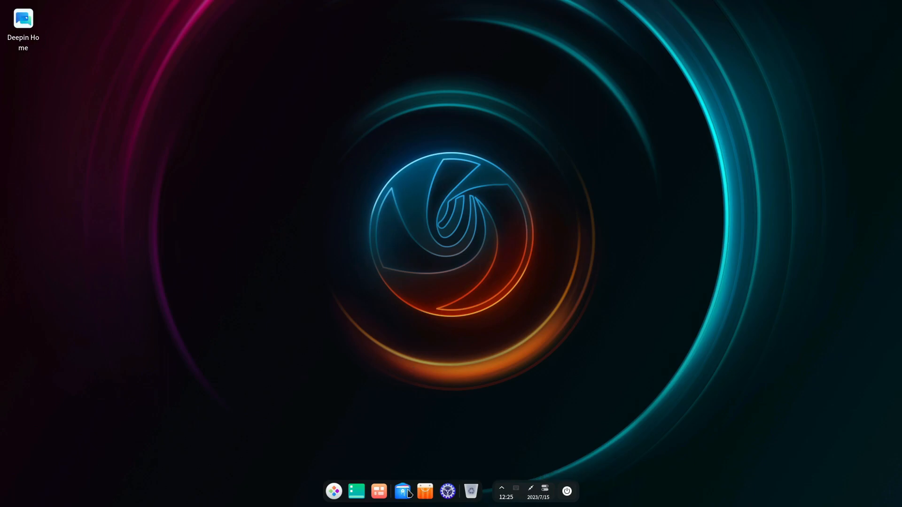
click(401, 491)
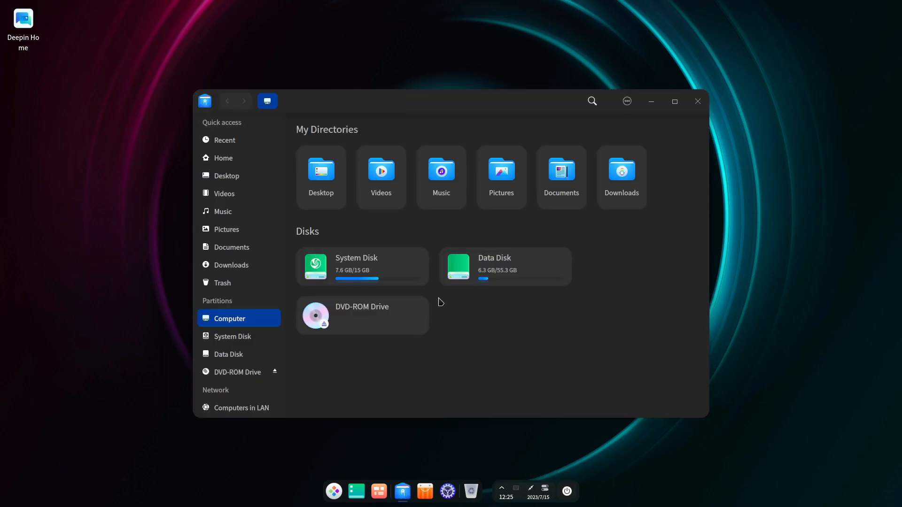
mouse_move(601, 330)
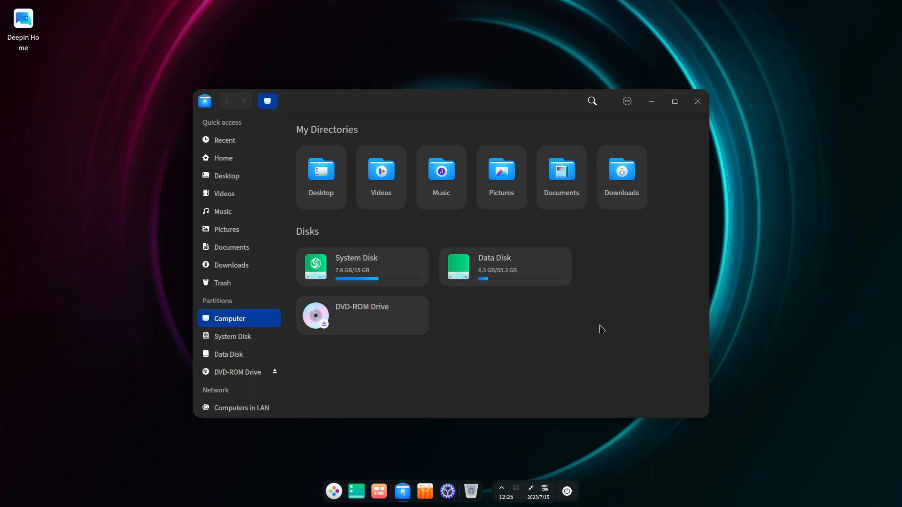
mouse_move(592, 344)
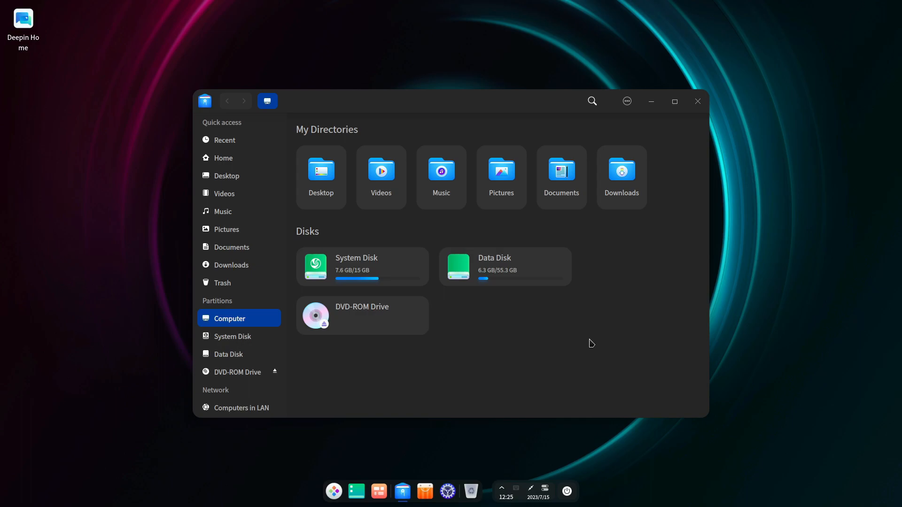
mouse_move(390, 274)
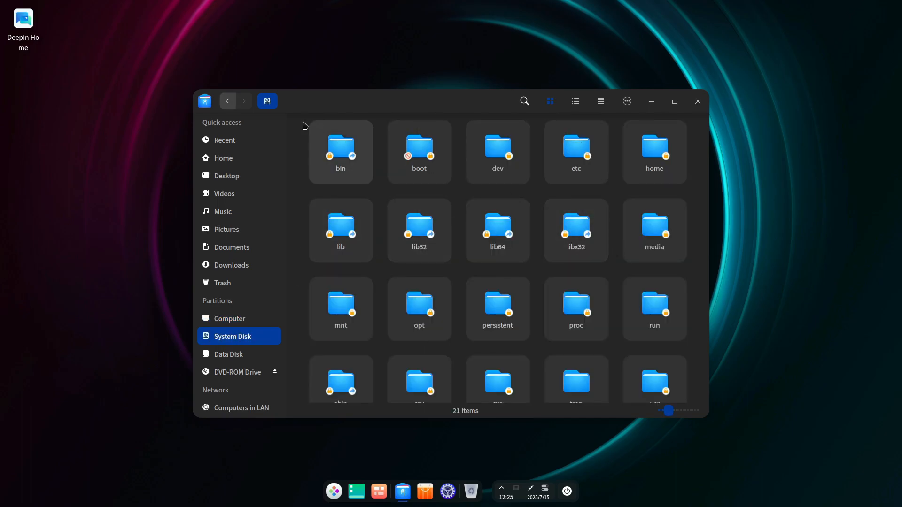
Return to the Computer overview and bring up the file manager's Settings dialog
click(229, 318)
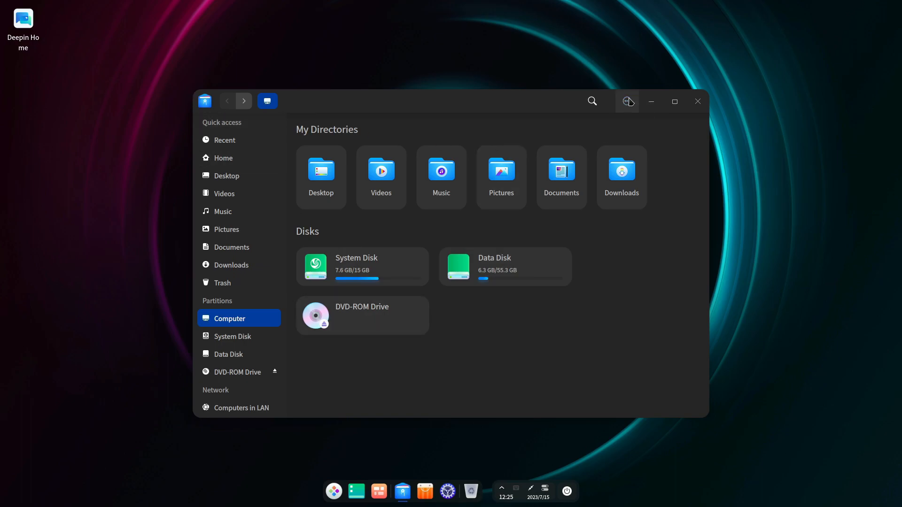
click(626, 101)
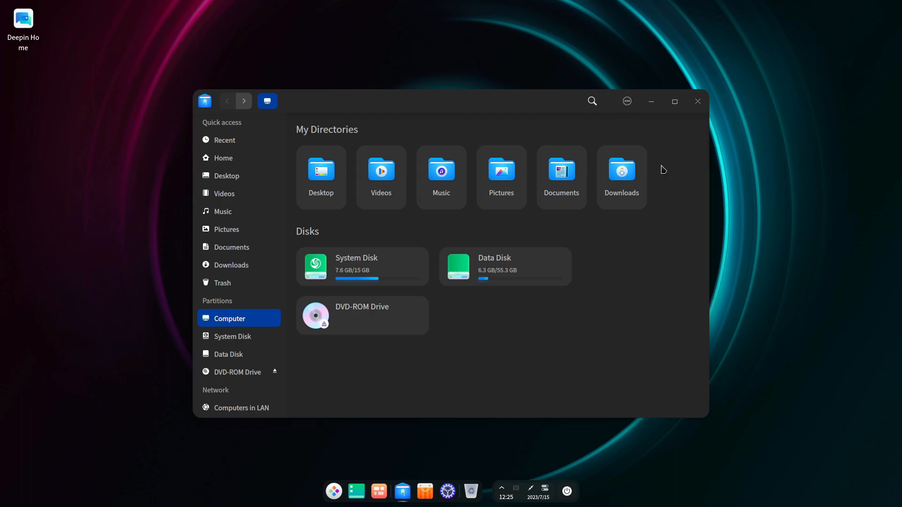
click(625, 102)
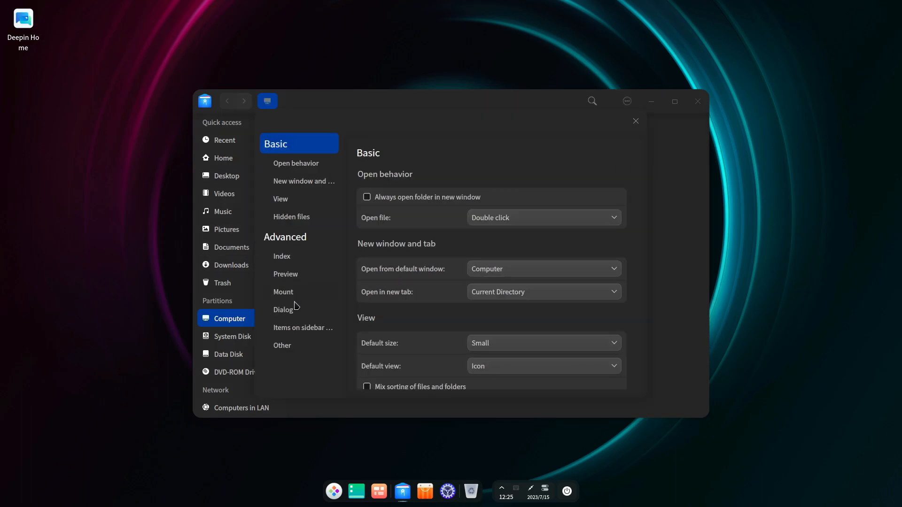
Review the Hidden files, View and Open behavior sections, then close the Settings dialog
click(292, 217)
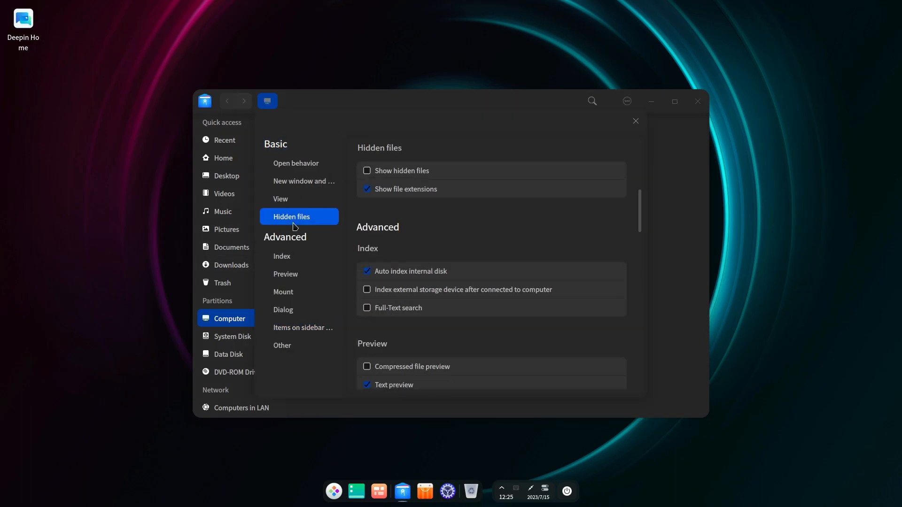
click(280, 198)
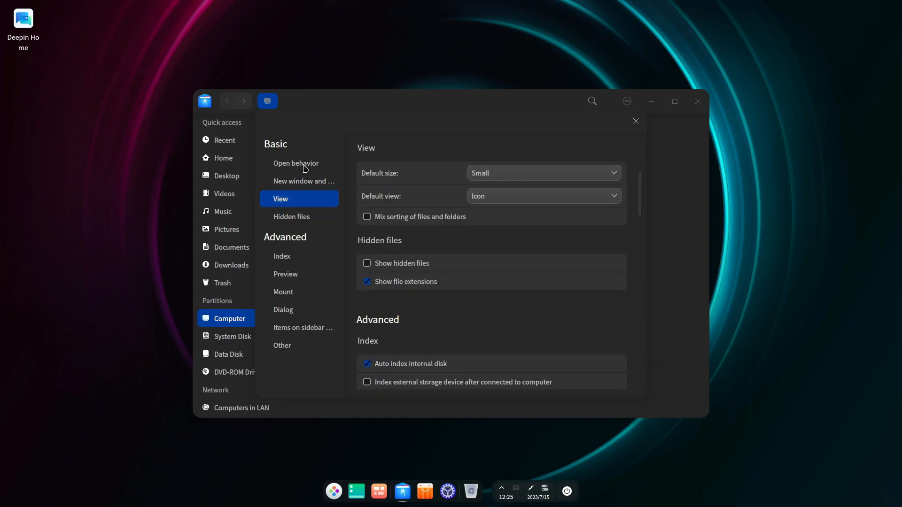
click(296, 162)
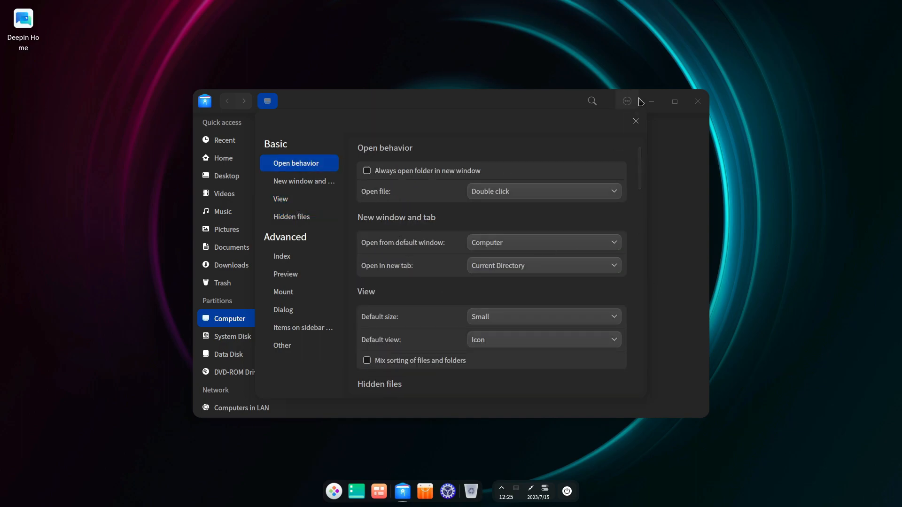
click(634, 121)
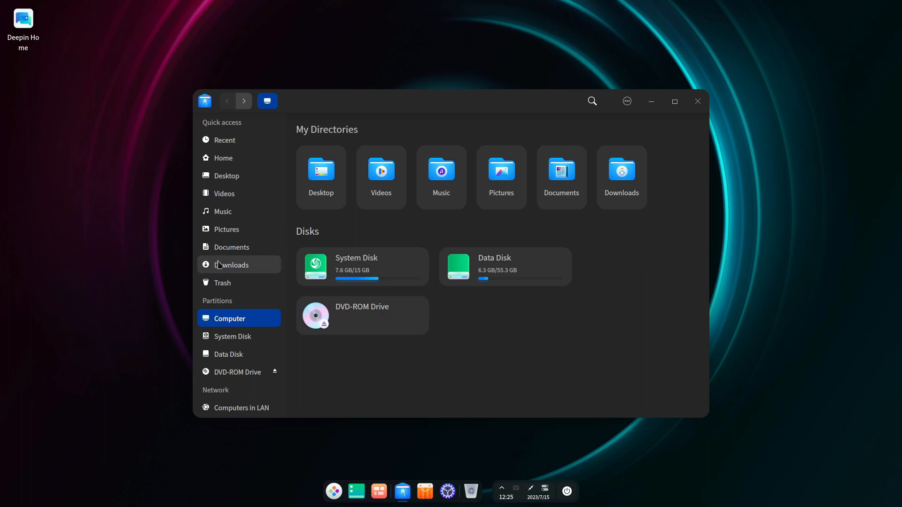
Launch Deepin Home from the Desktop folder, close it, switch to list view and close File Manager
click(227, 176)
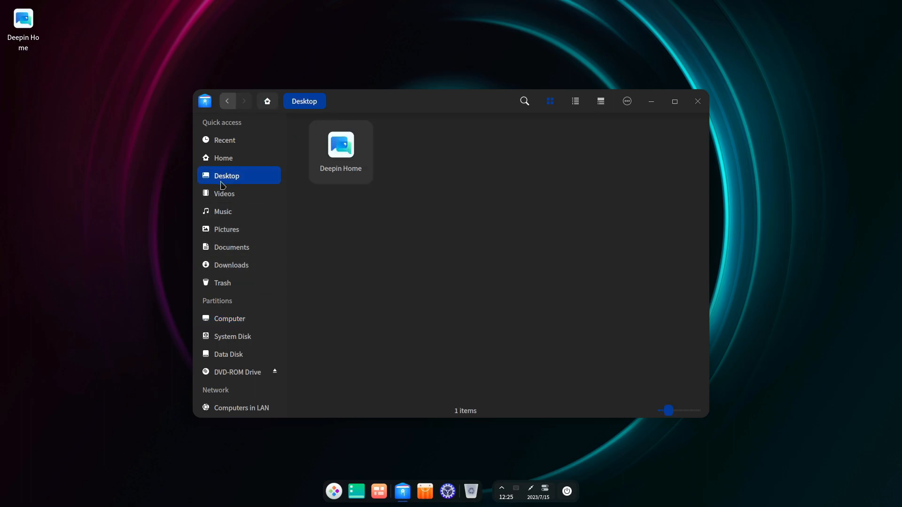
double_click(340, 144)
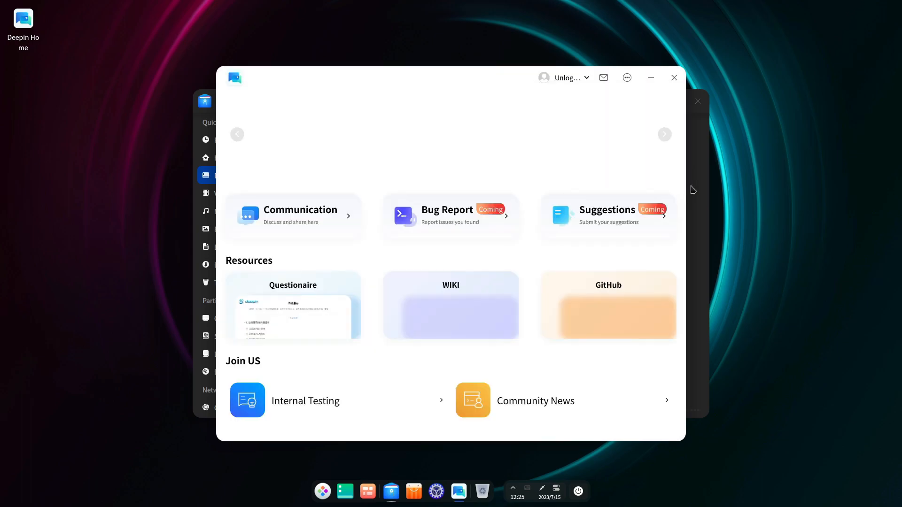
click(674, 78)
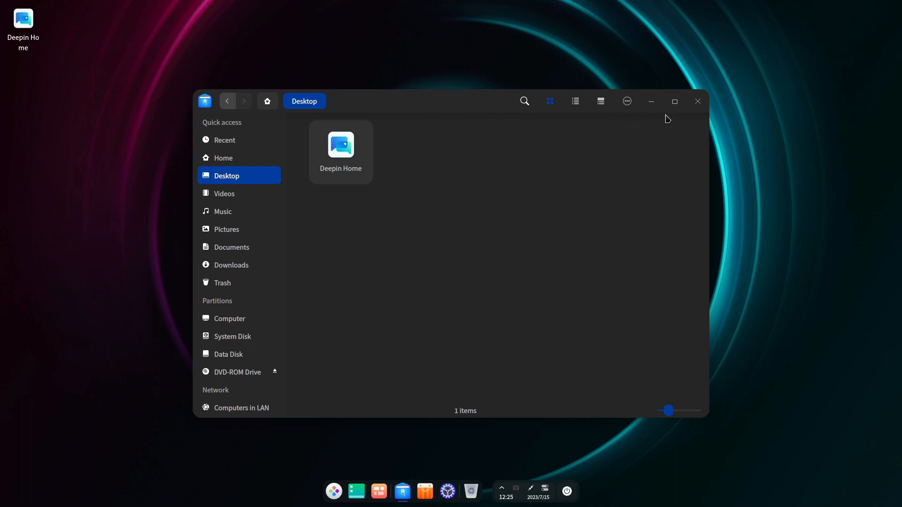
click(574, 102)
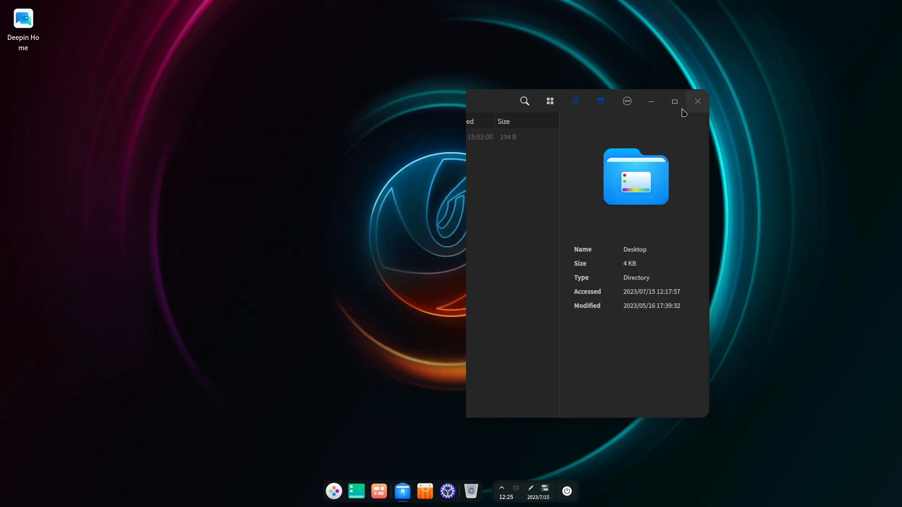
click(697, 101)
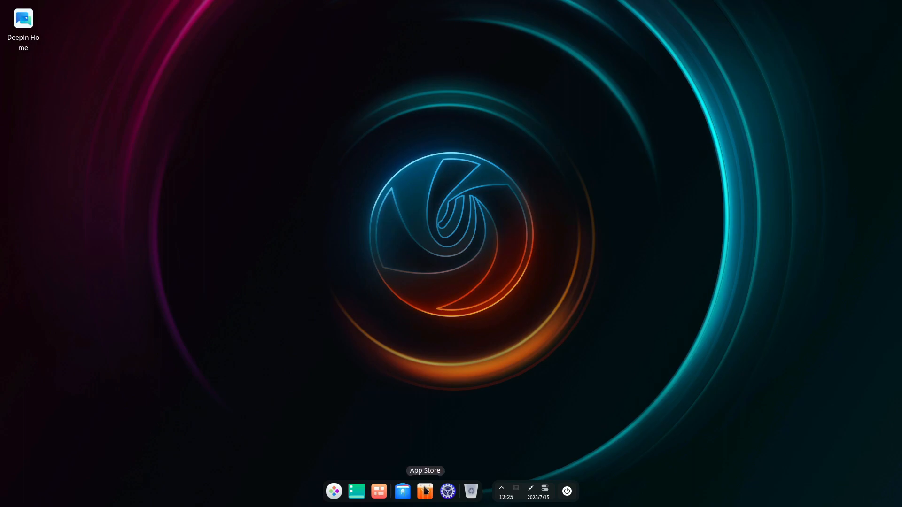
Launch the App Store, browse Hot Apps and the All category, and start installing Firefox Quantum (ZH)
click(425, 491)
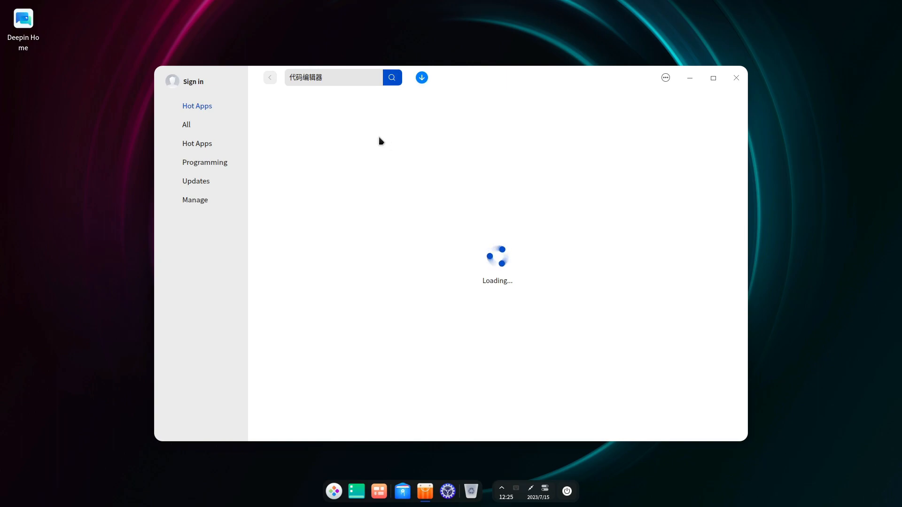
mouse_move(295, 146)
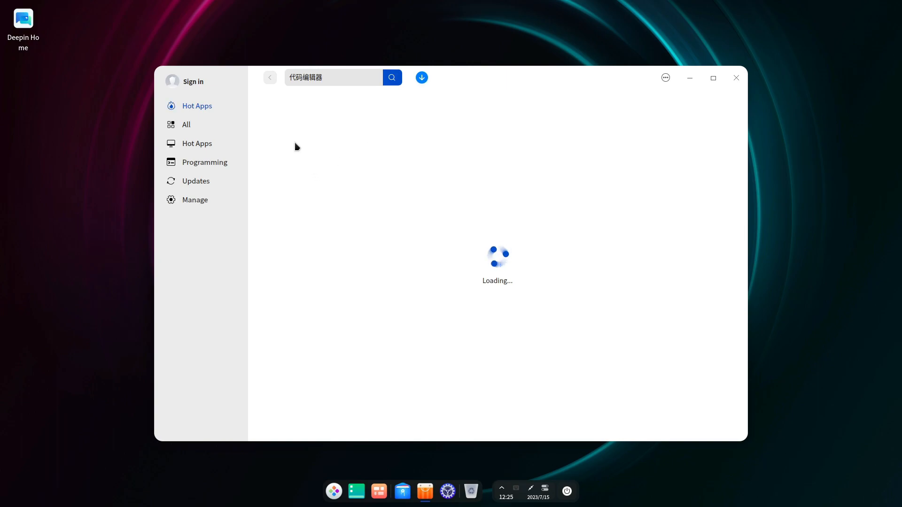
click(194, 81)
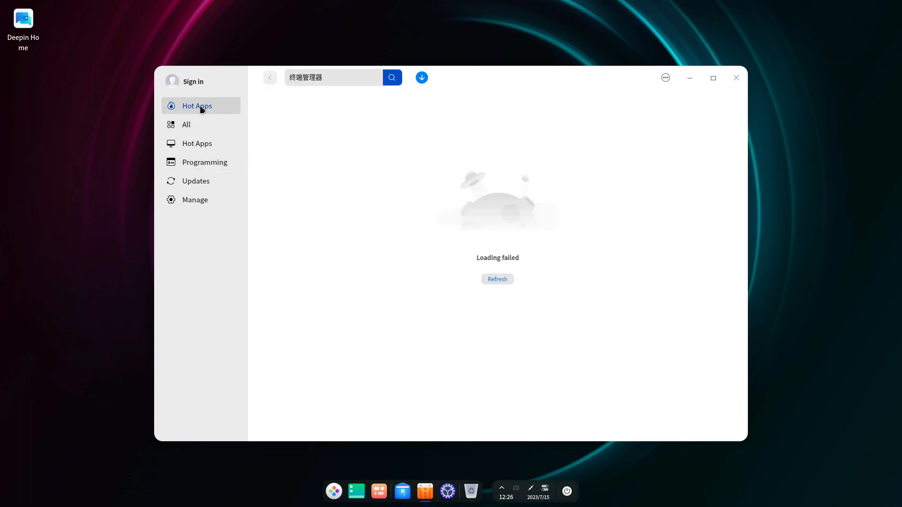
click(186, 124)
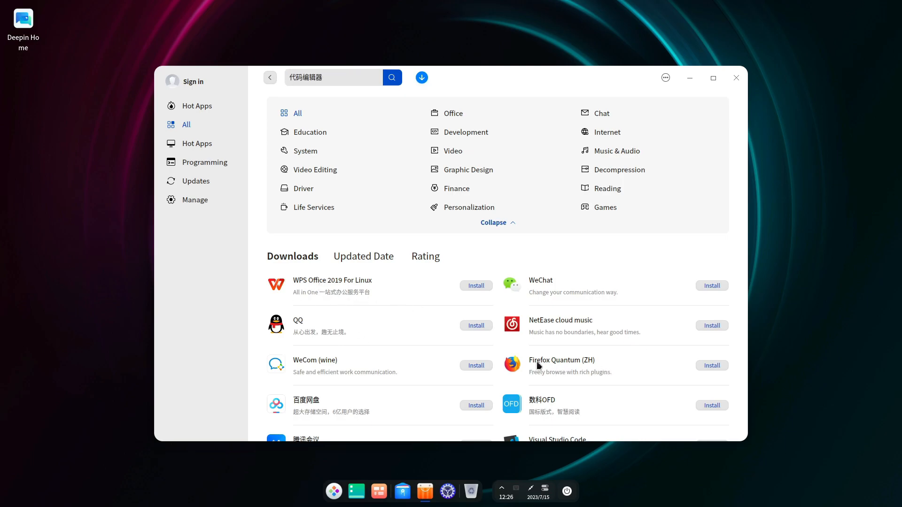
scroll(down, 3)
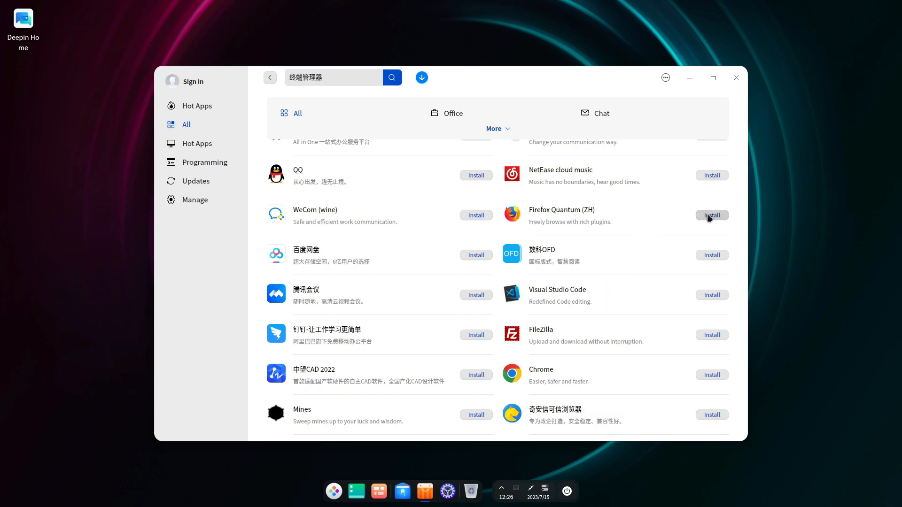
click(711, 215)
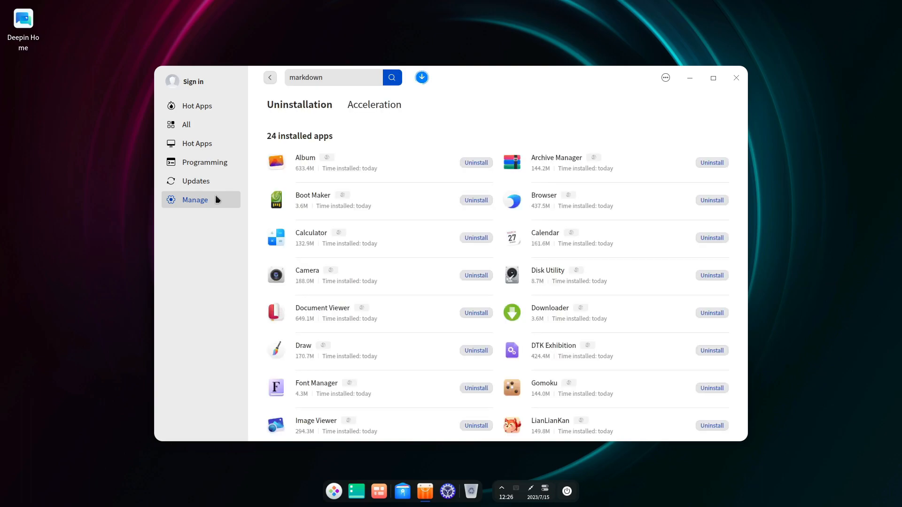
View the Wine startup Acceleration options while searching 远程, 编辑器 and markdown, then bring up the store's options menu
text(远程)
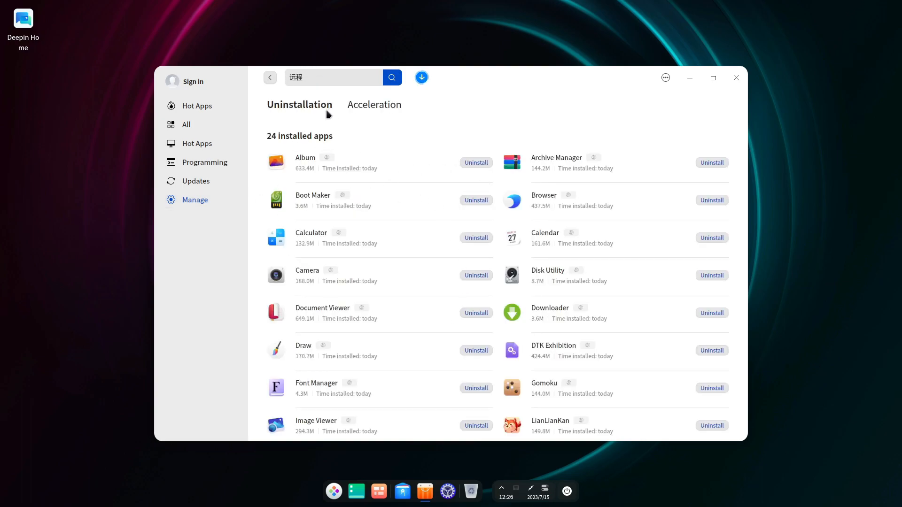
click(376, 104)
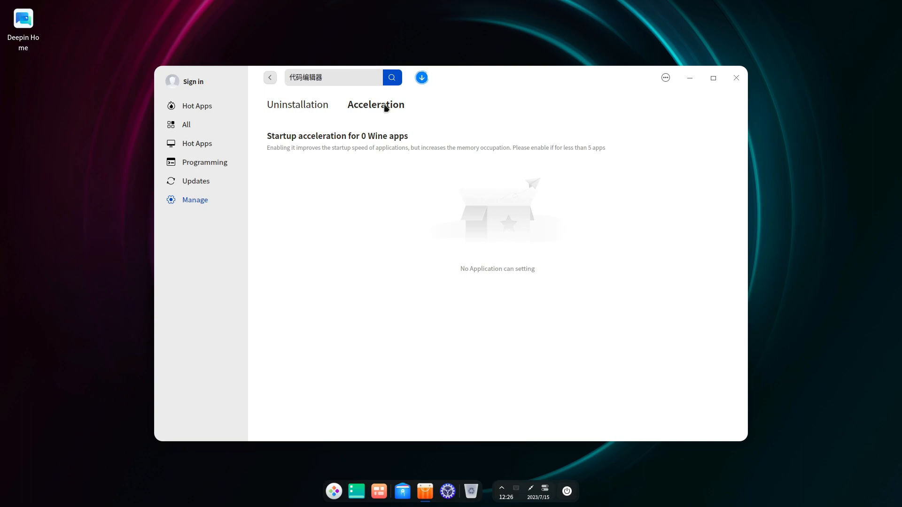
mouse_move(324, 147)
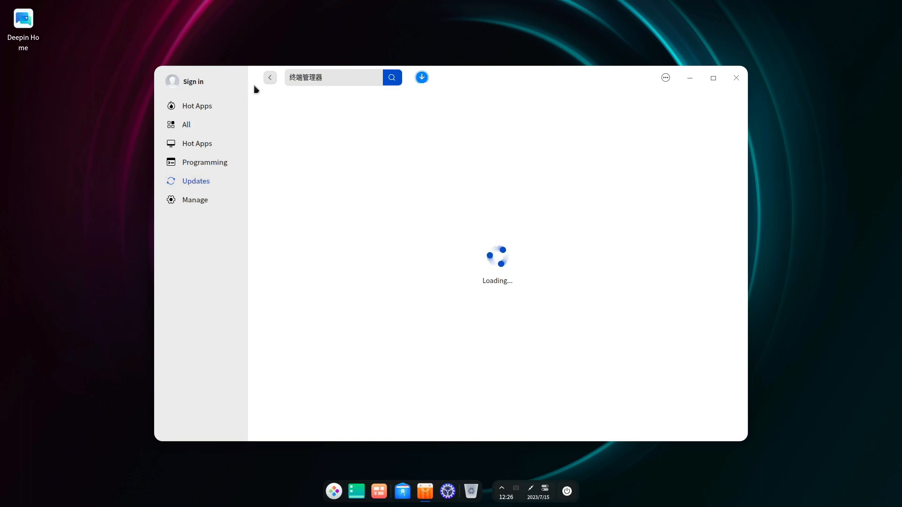
text(编辑器)
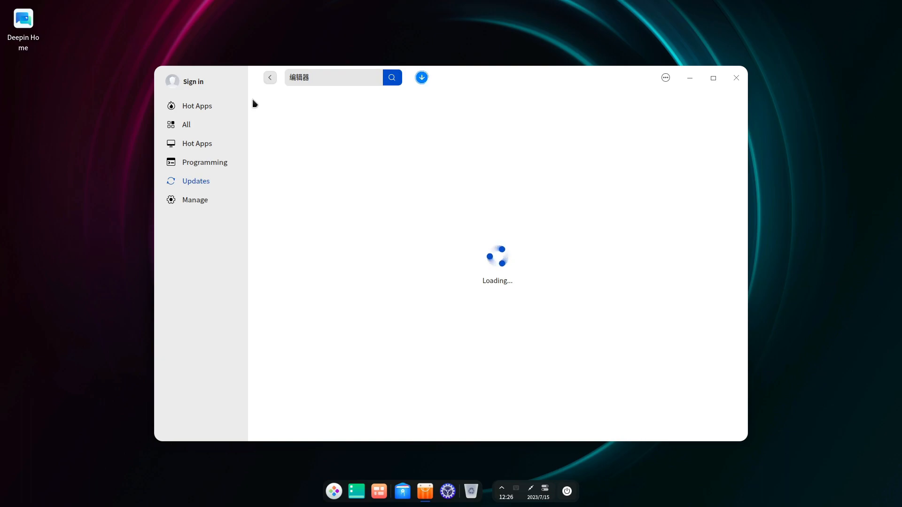
text(markdown)
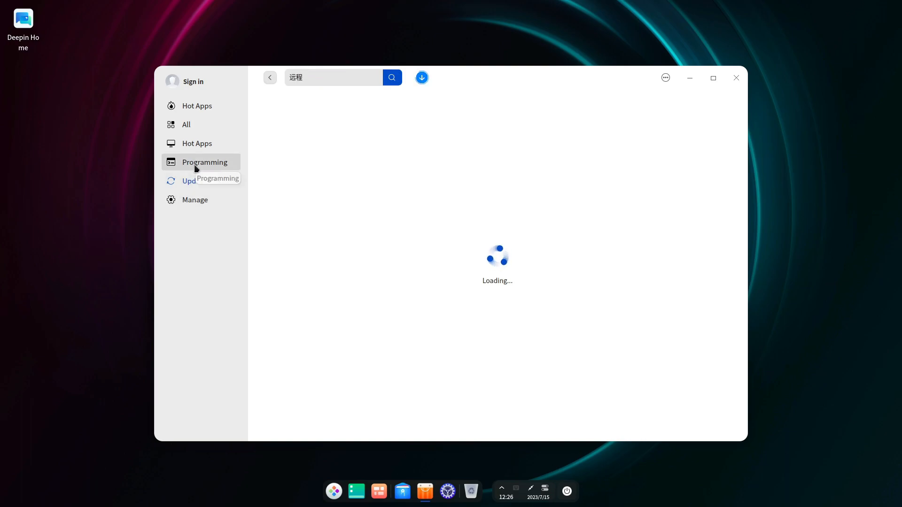
click(666, 78)
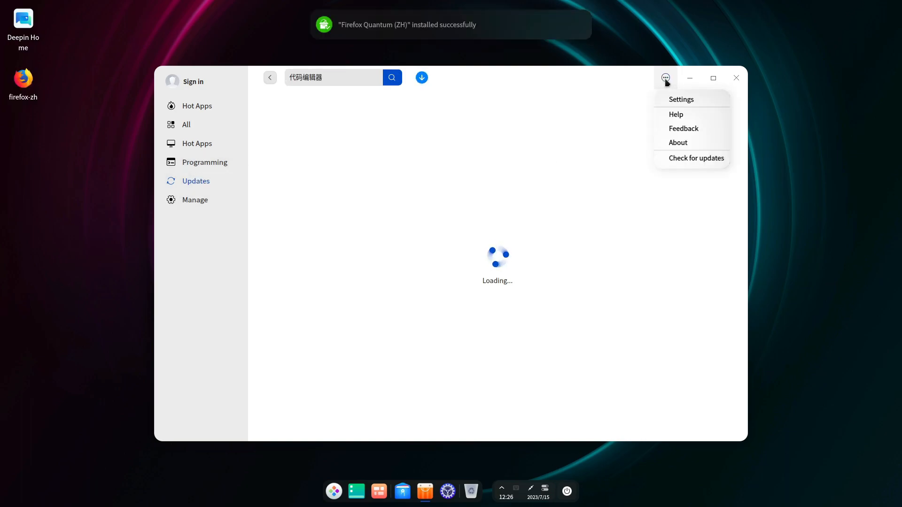
mouse_move(687, 99)
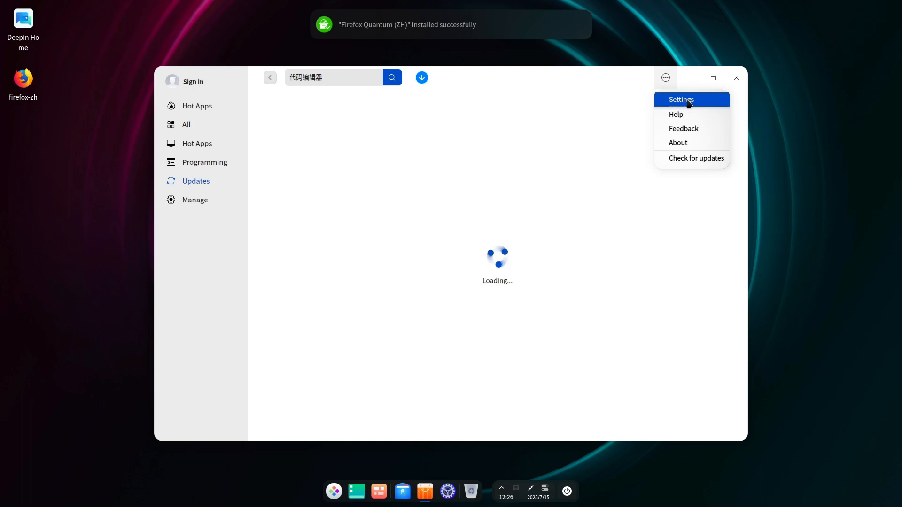
click(681, 99)
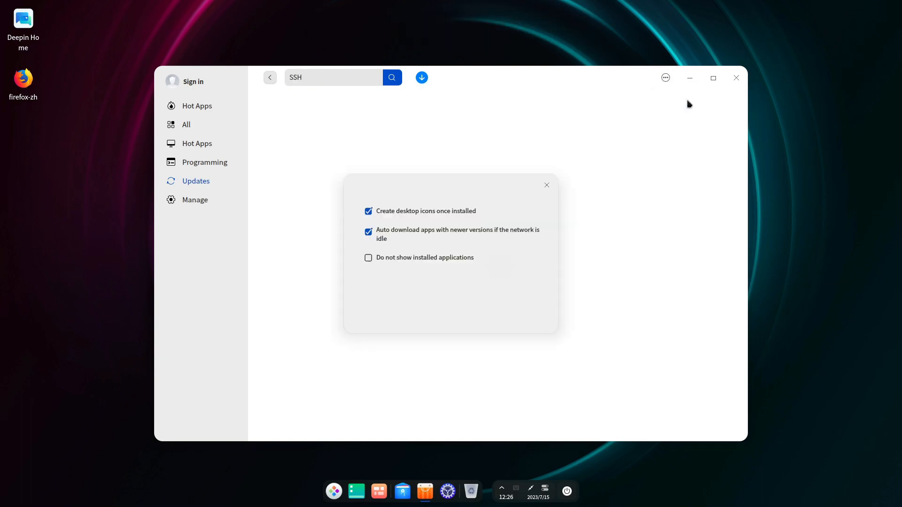
click(546, 185)
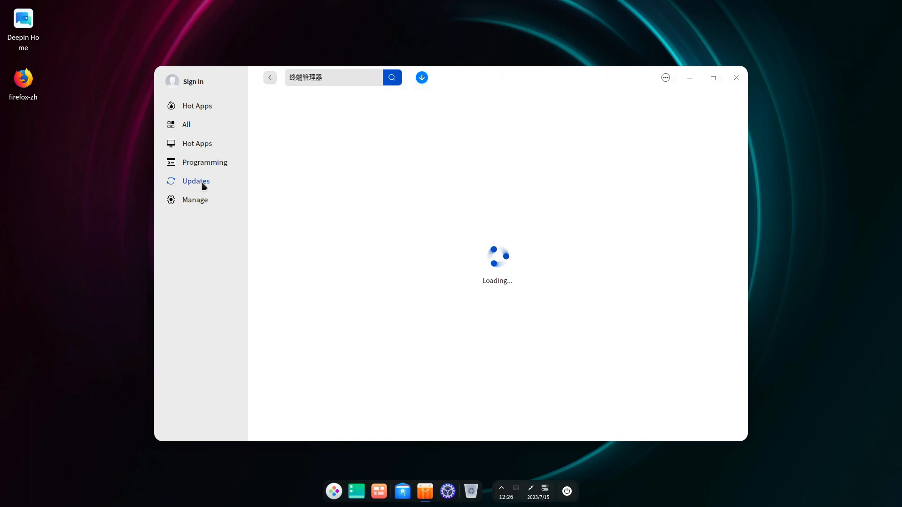
mouse_move(67, 89)
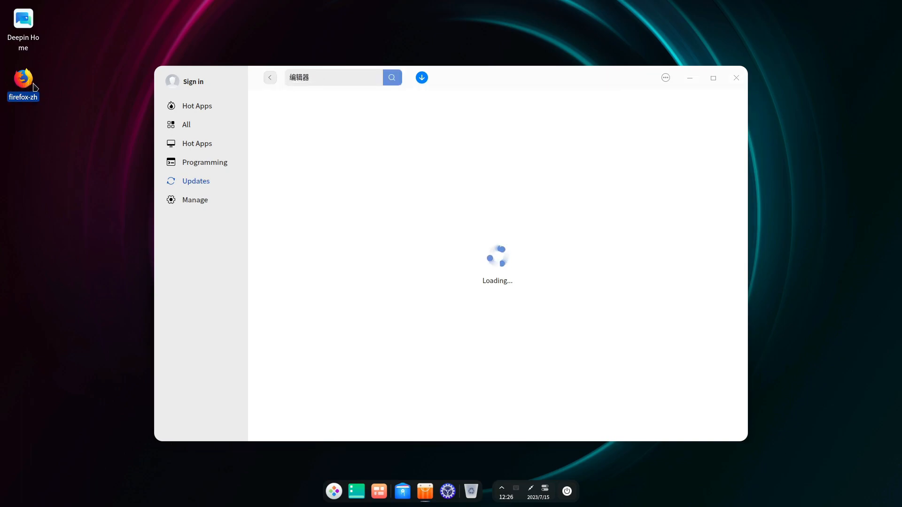
text(markdown)
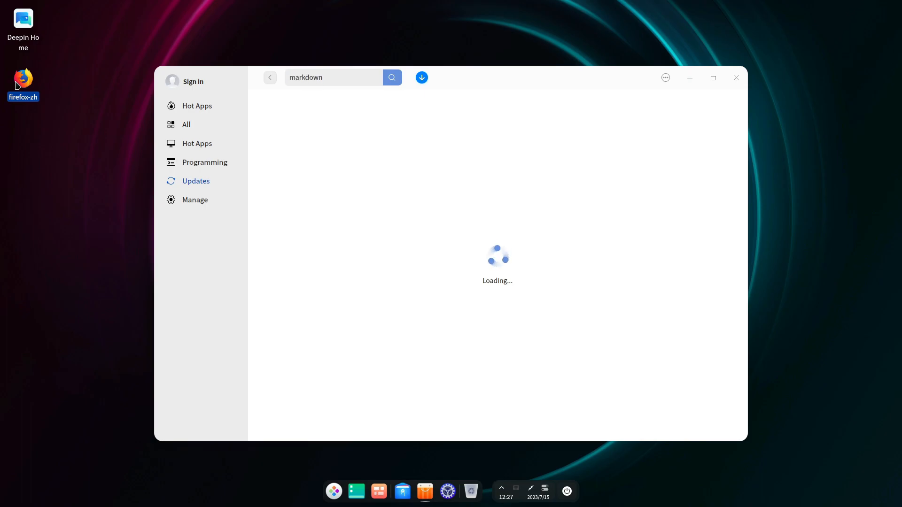
click(204, 162)
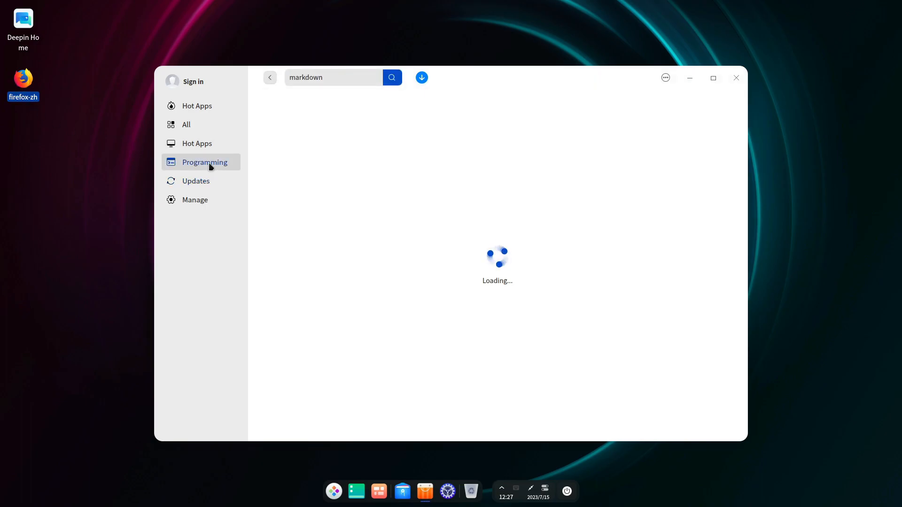
click(186, 124)
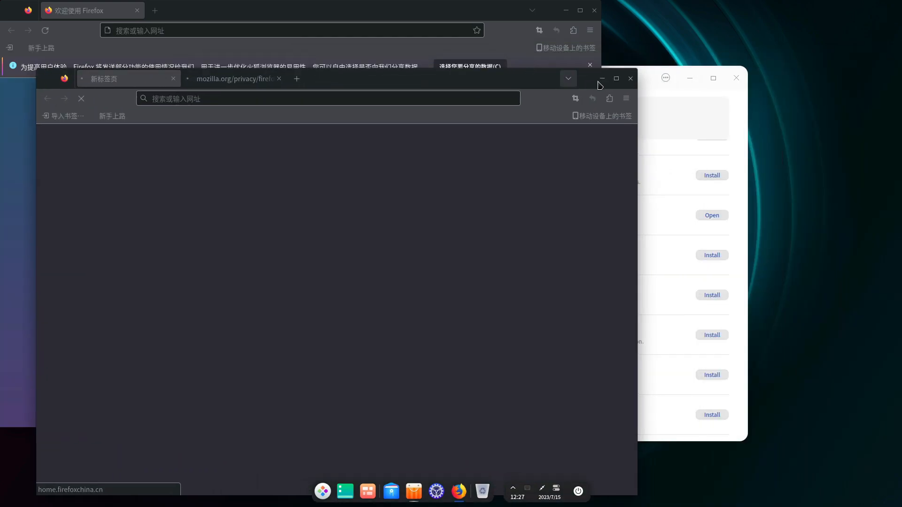
Close the Firefox window that opened over the App Store
click(630, 78)
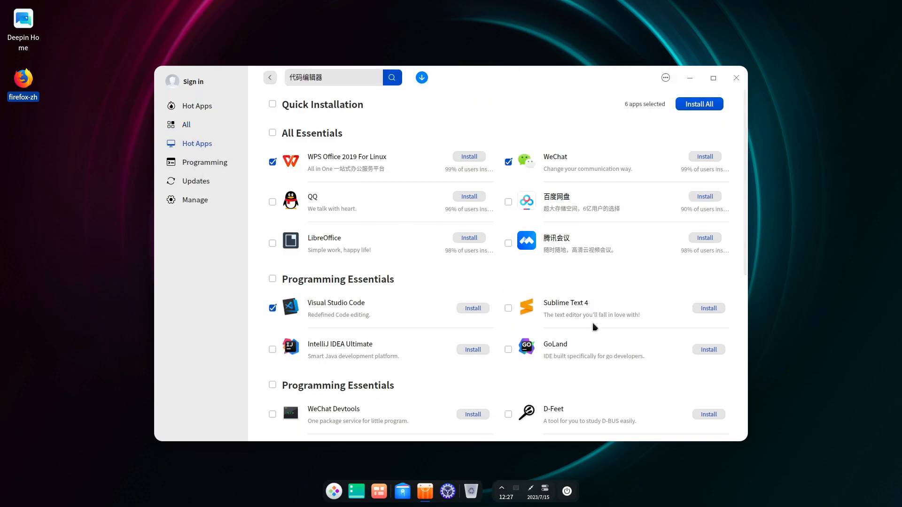
Scroll through the remaining Quick Installation app groups and close the App Store
scroll(down, 3)
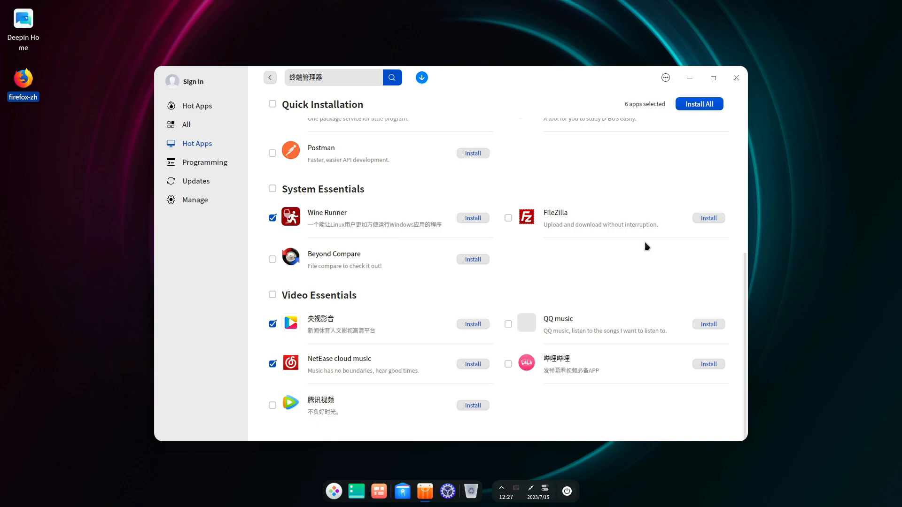
click(734, 78)
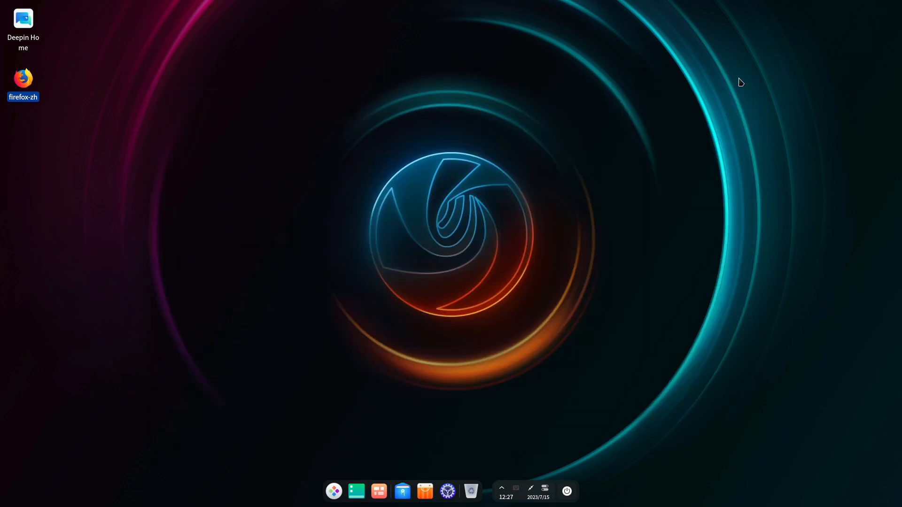
Wipe the package cache from the dock's quick settings tray, then bring up the Launcher app grid
click(502, 490)
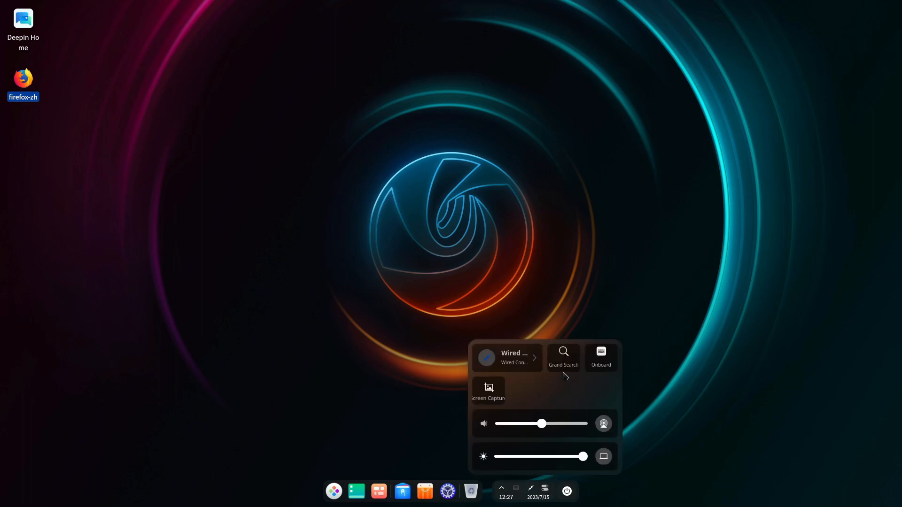
mouse_move(547, 470)
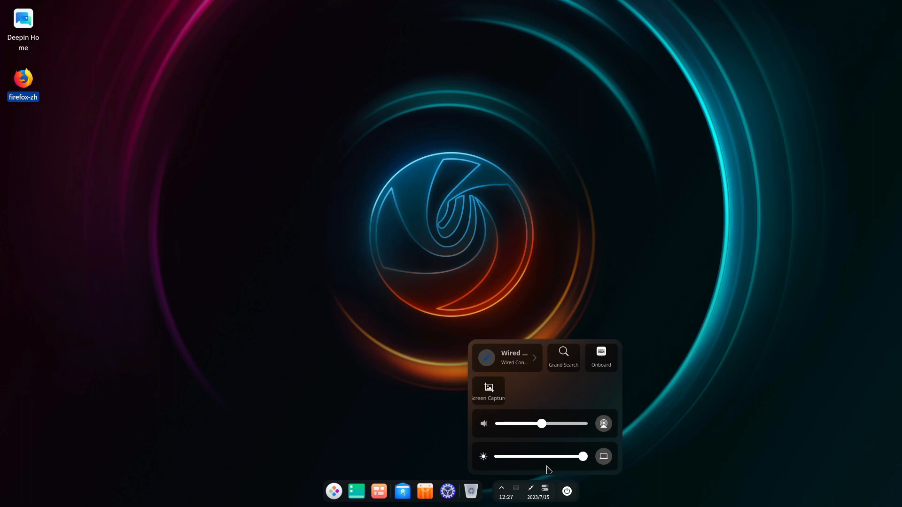
mouse_move(503, 493)
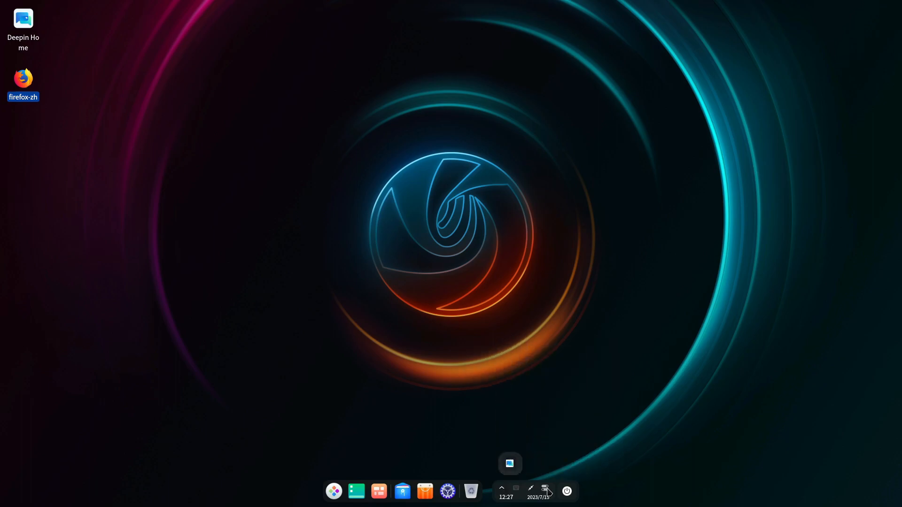
click(543, 489)
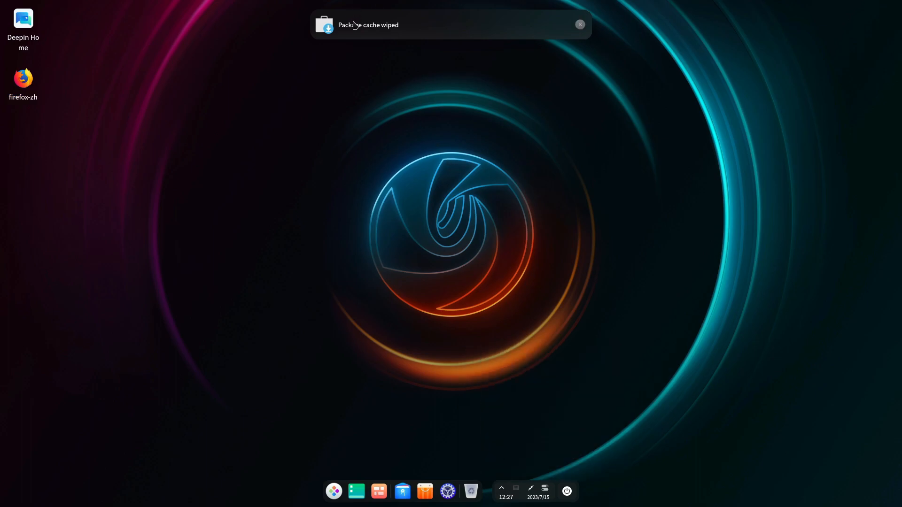
mouse_move(537, 75)
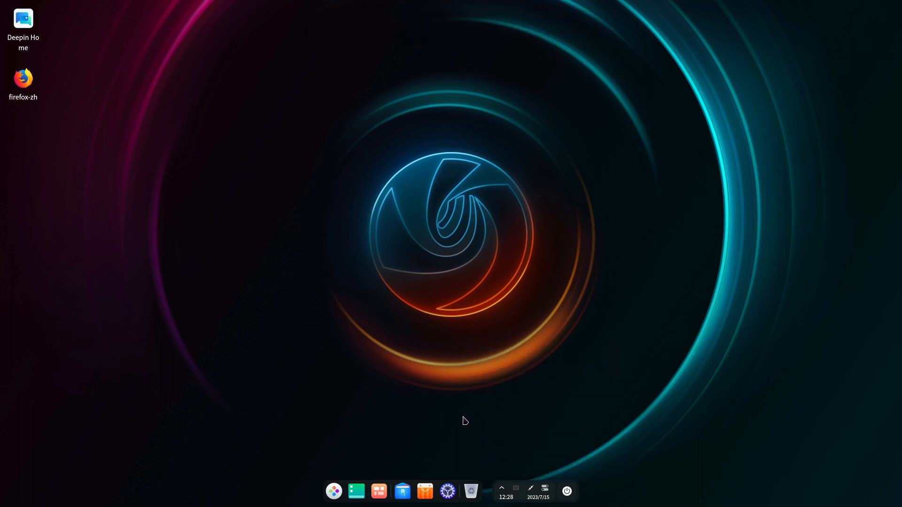
click(334, 491)
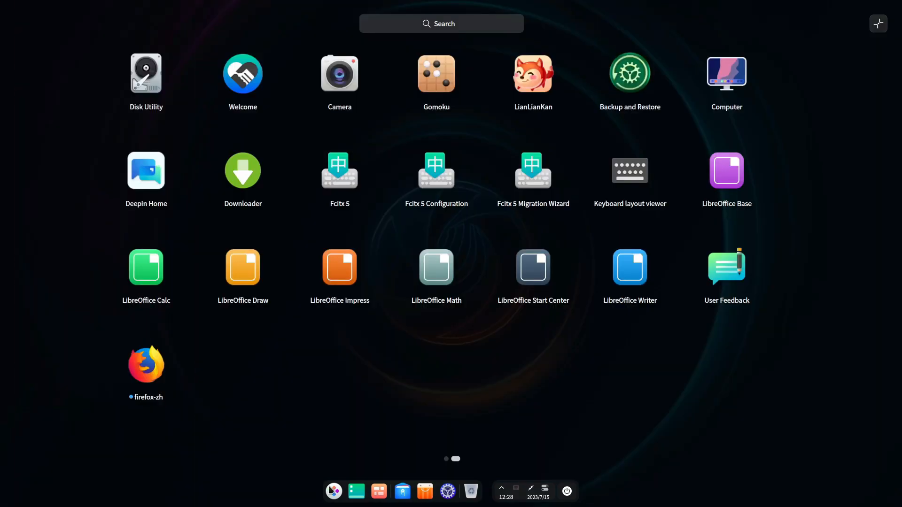
Start Terminal via a 'ter' search, cd into /etc/apt and cat sources.list to show the deepin beige repositories
text(ter)
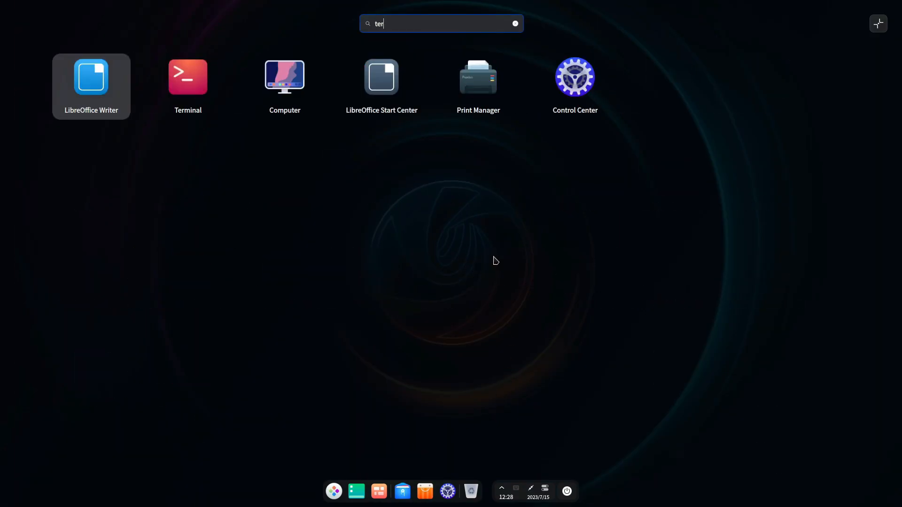
click(188, 76)
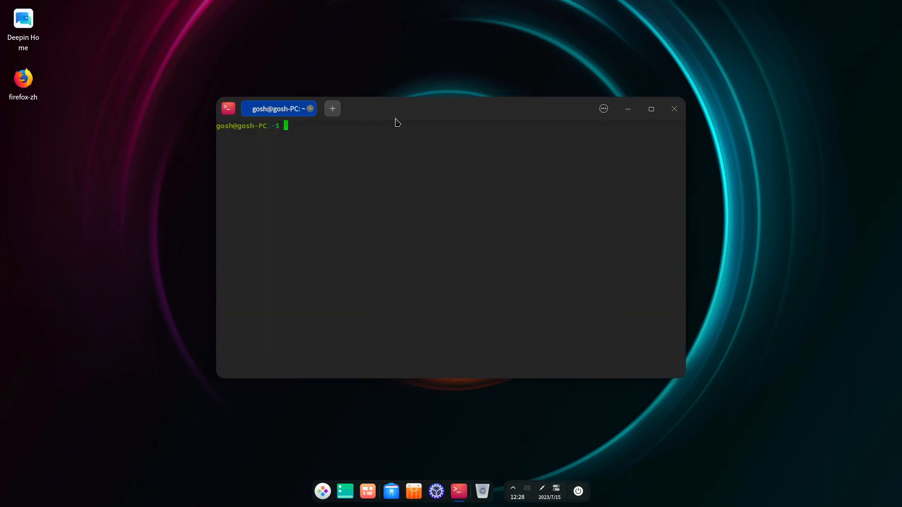
text(cd)
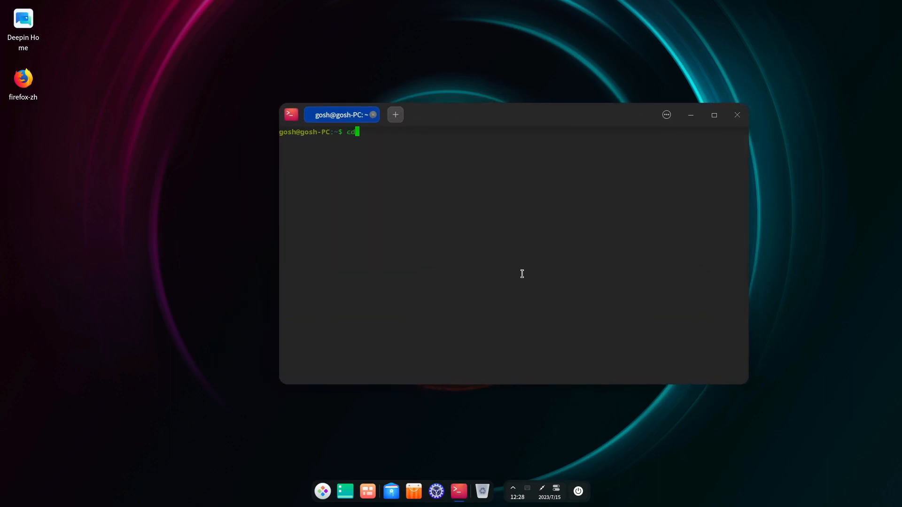
text(/etc)
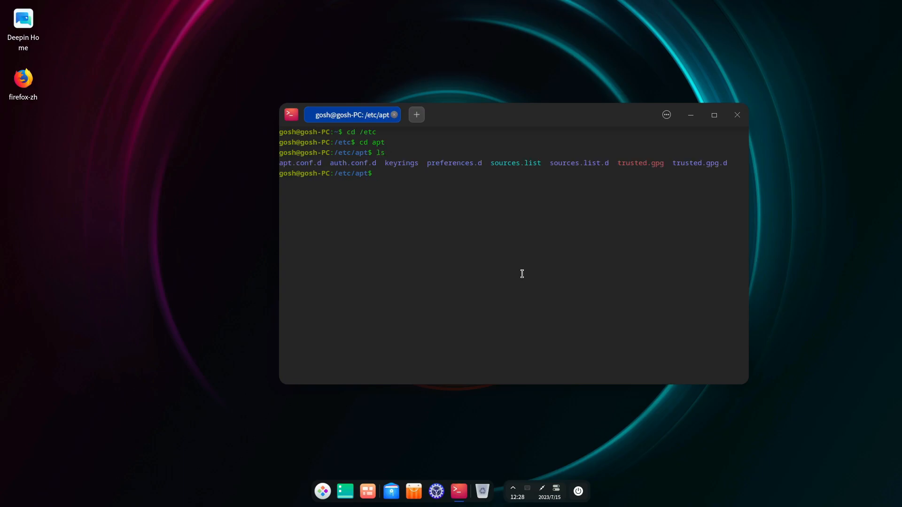
text(cat sources.list)
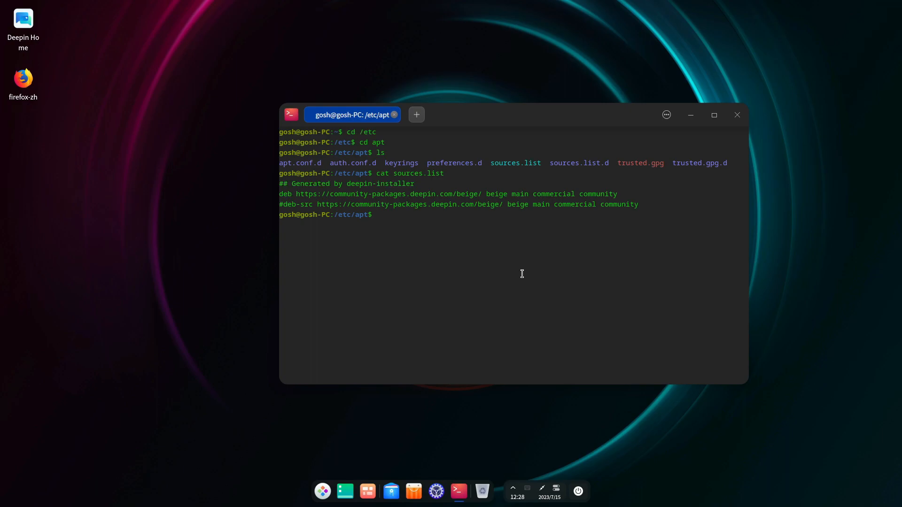
text(cd ap)
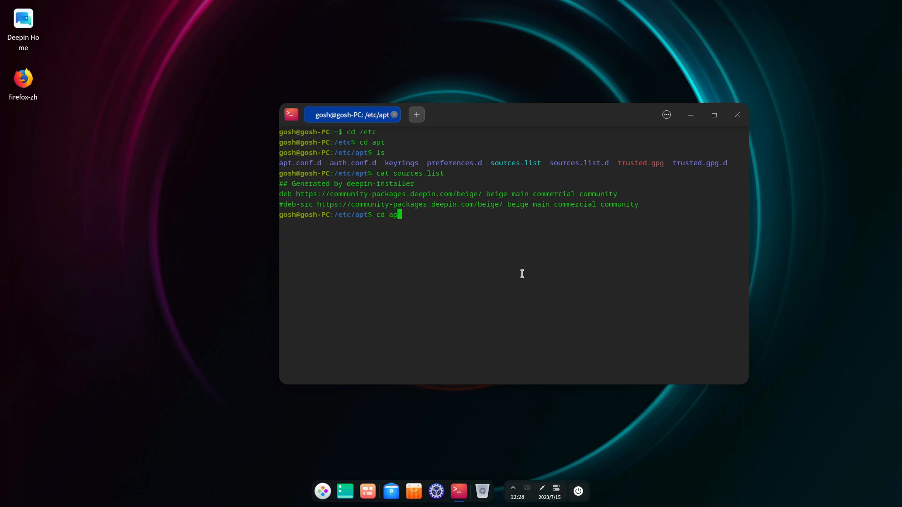
Enter /etc/apt/apt.conf.d and display the full 01autoremove kernel and section removal rules
key(Return)
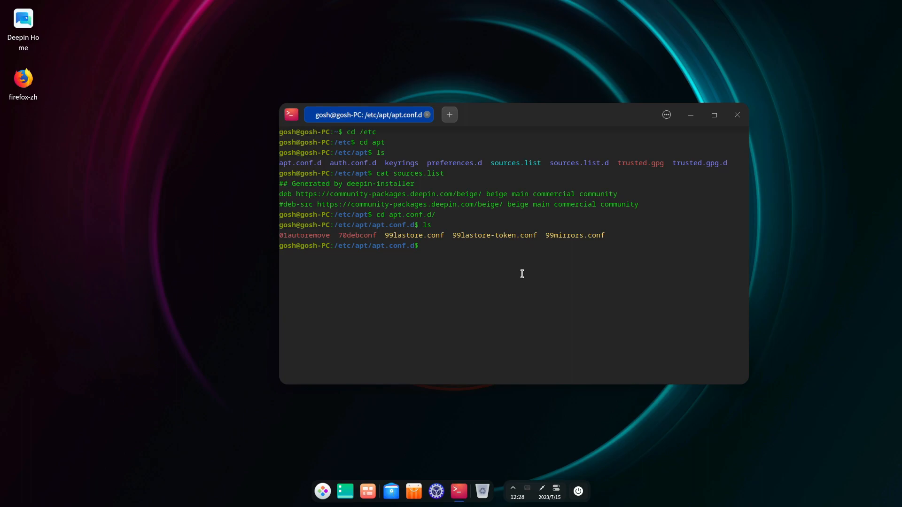
text(cat)
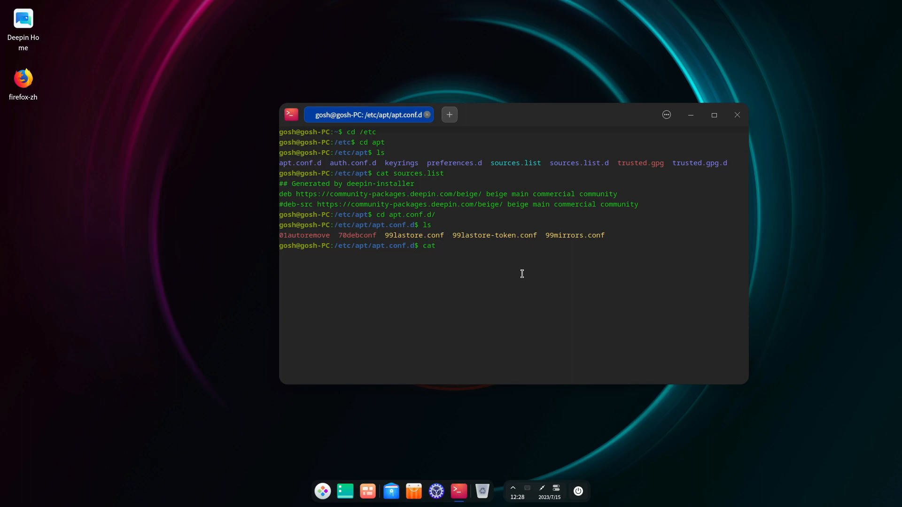
text(0)
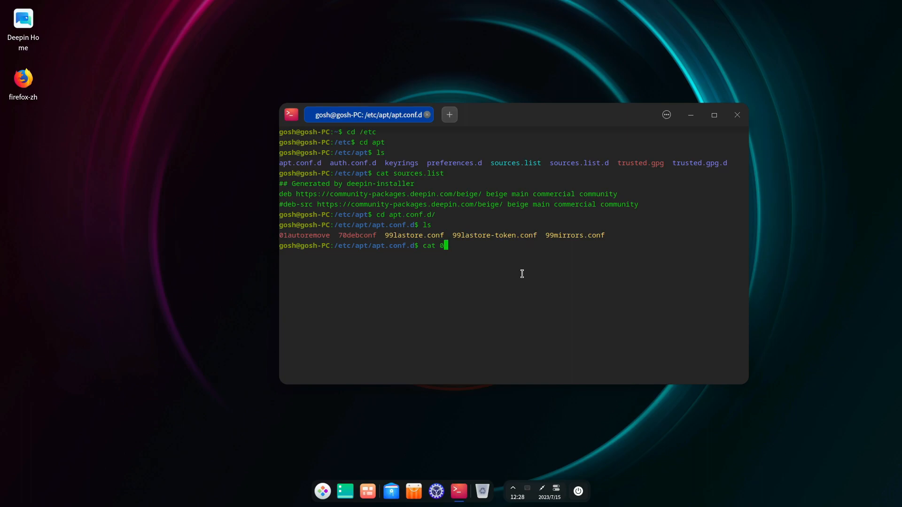
key(Return)
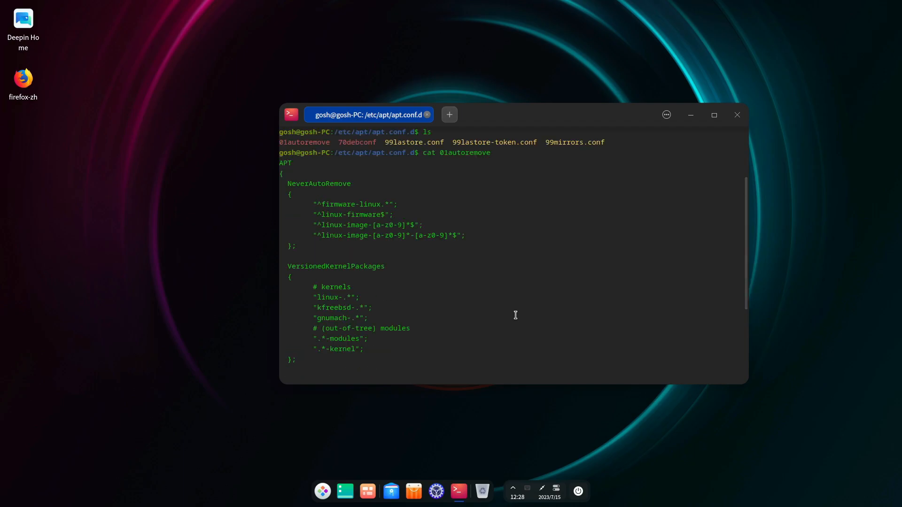
mouse_move(473, 284)
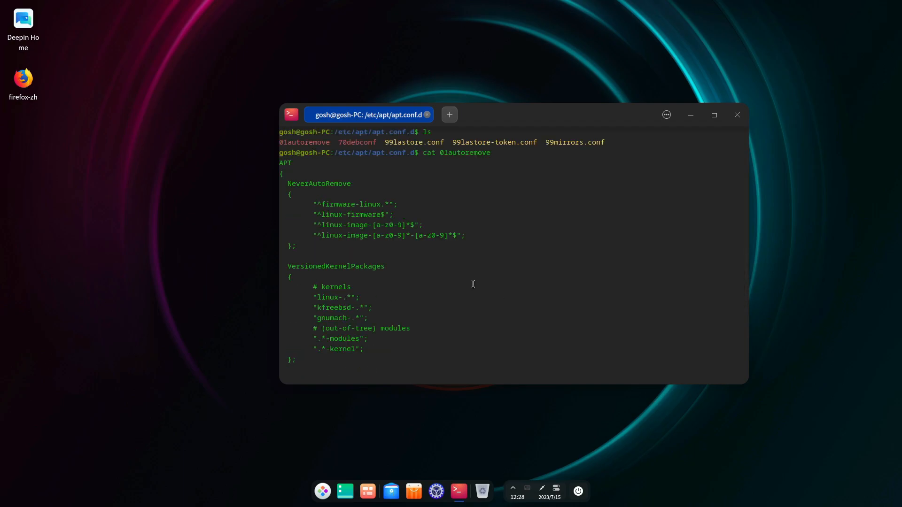
mouse_move(354, 235)
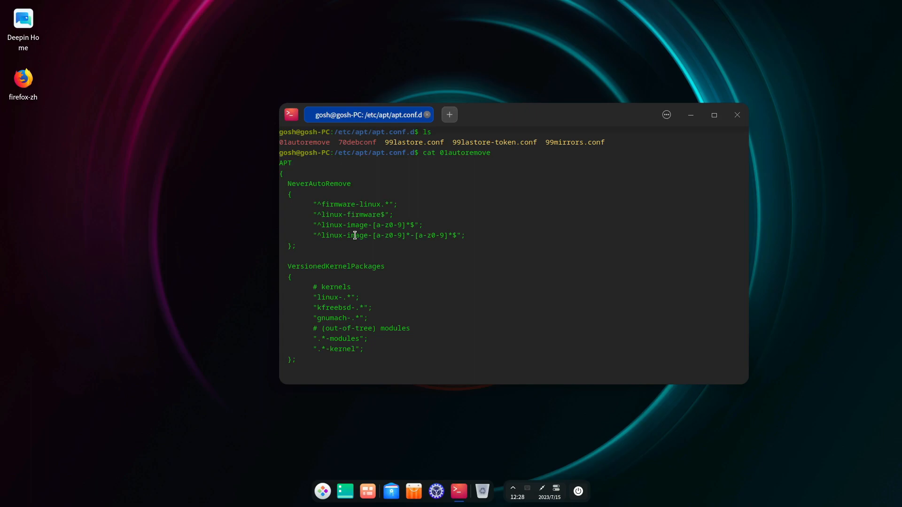
scroll(down, 3)
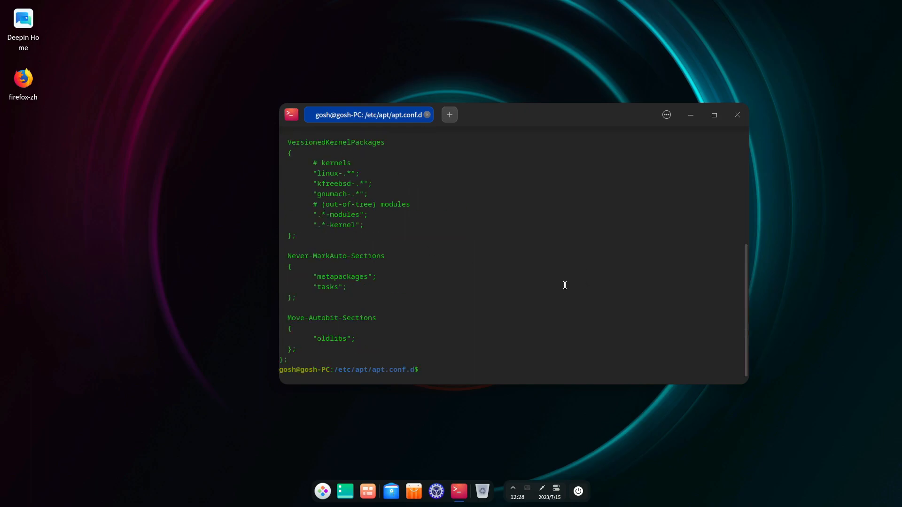
scroll(up, 3)
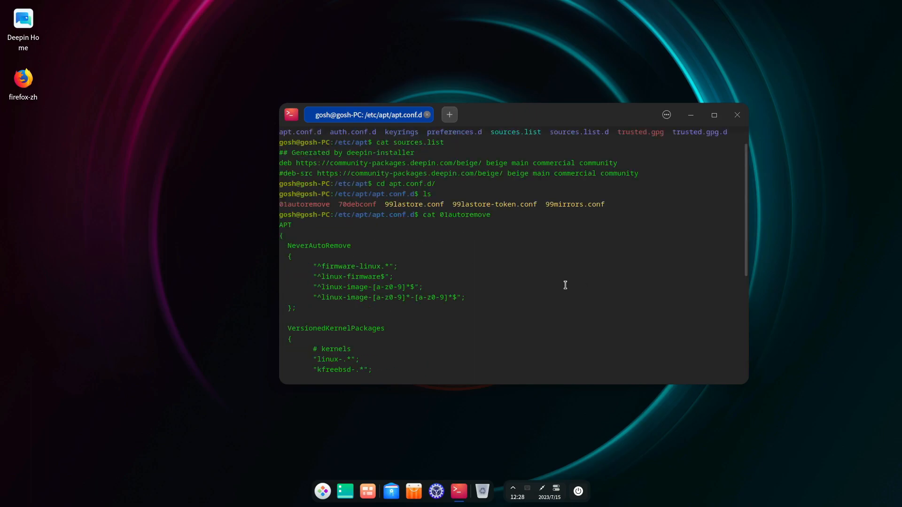
scroll(down, 3)
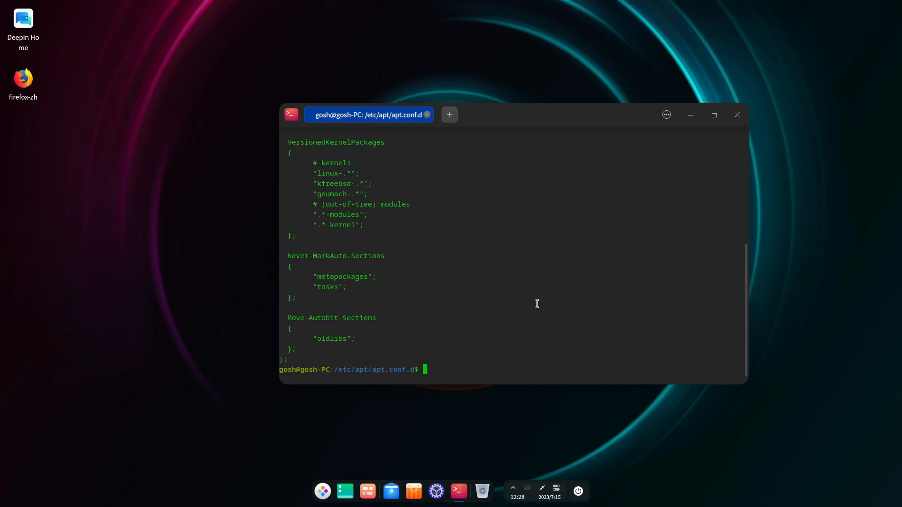
Display the 70debconf configuration file and list the apt.conf.d folder contents
text(cat 01autorem)
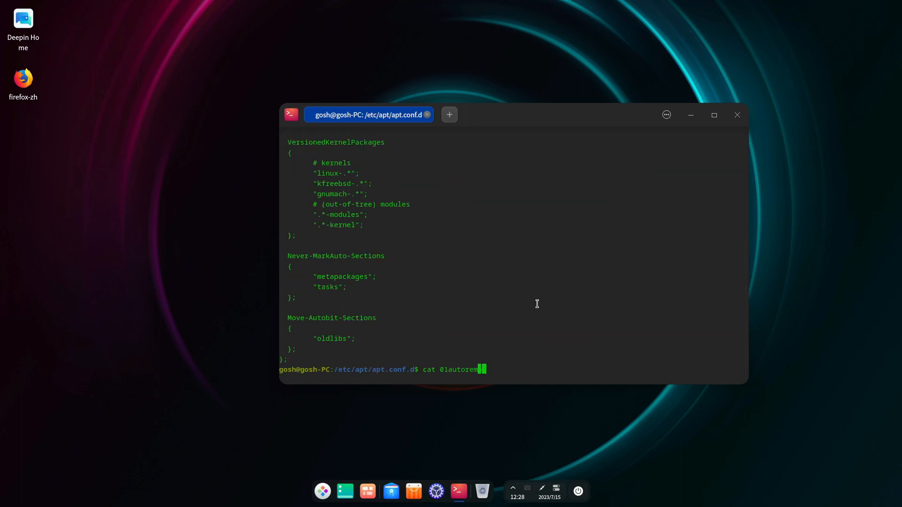
text(70debconf)
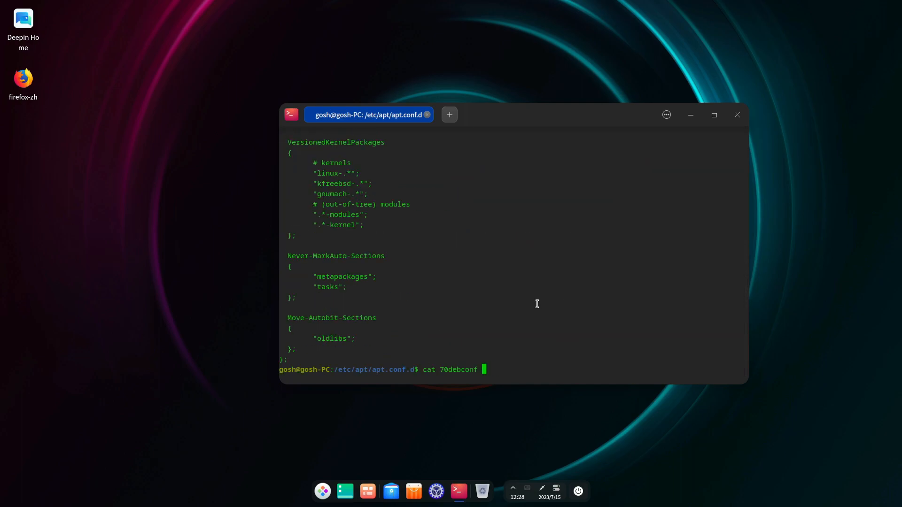
key(Return)
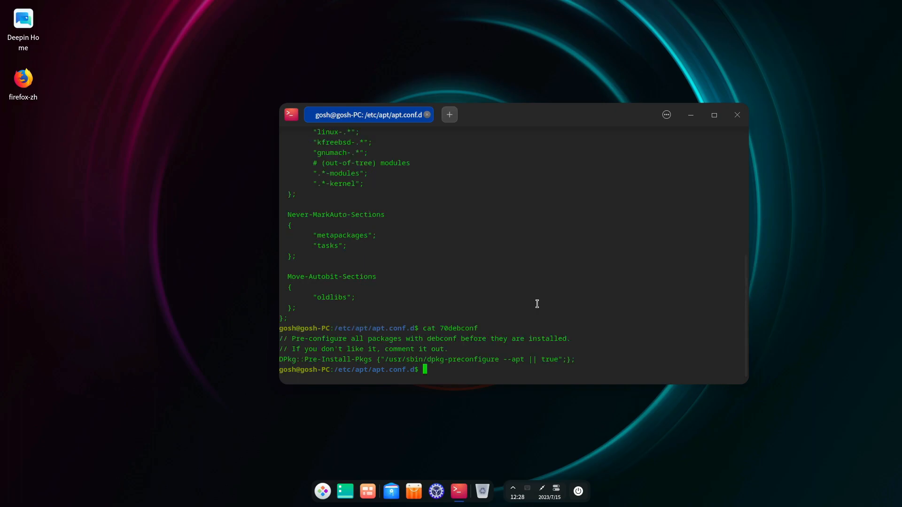
text(ls)
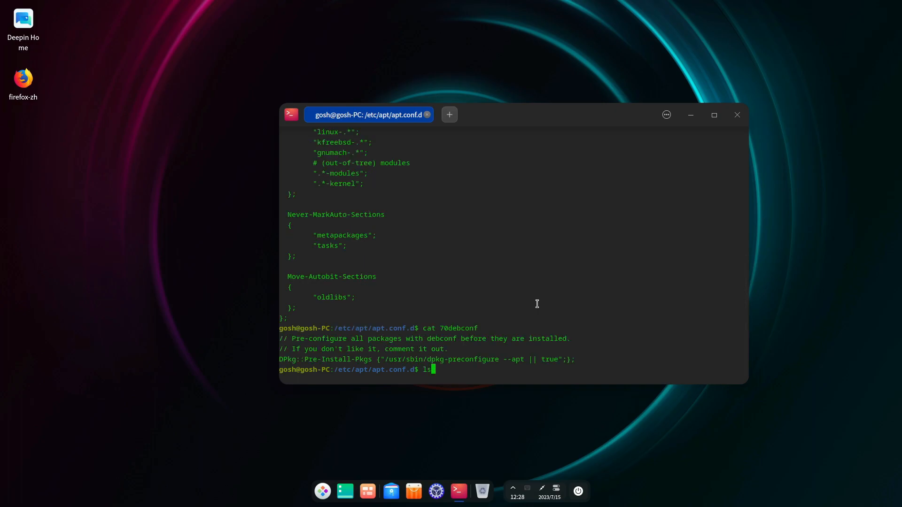
key(Return)
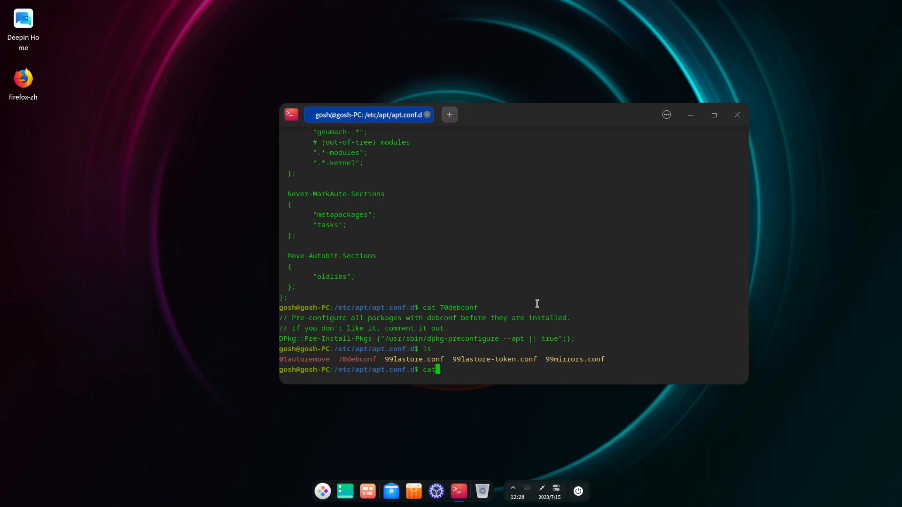
Display 99lastore.conf showing the lastore SmartMirrors settings
text(99lastore)
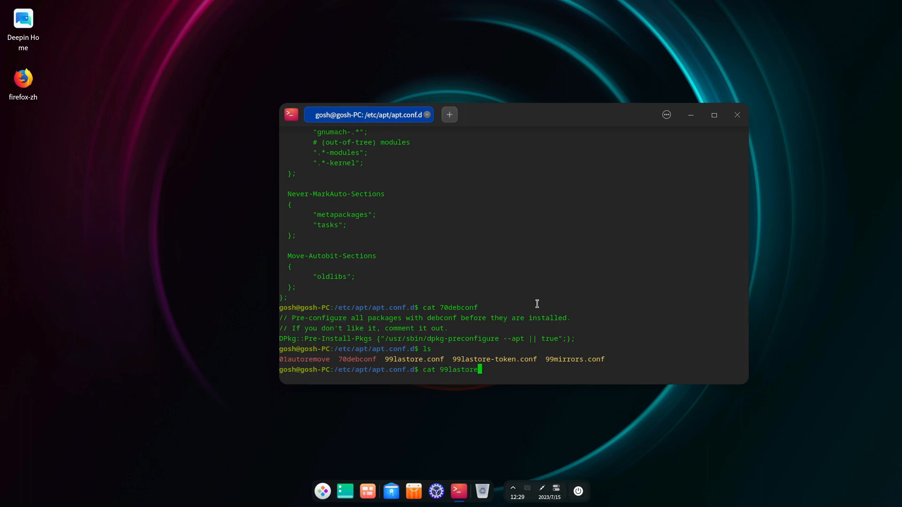
key(Return)
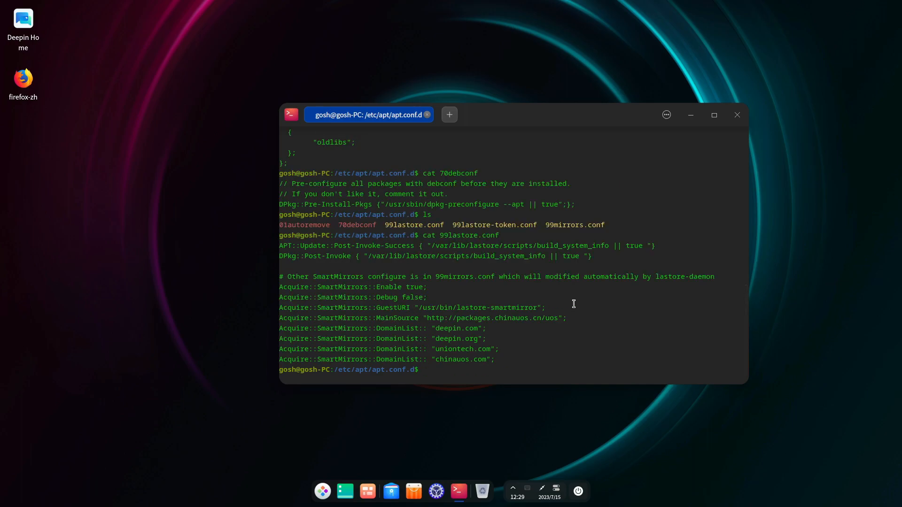
mouse_move(367, 278)
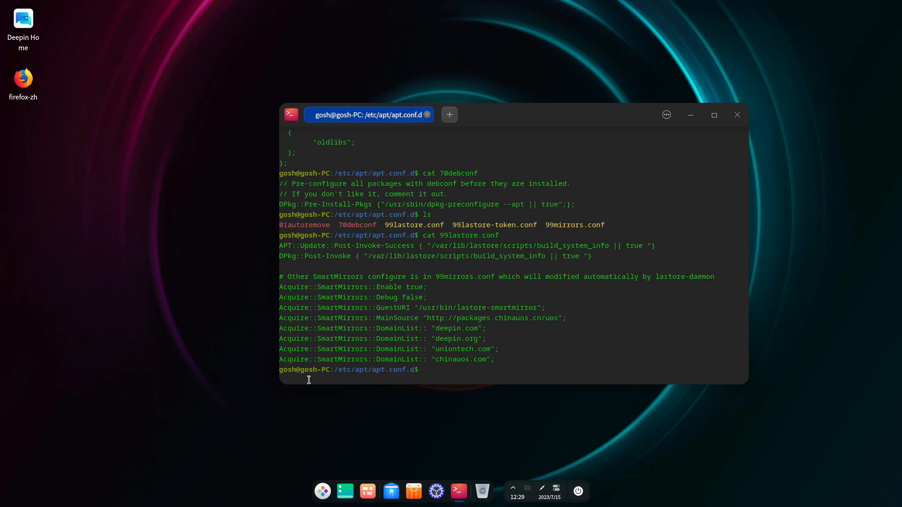
double_click(476, 359)
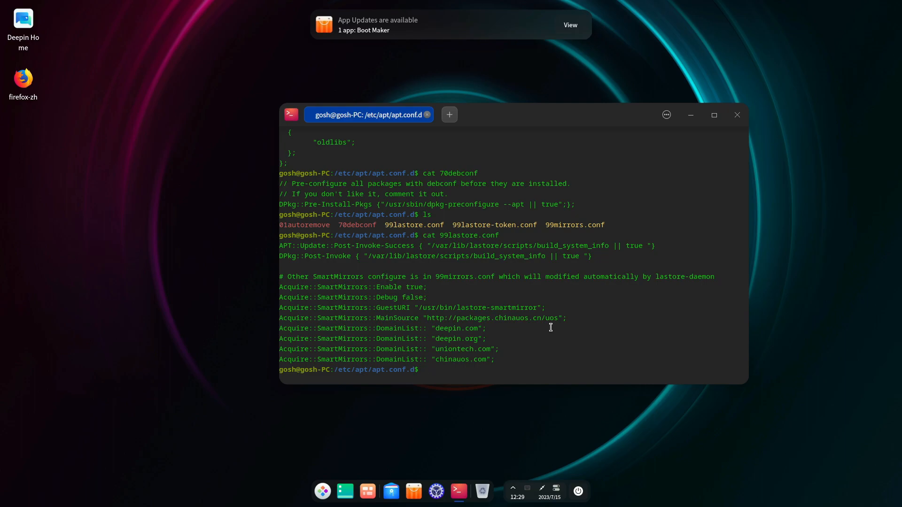
mouse_move(573, 34)
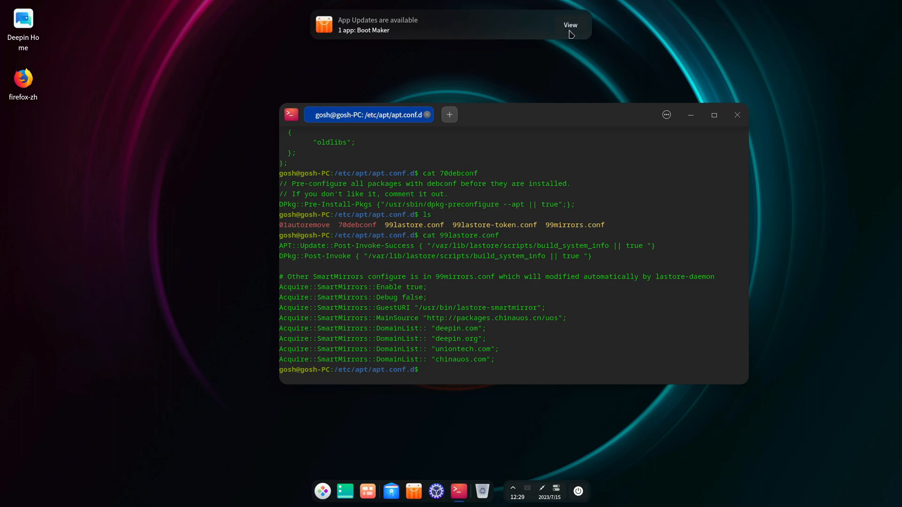
click(570, 24)
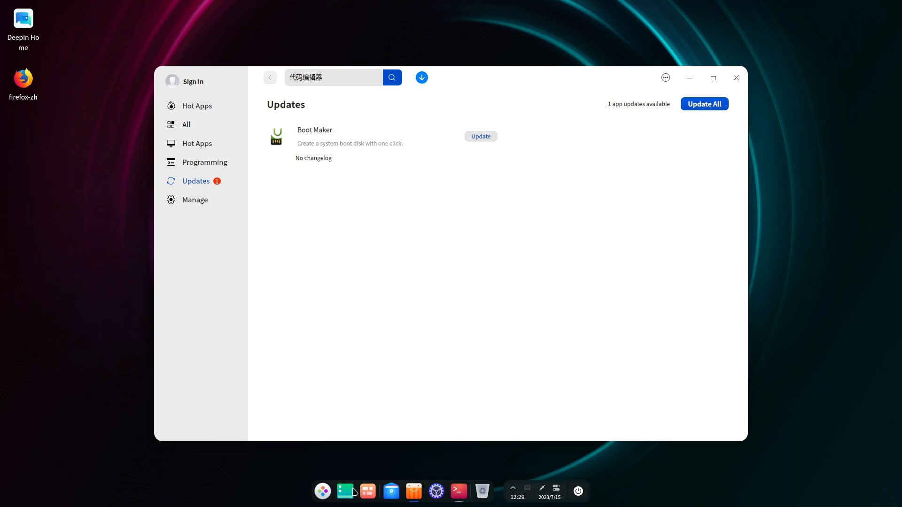
mouse_move(735, 78)
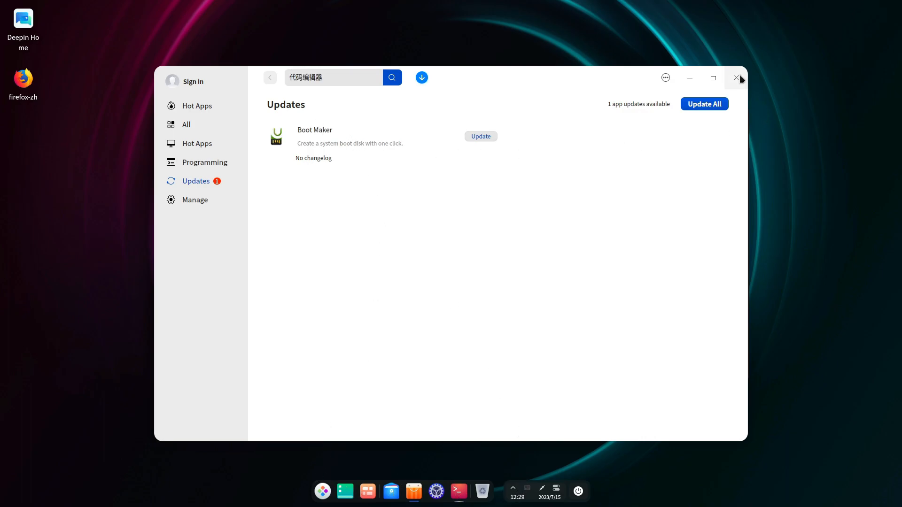
click(738, 78)
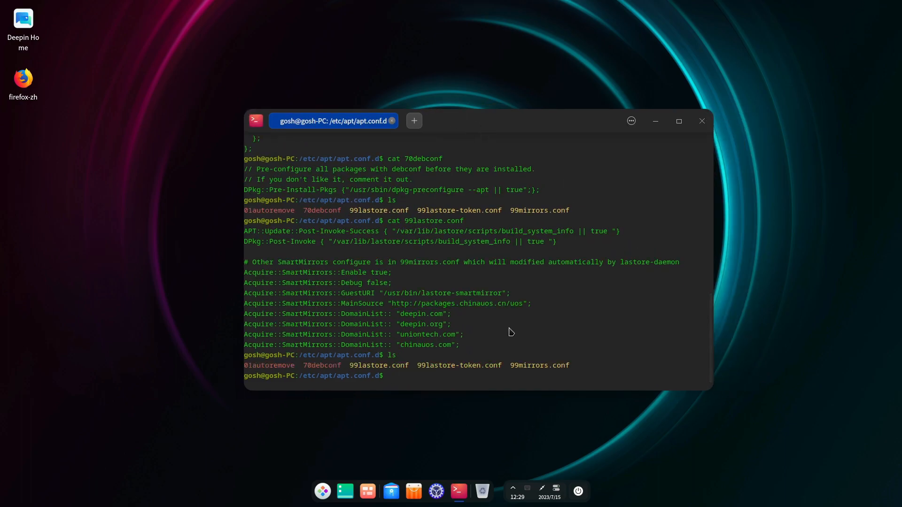
Display 99lastore-token.conf with its SmartMirrors token line, then begin exiting the terminal
text(c)
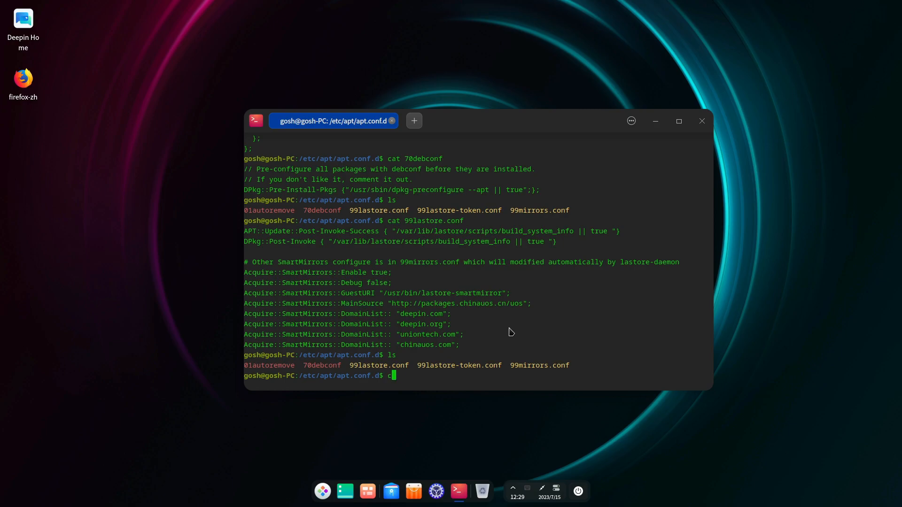
text(at)
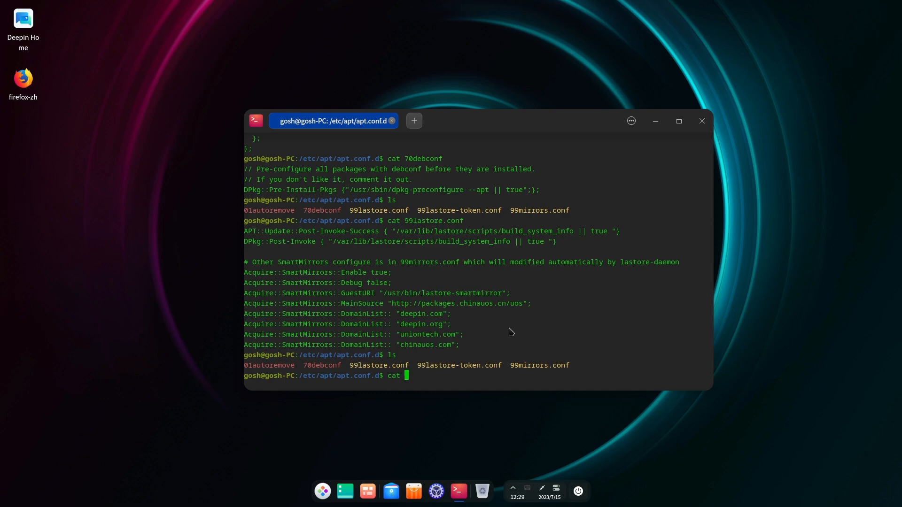
text(99)
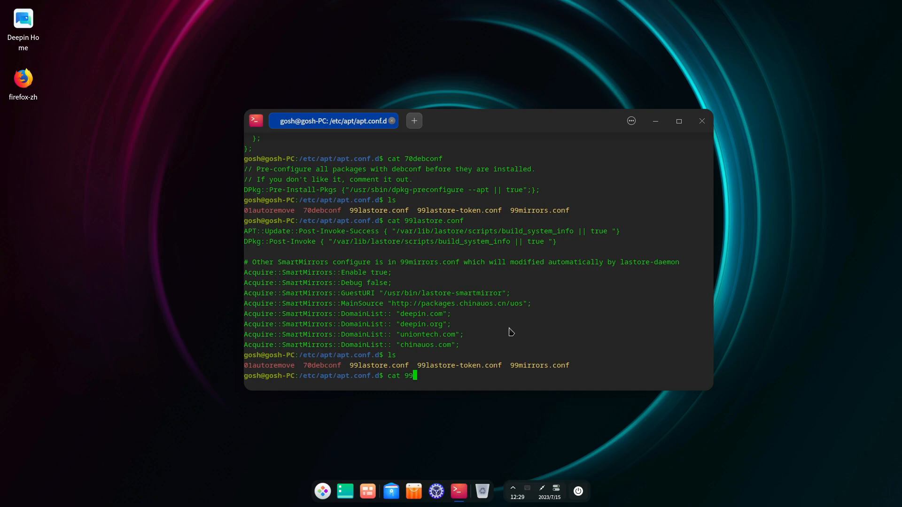
text(las)
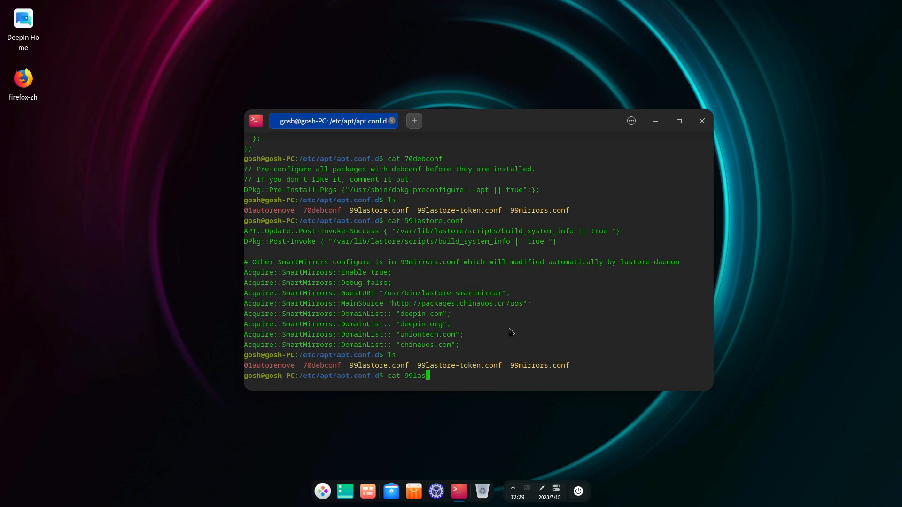
key(Return)
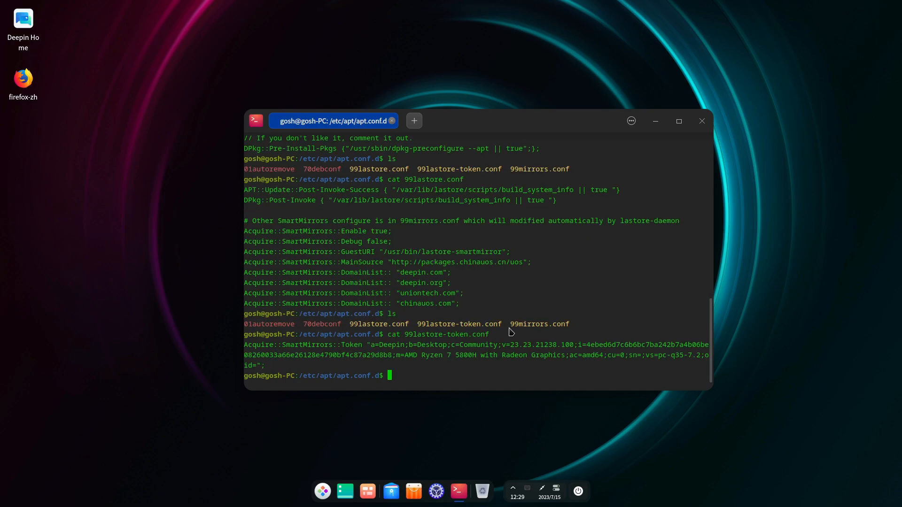
mouse_move(554, 374)
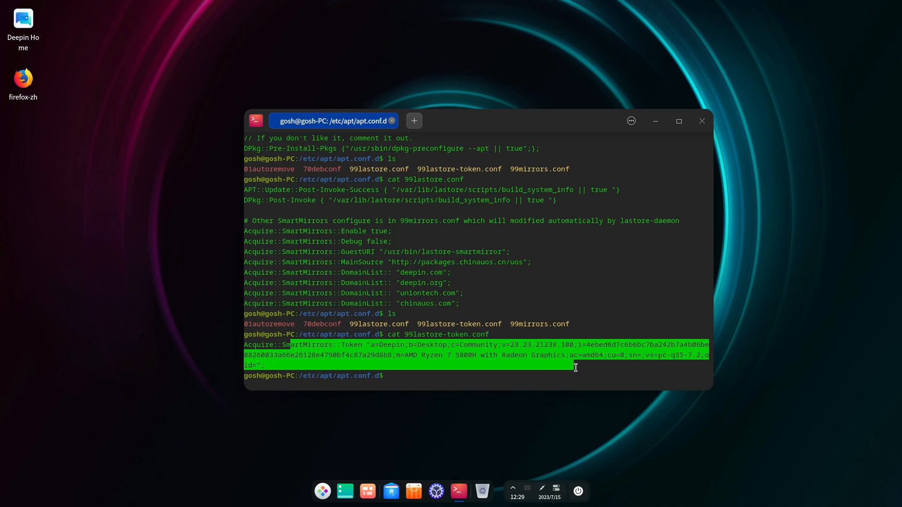
text(ex)
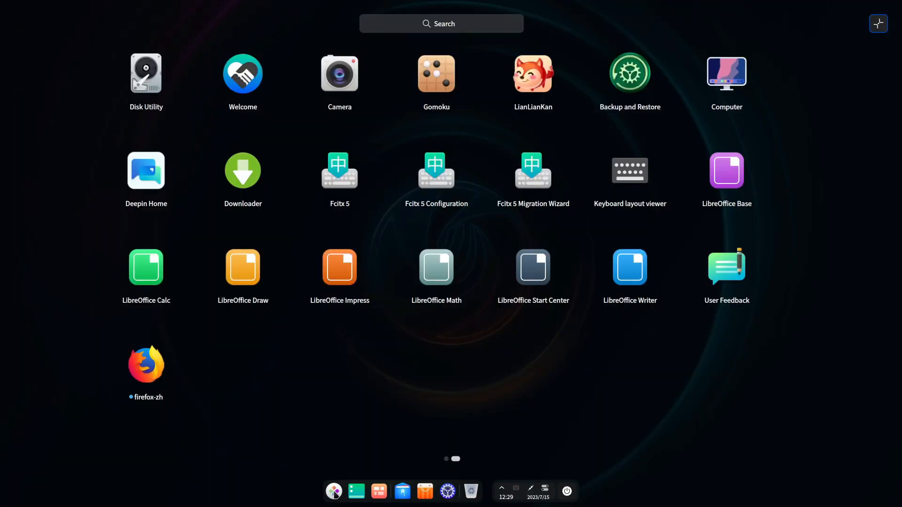
mouse_move(400, 363)
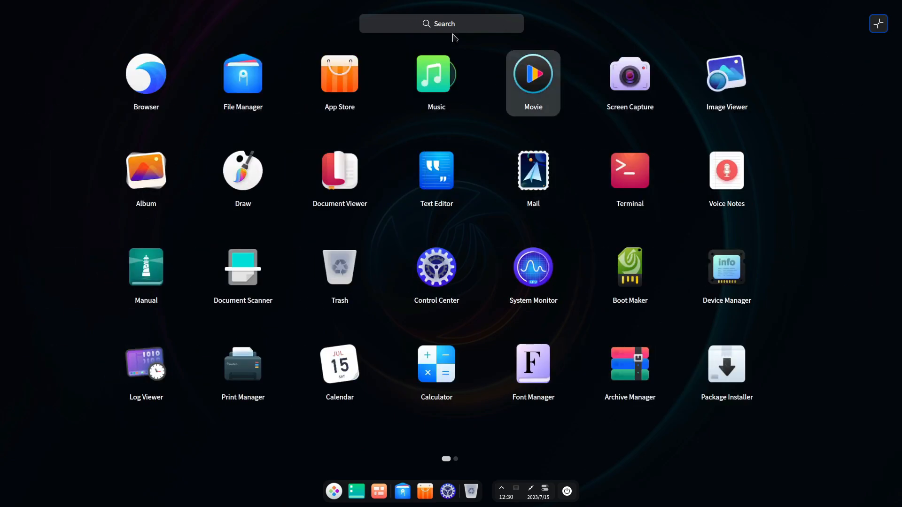
Launch Music from the launcher and close it to bring up the minimise-or-exit prompt
key(Escape)
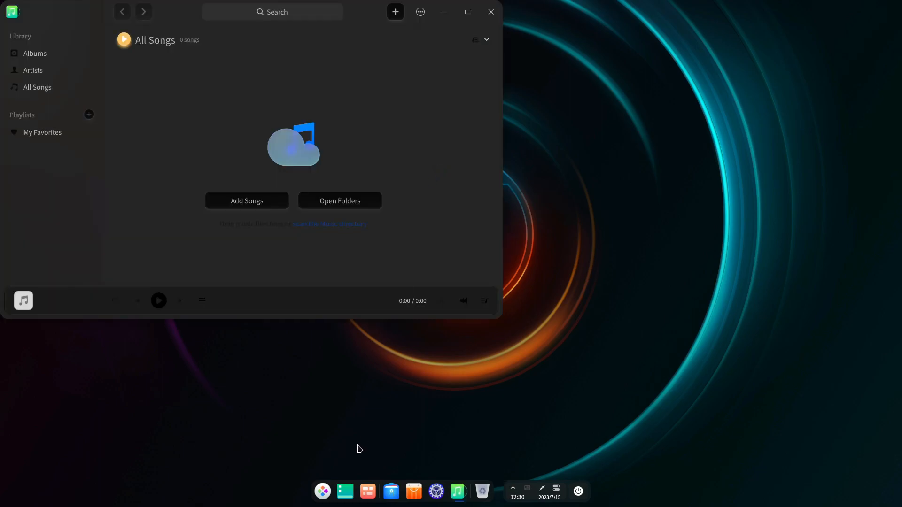
mouse_move(458, 31)
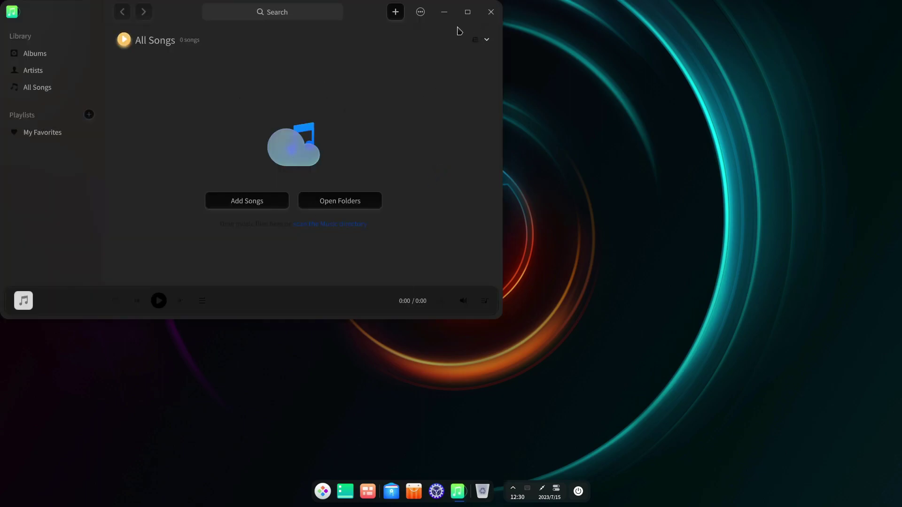
click(490, 11)
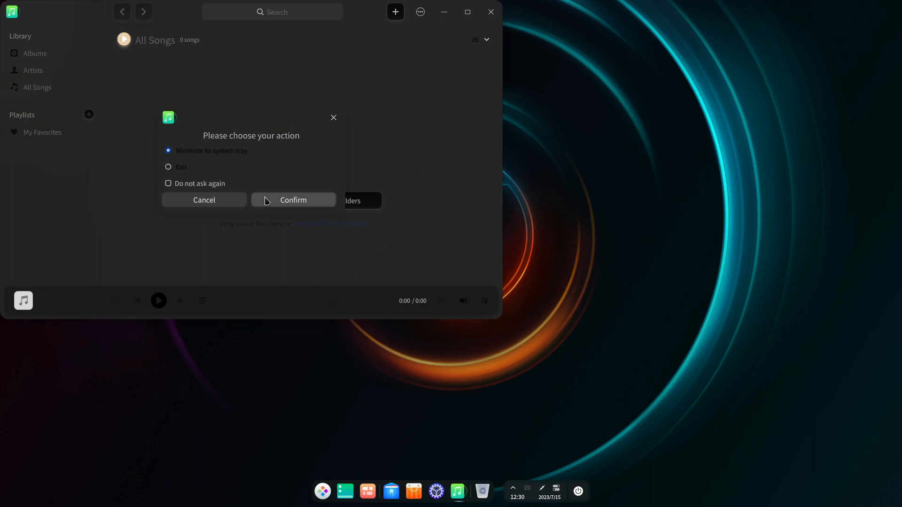